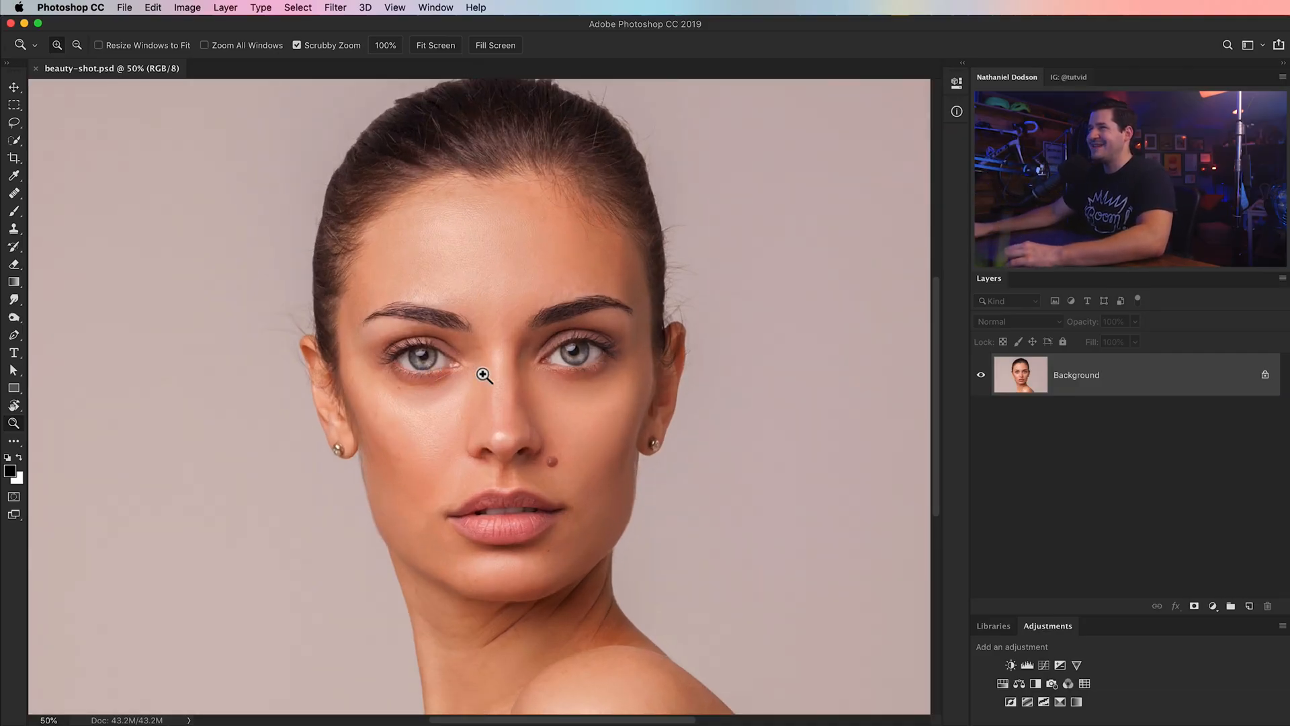
- Adjust the portrait in the Camera Raw filter: contrast -10 and shadows +5 in the Basic panel
left_click(482, 375)
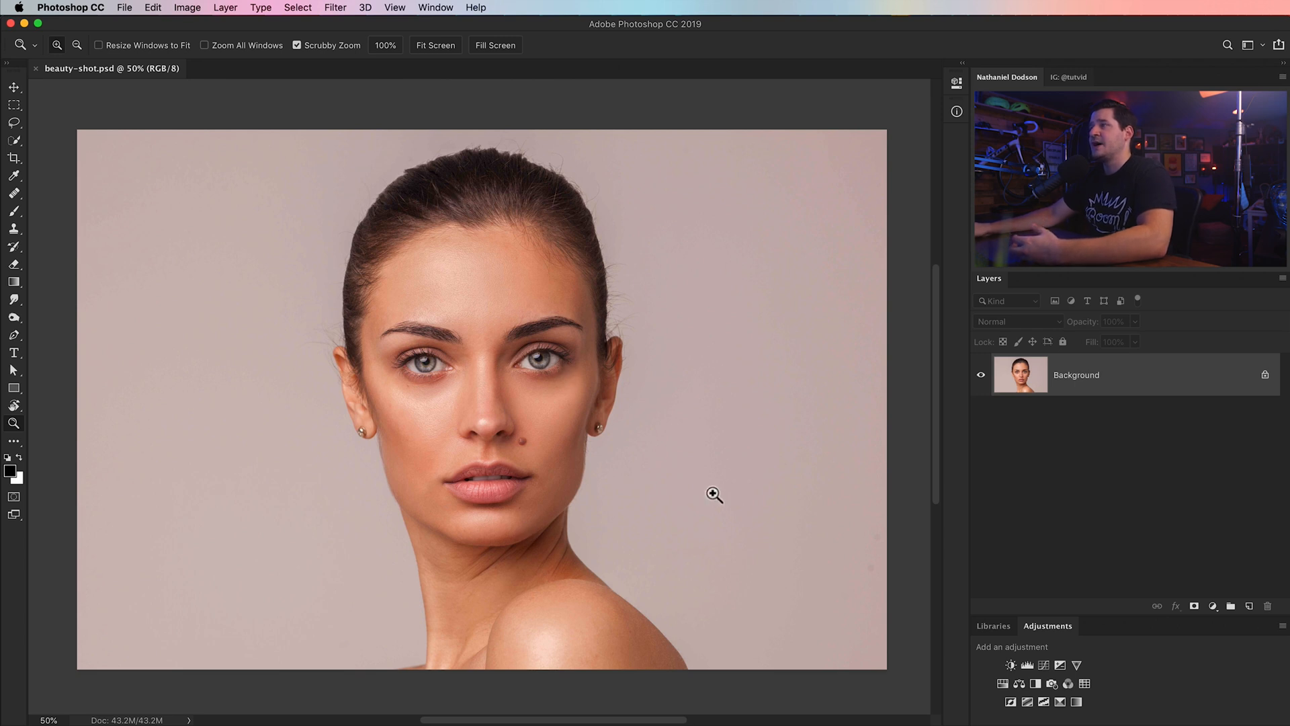
mouse_move(495, 495)
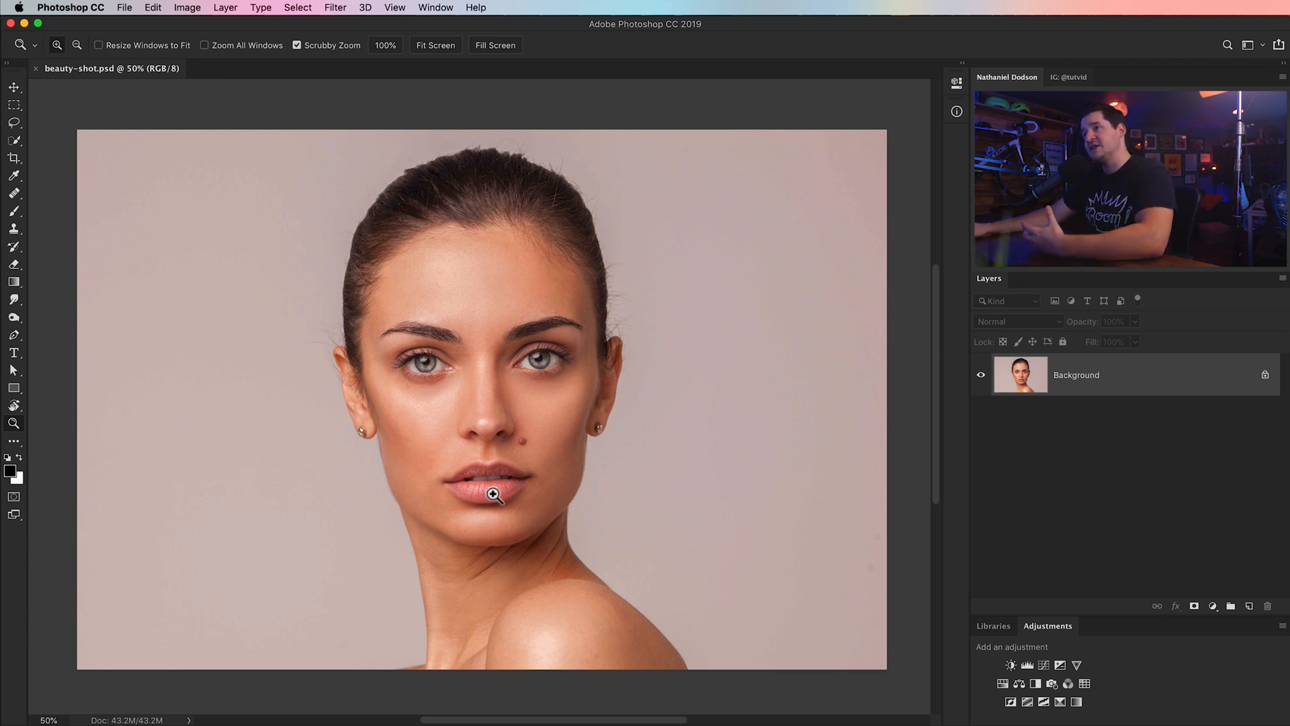
mouse_move(501, 445)
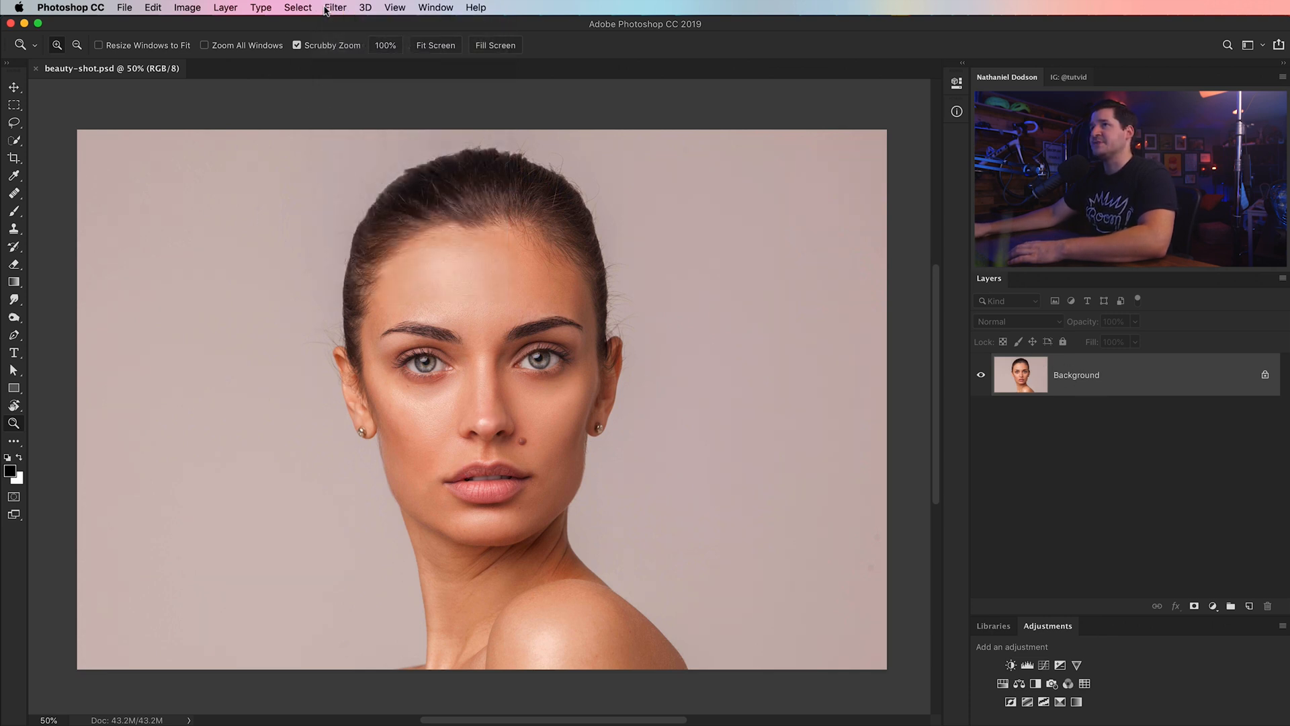
left_click(335, 8)
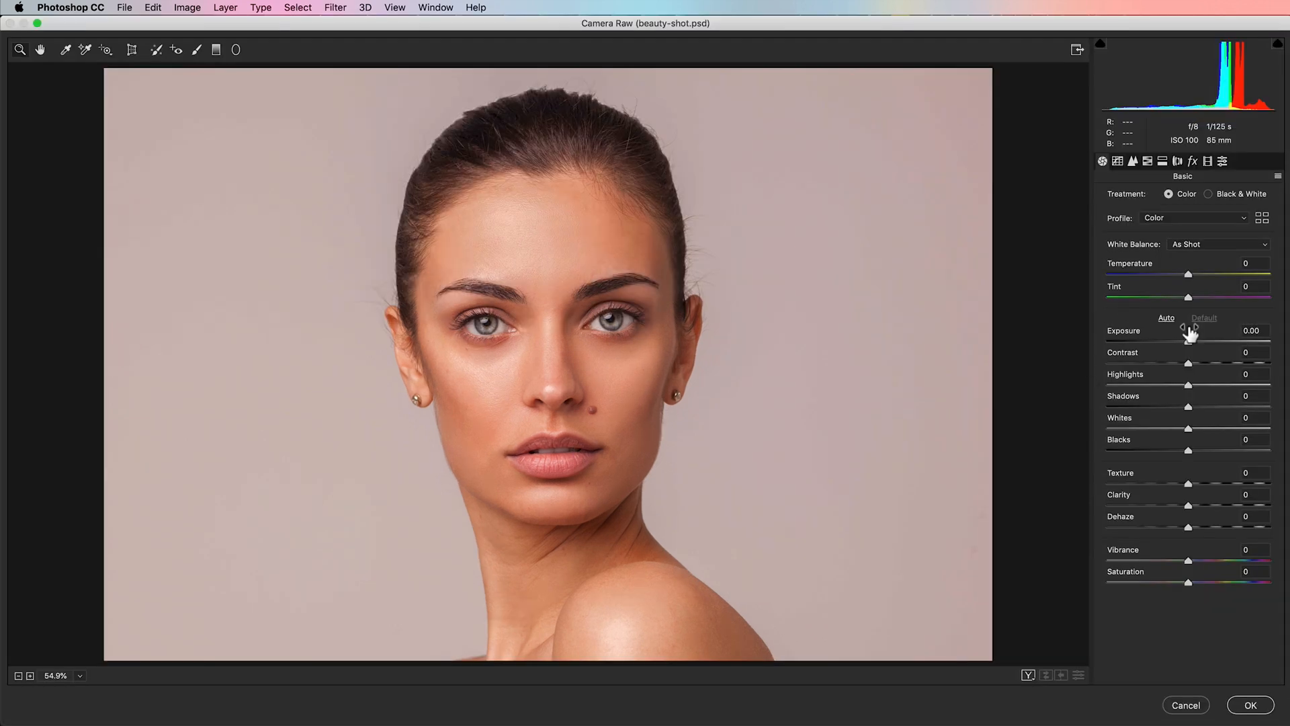
left_click_drag(1187, 364, 1171, 365)
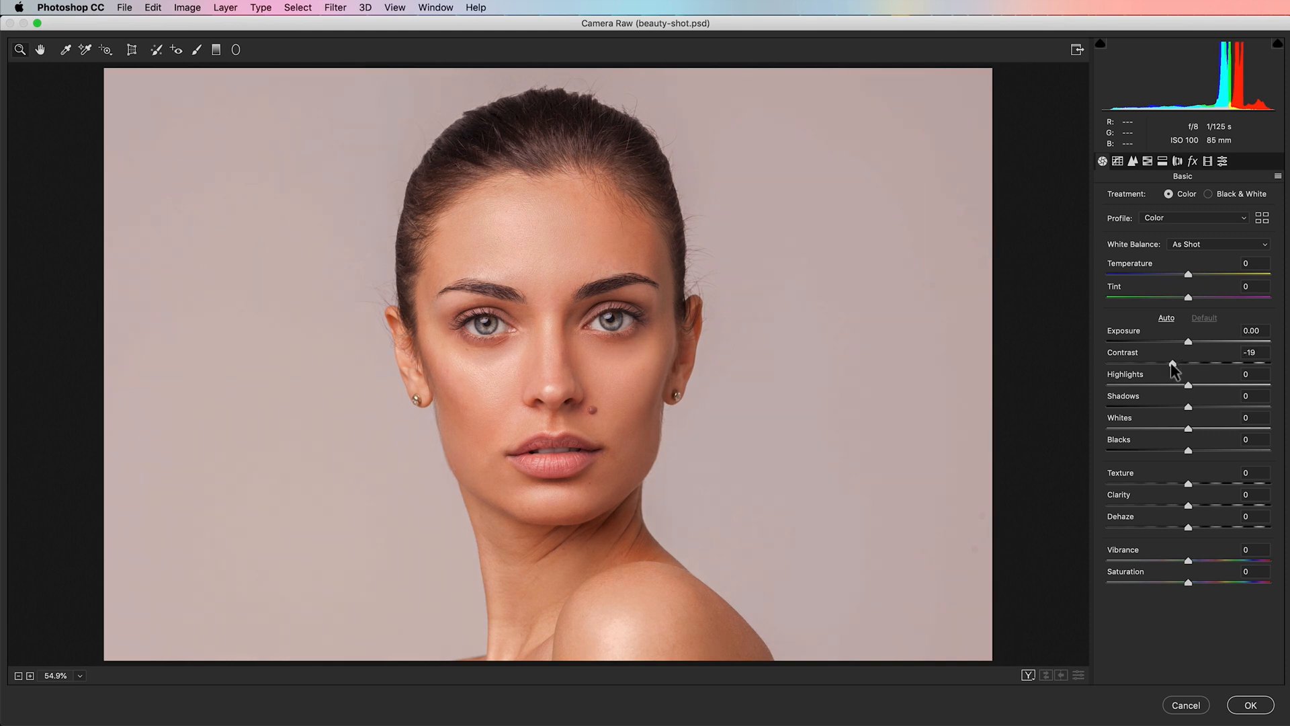
left_click_drag(1168, 364, 1177, 364)
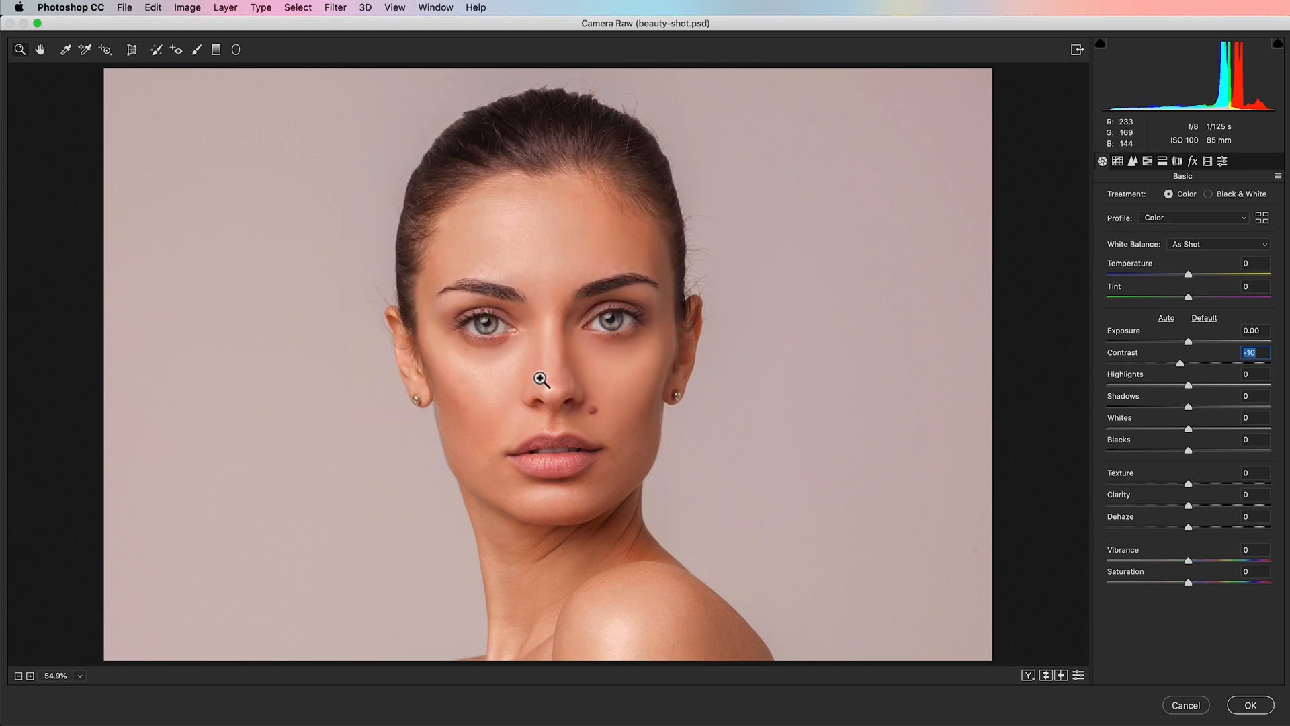
mouse_move(515, 409)
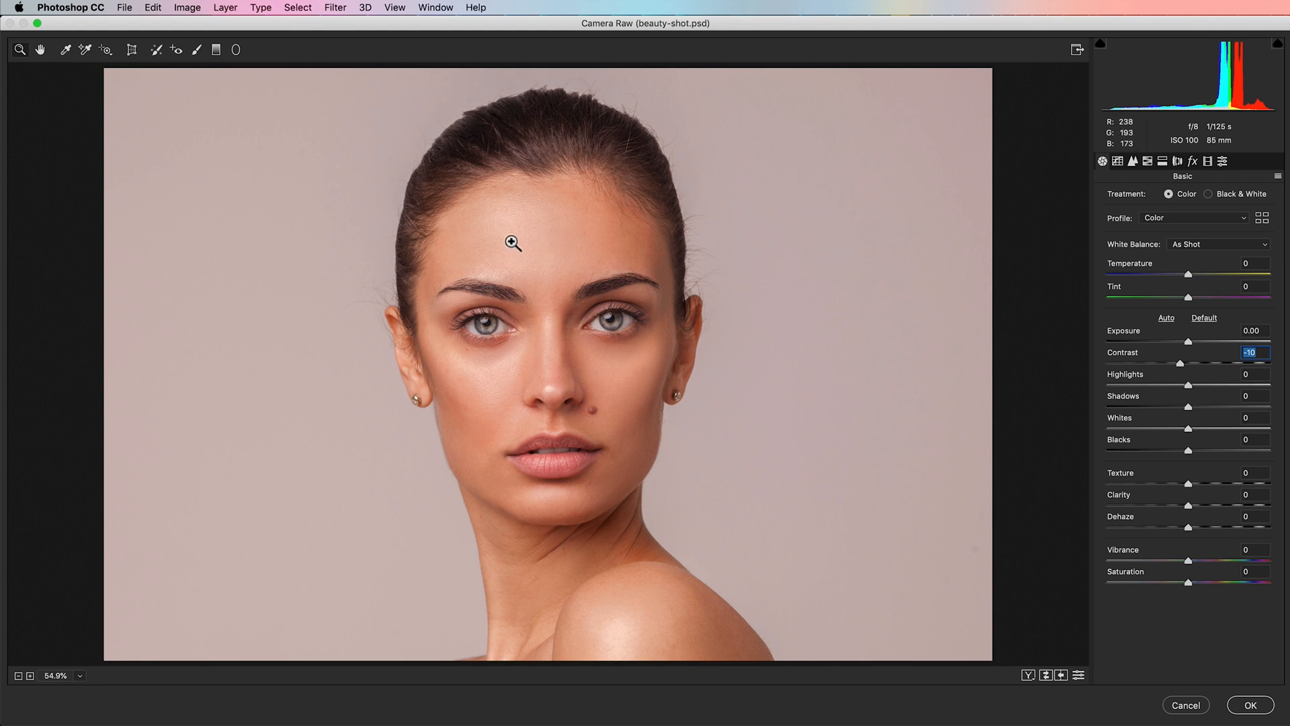
mouse_move(507, 315)
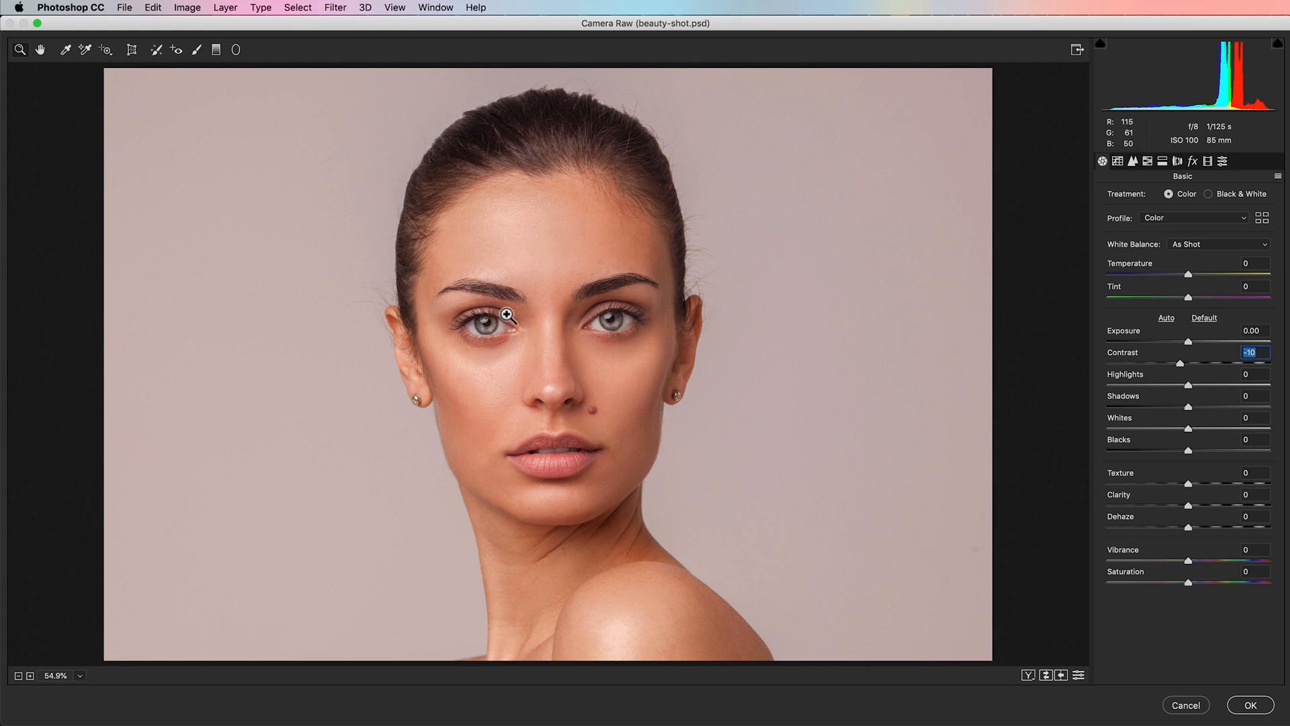
mouse_move(596, 386)
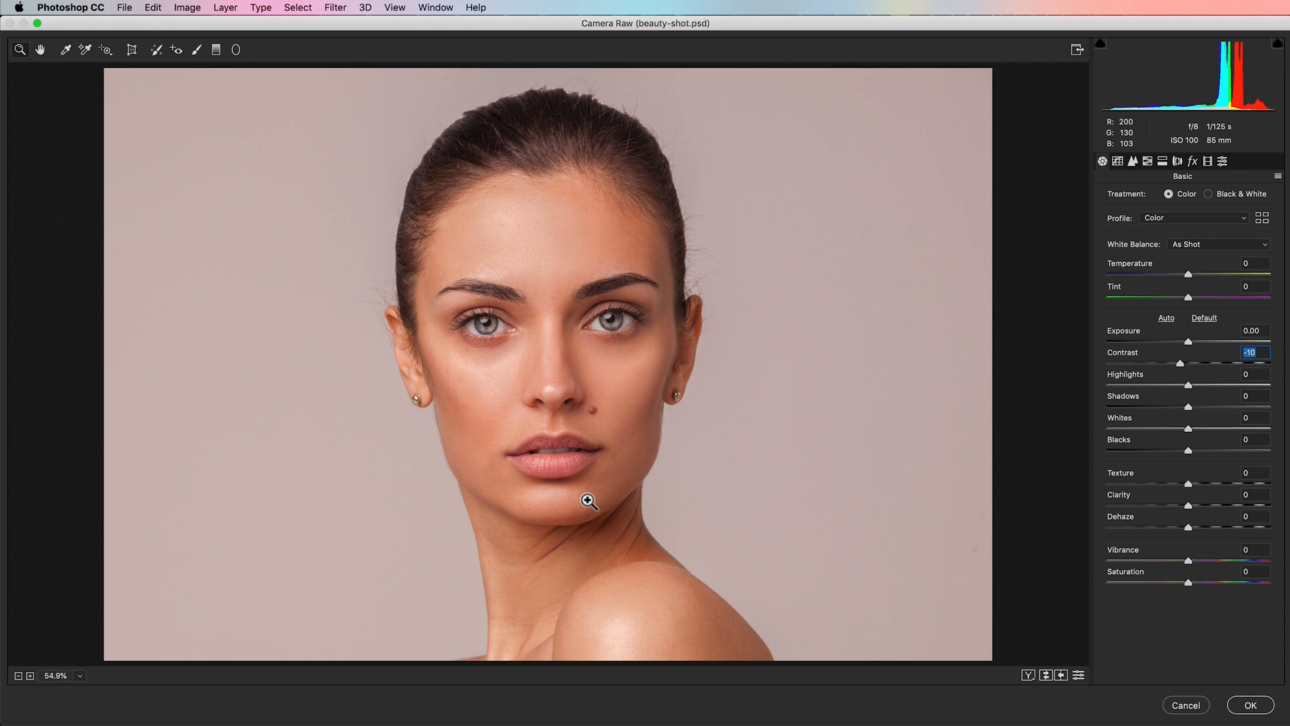
mouse_move(1031, 367)
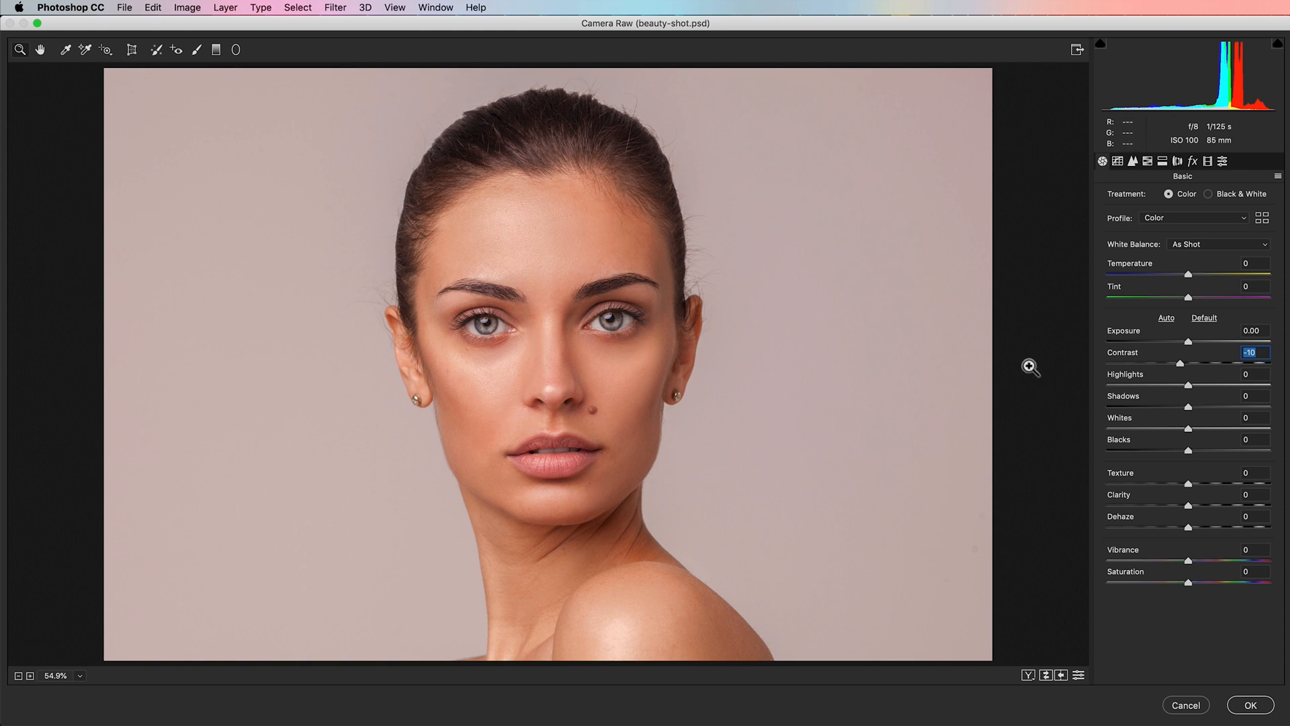
mouse_move(1193, 391)
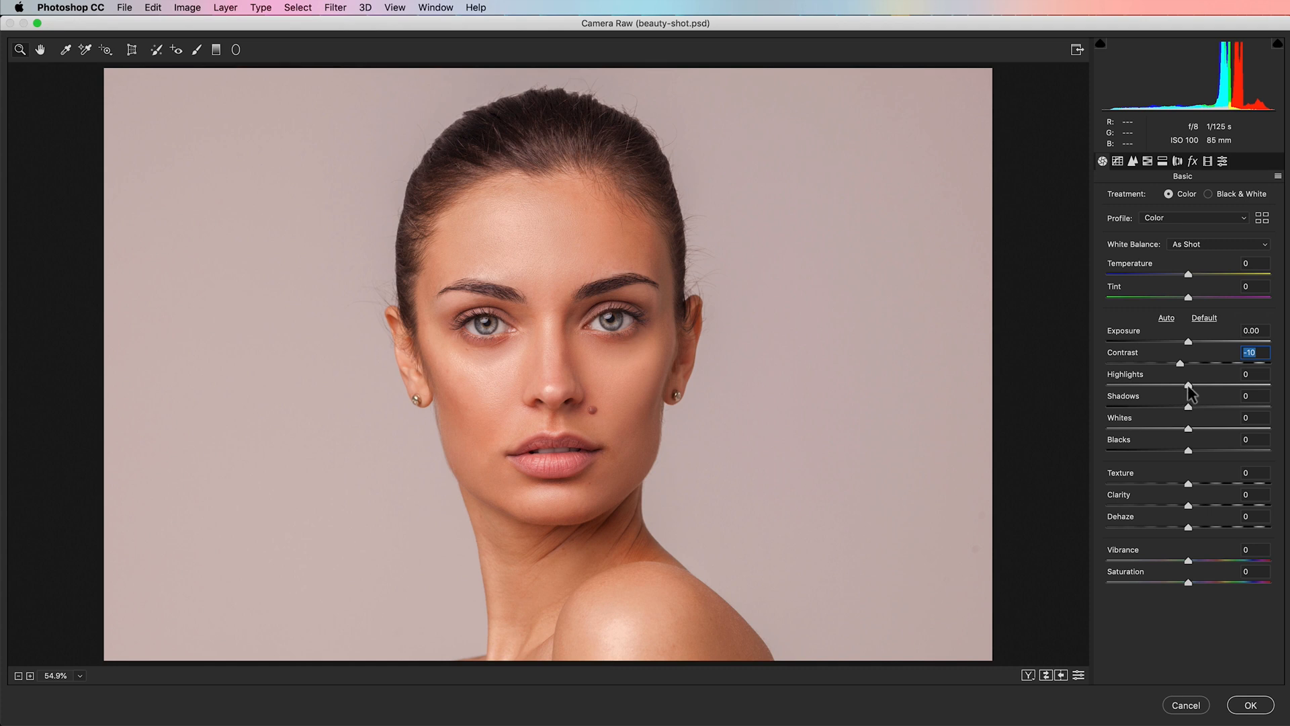
mouse_move(1187, 394)
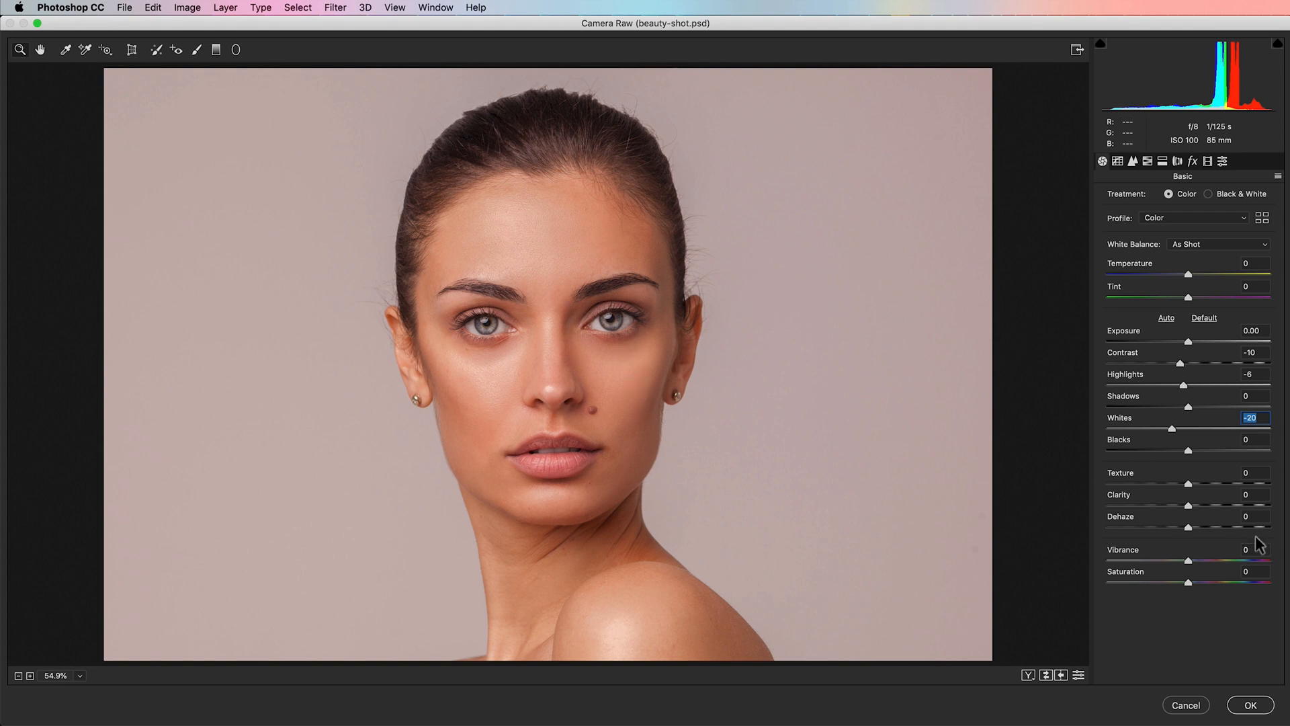
left_click_drag(1212, 406, 1192, 406)
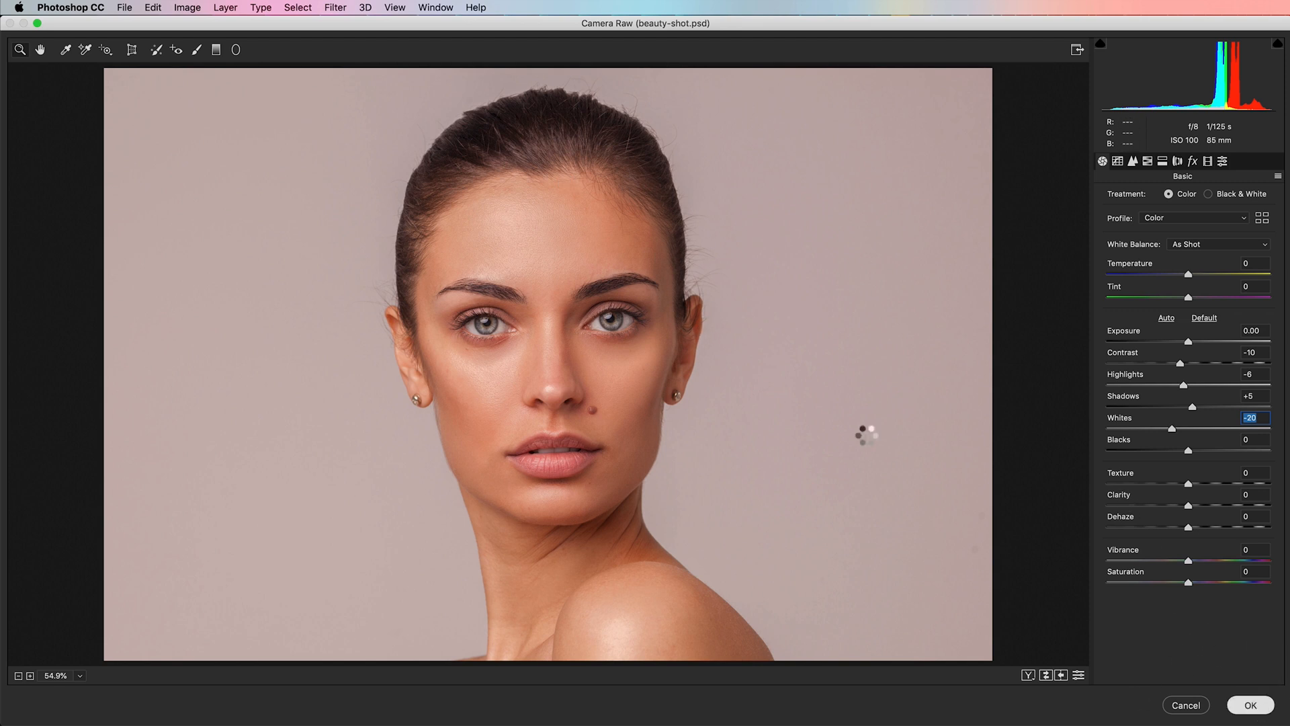
- Apply the Camera Raw edits and shape an extreme zigzag curve on a new Curves layer
left_click(1250, 705)
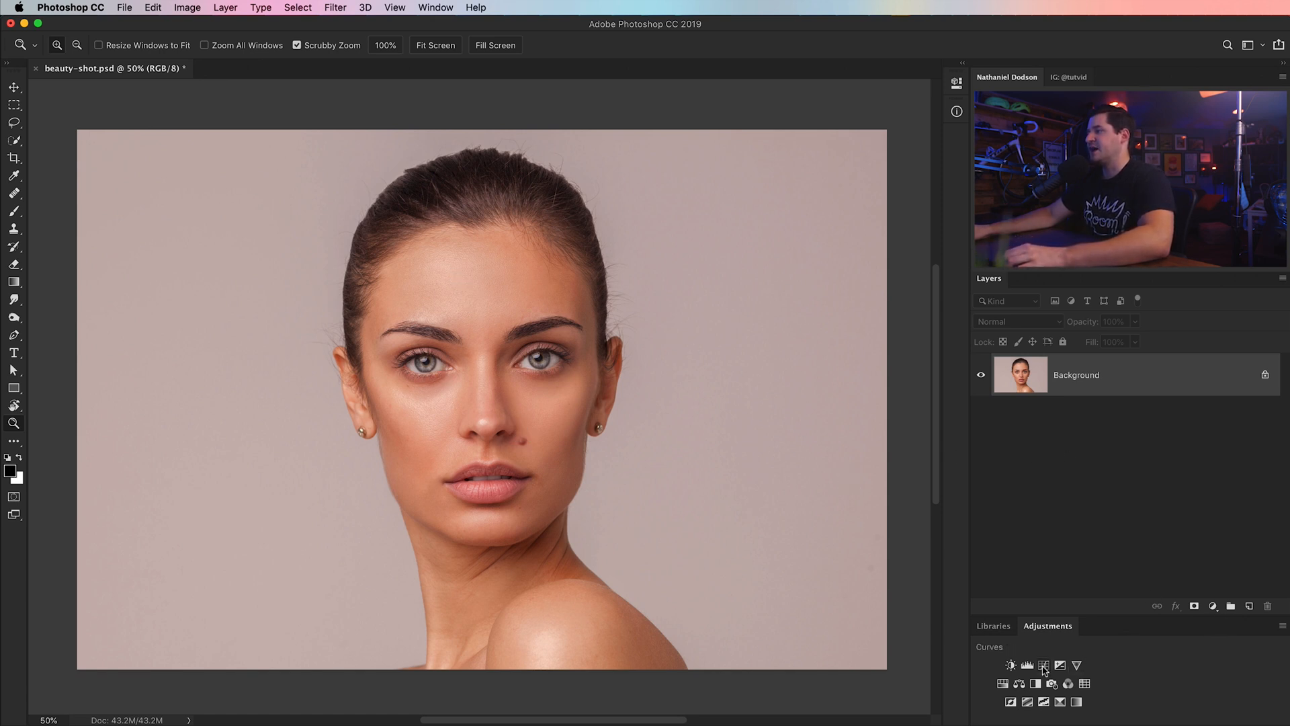
left_click(1011, 665)
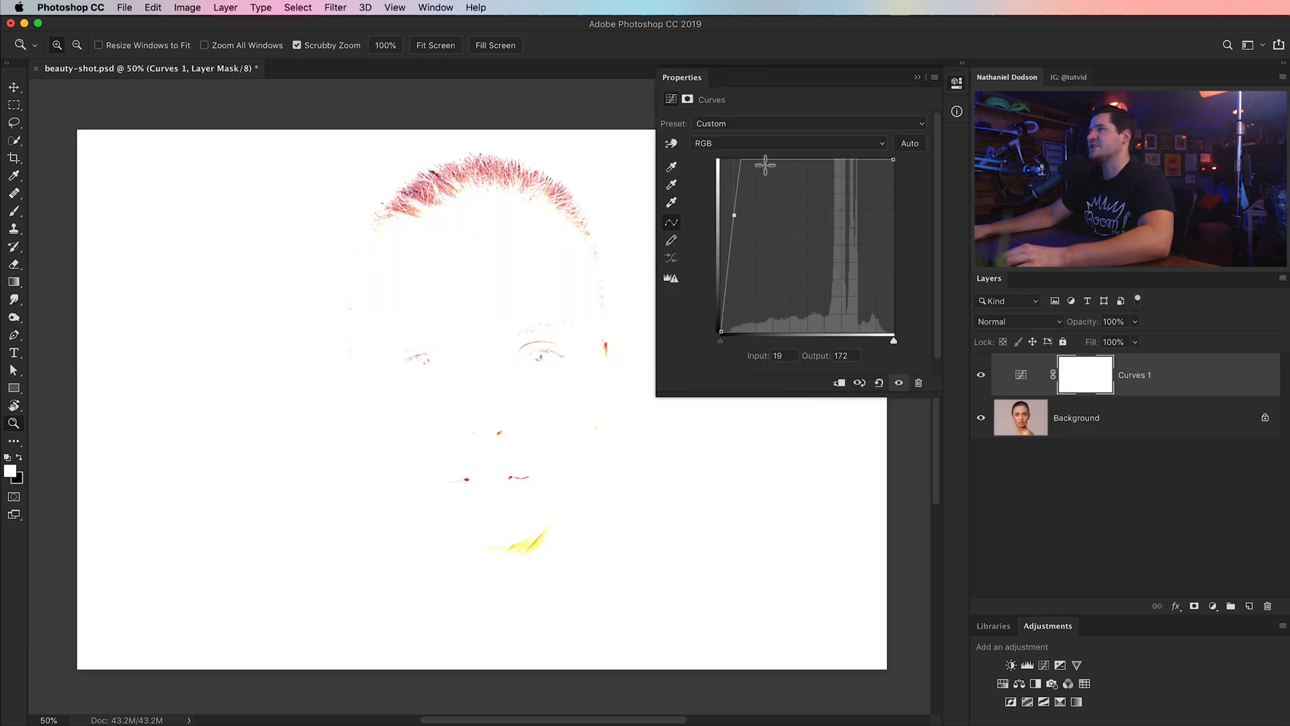
left_click_drag(765, 164, 794, 301)
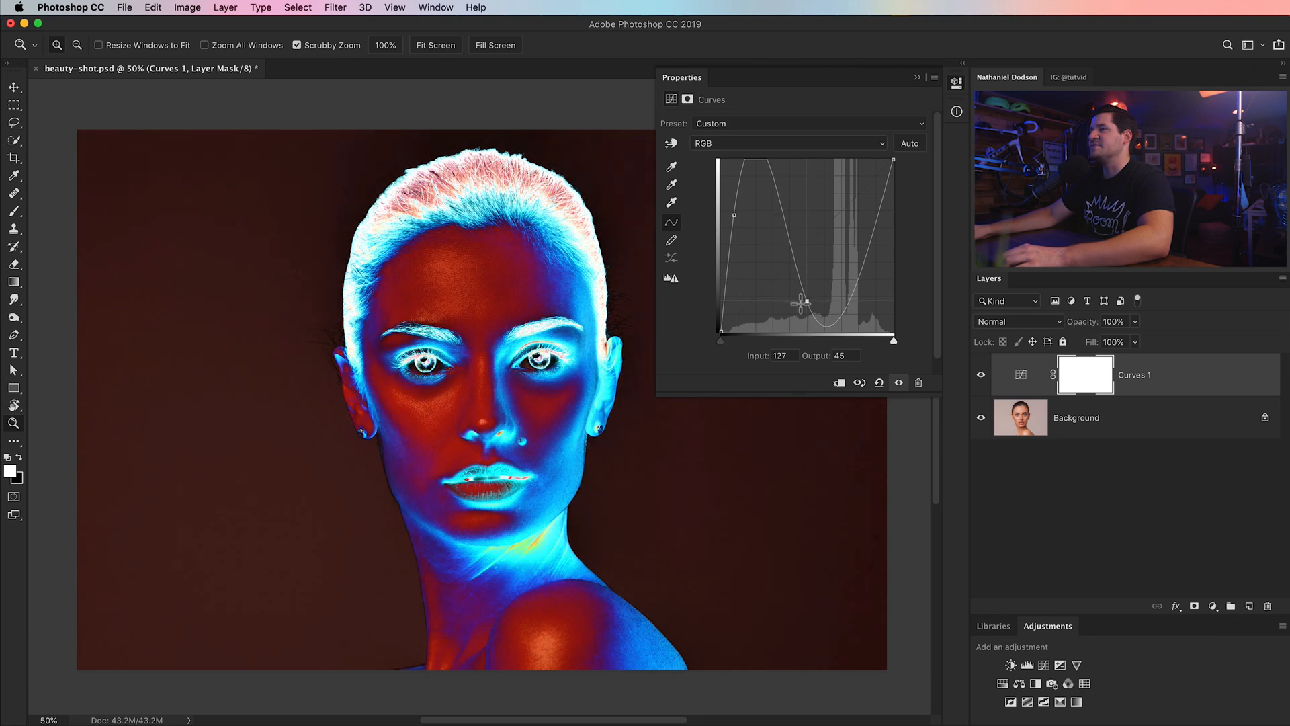
left_click_drag(795, 303, 852, 267)
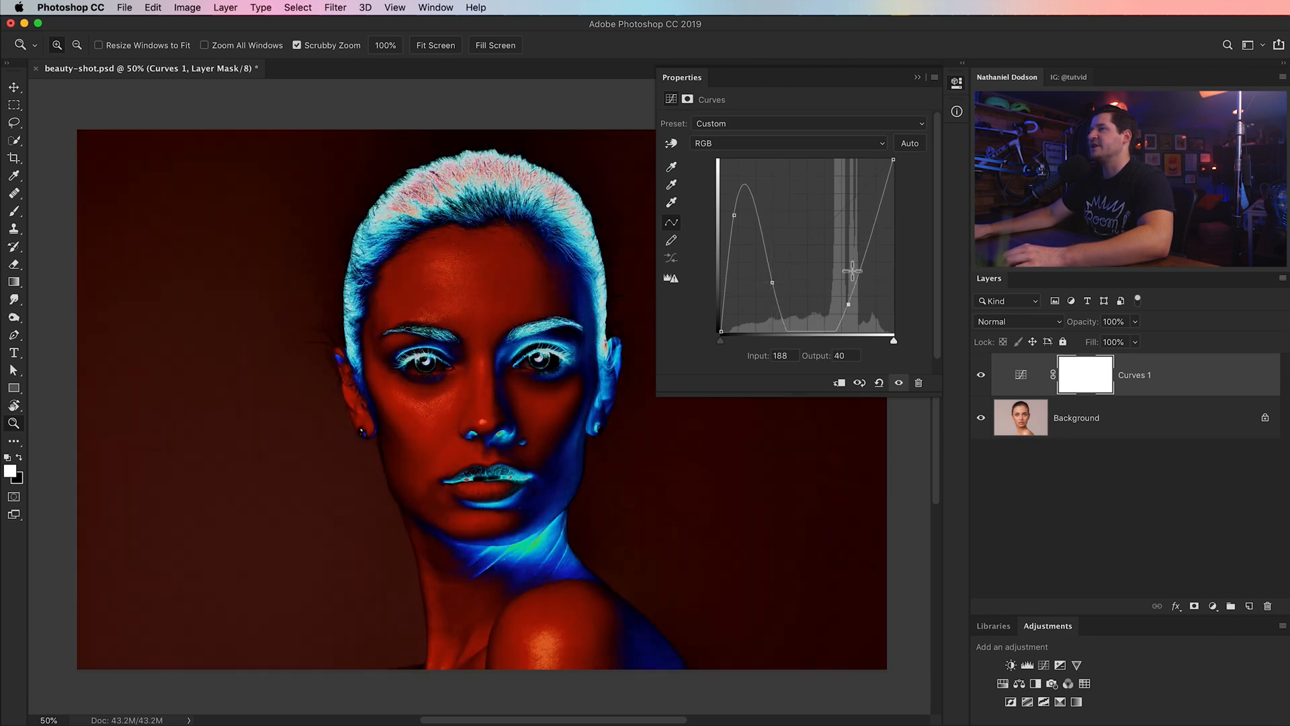
left_click_drag(854, 269, 845, 195)
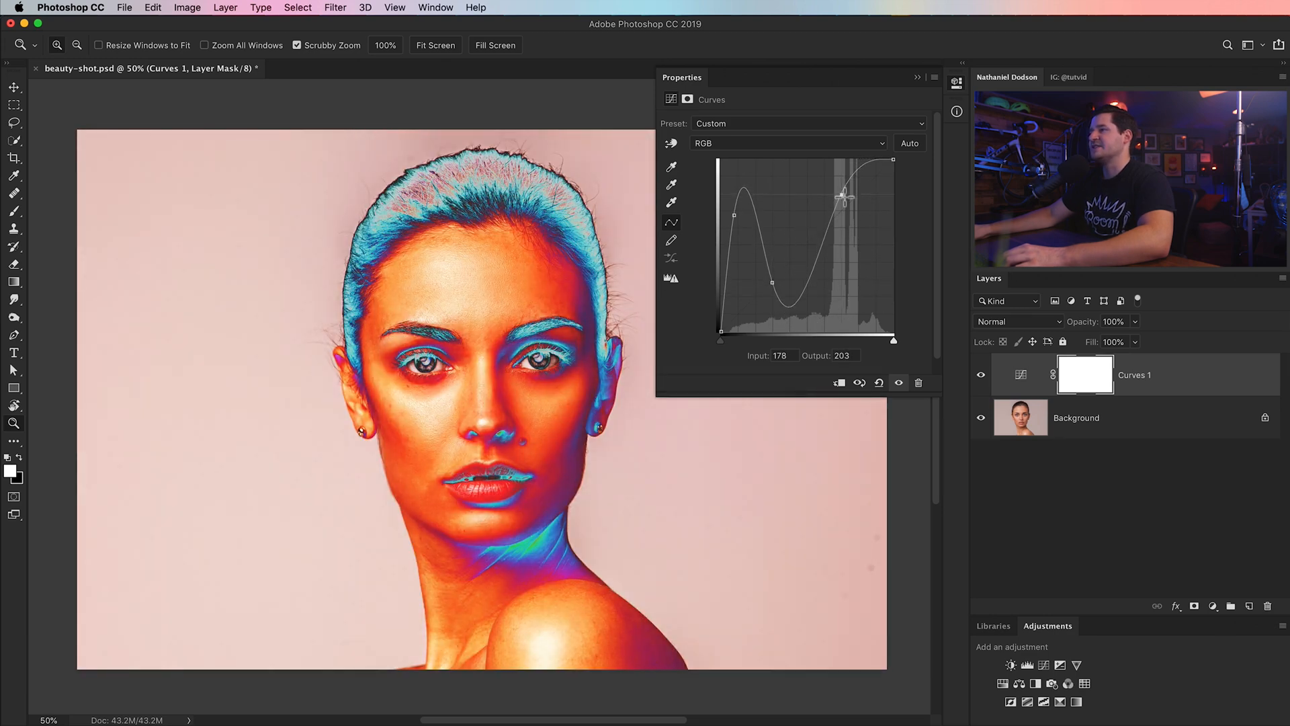
left_click_drag(844, 195, 845, 200)
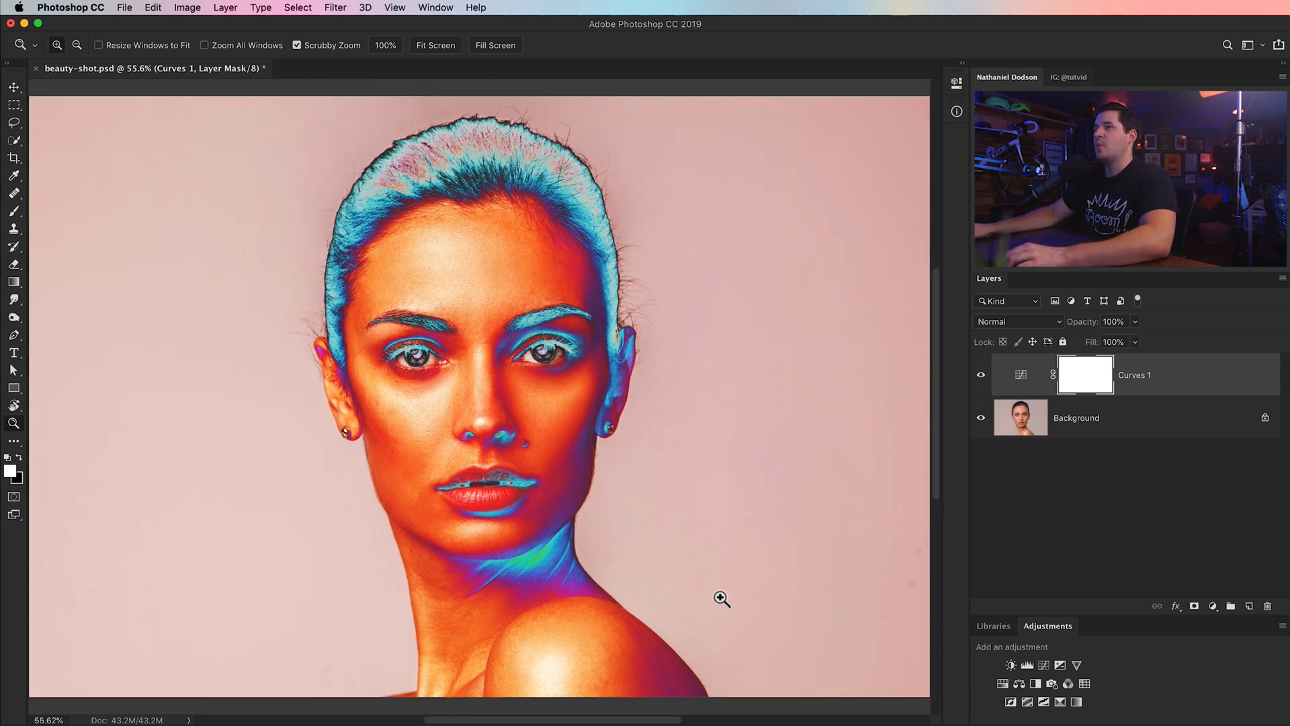
mouse_move(532, 285)
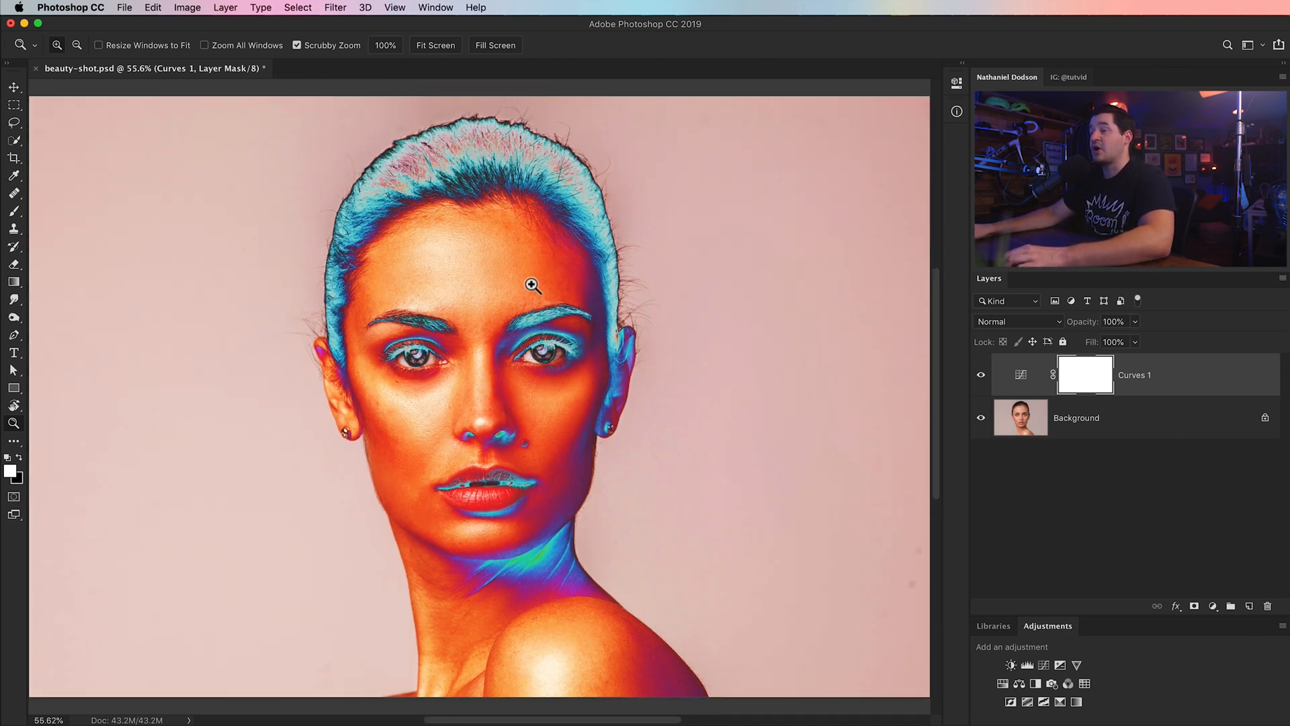
- Fade the false-colour Curves layer to about 32% opacity
left_click(1113, 321)
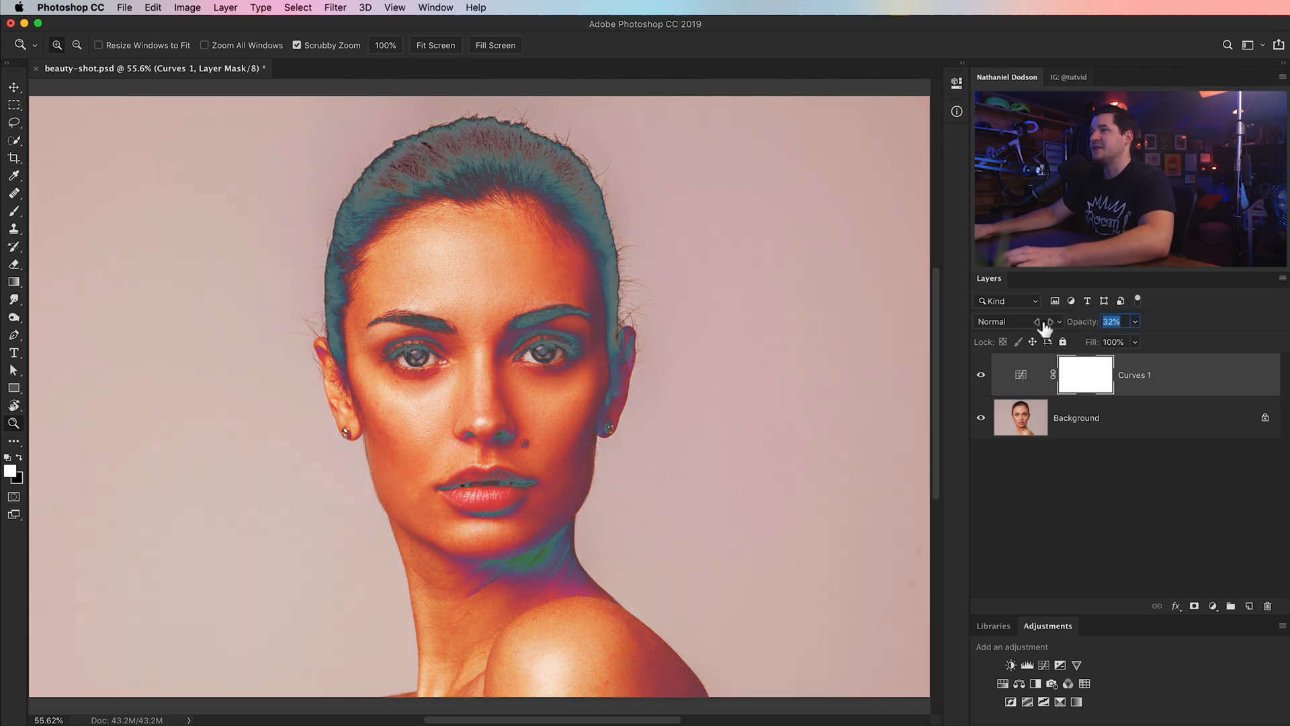
left_click_drag(1043, 321, 1049, 321)
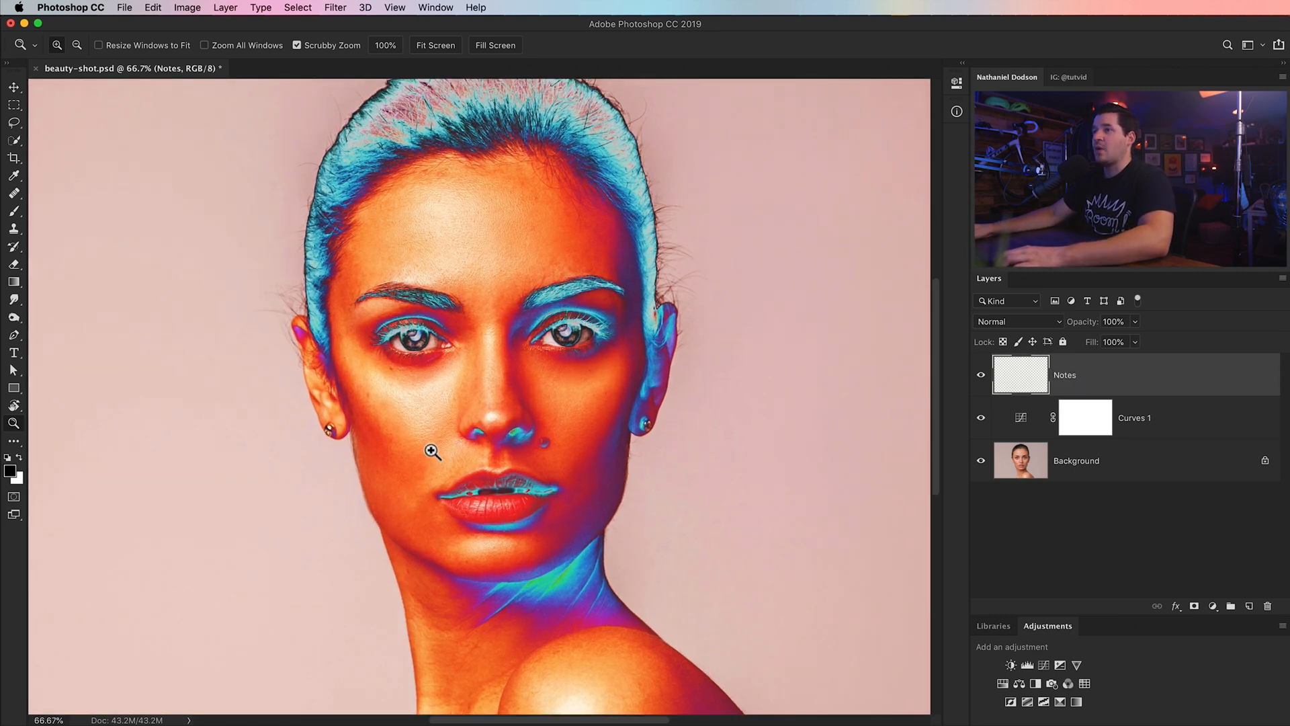
- Zoom in on the cheek and nose to inspect the exaggerated skin tones
left_click(430, 450)
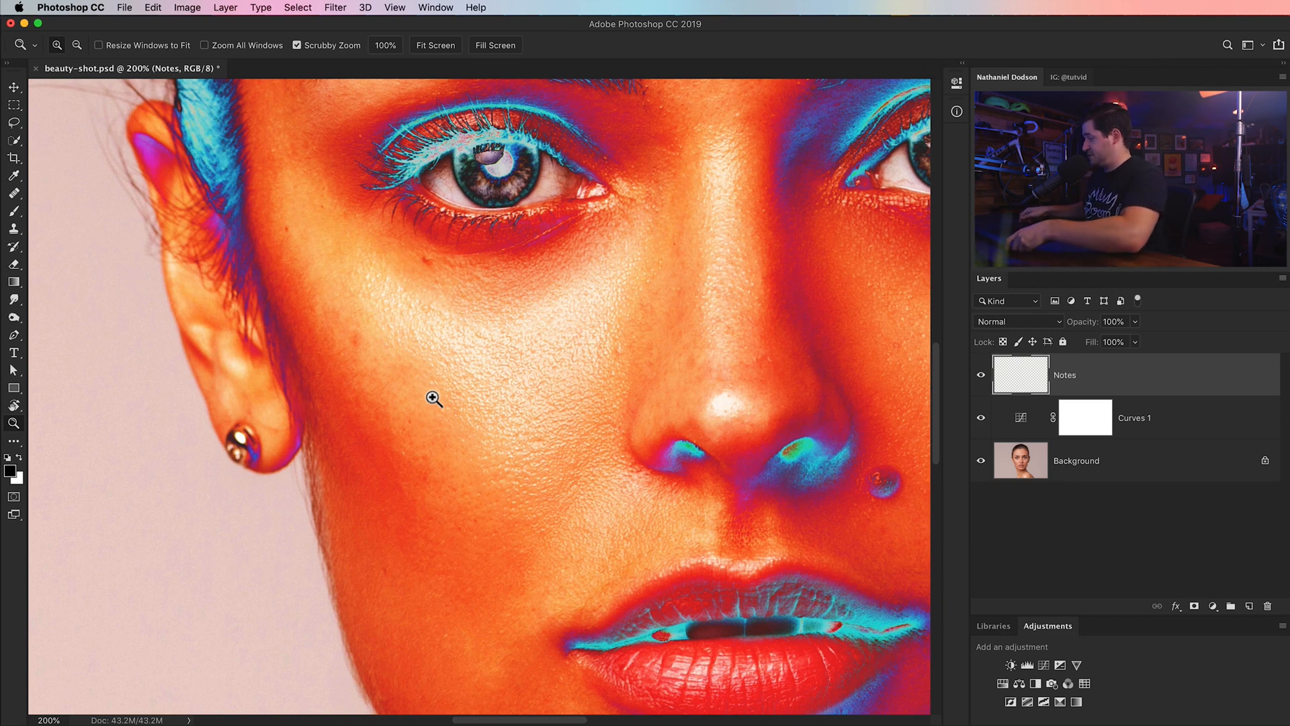
mouse_move(392, 427)
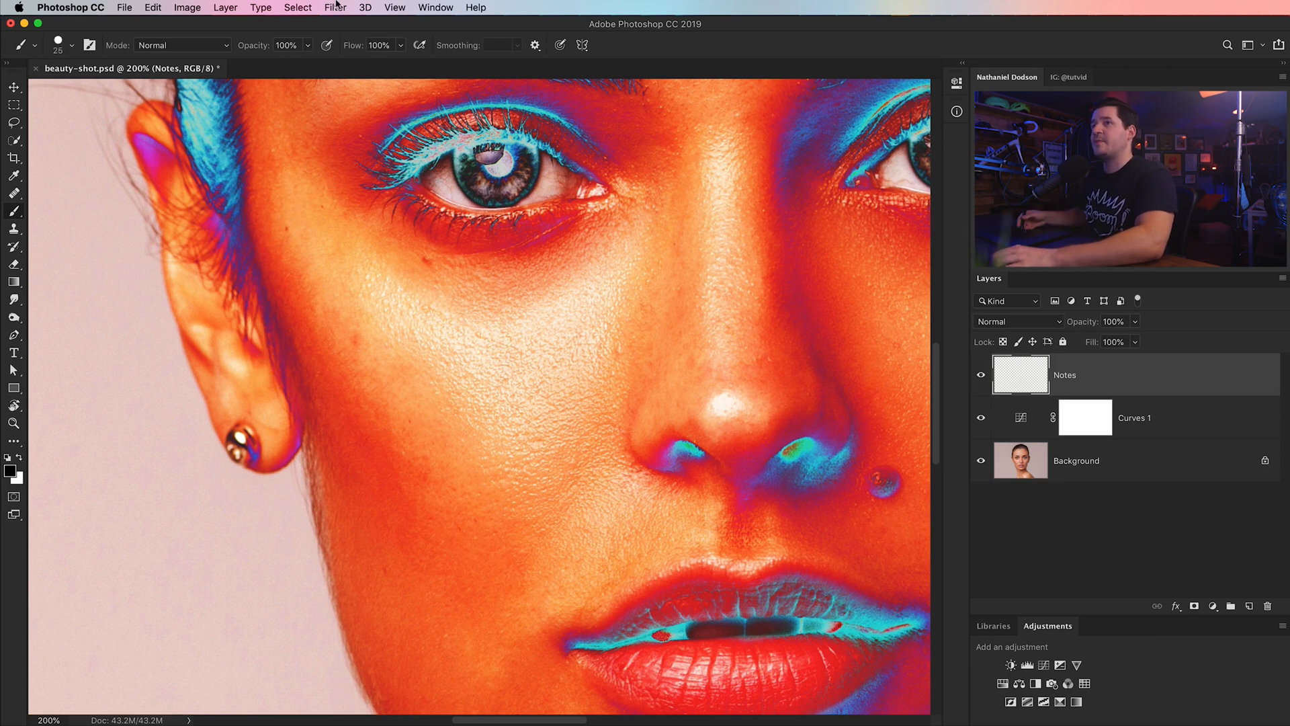
mouse_move(434, 355)
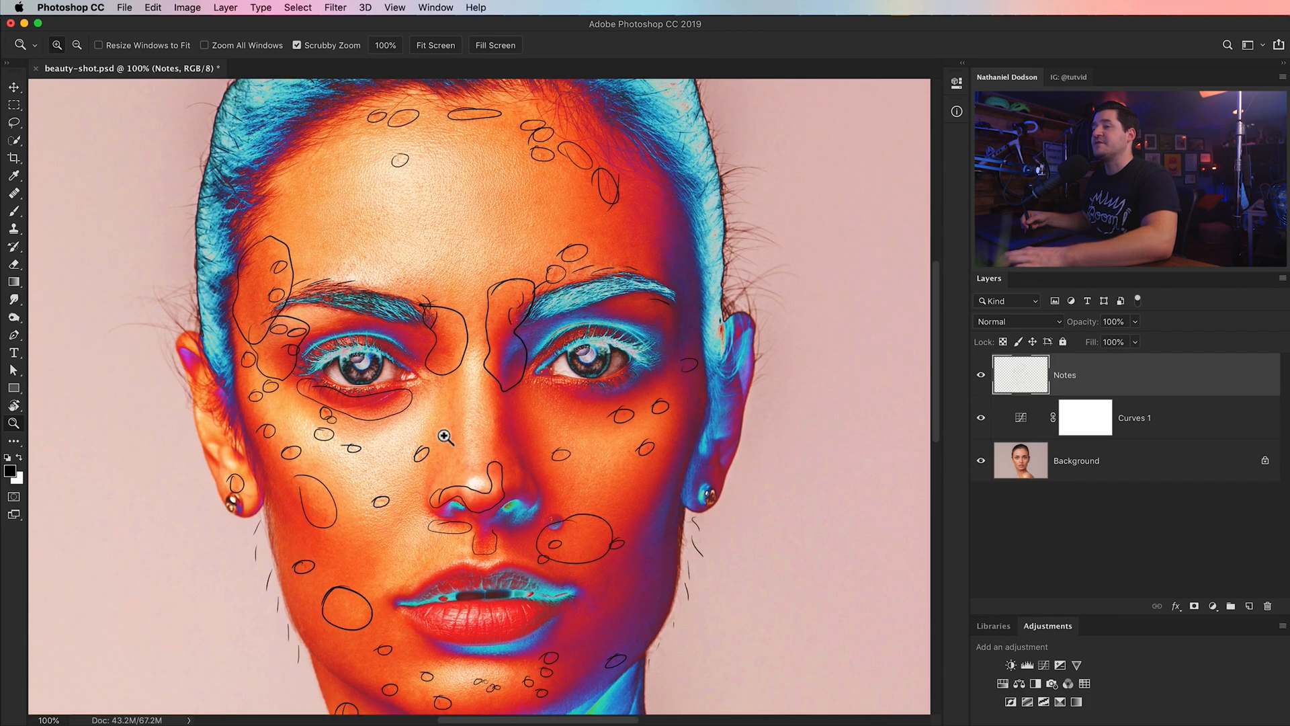
mouse_move(434, 306)
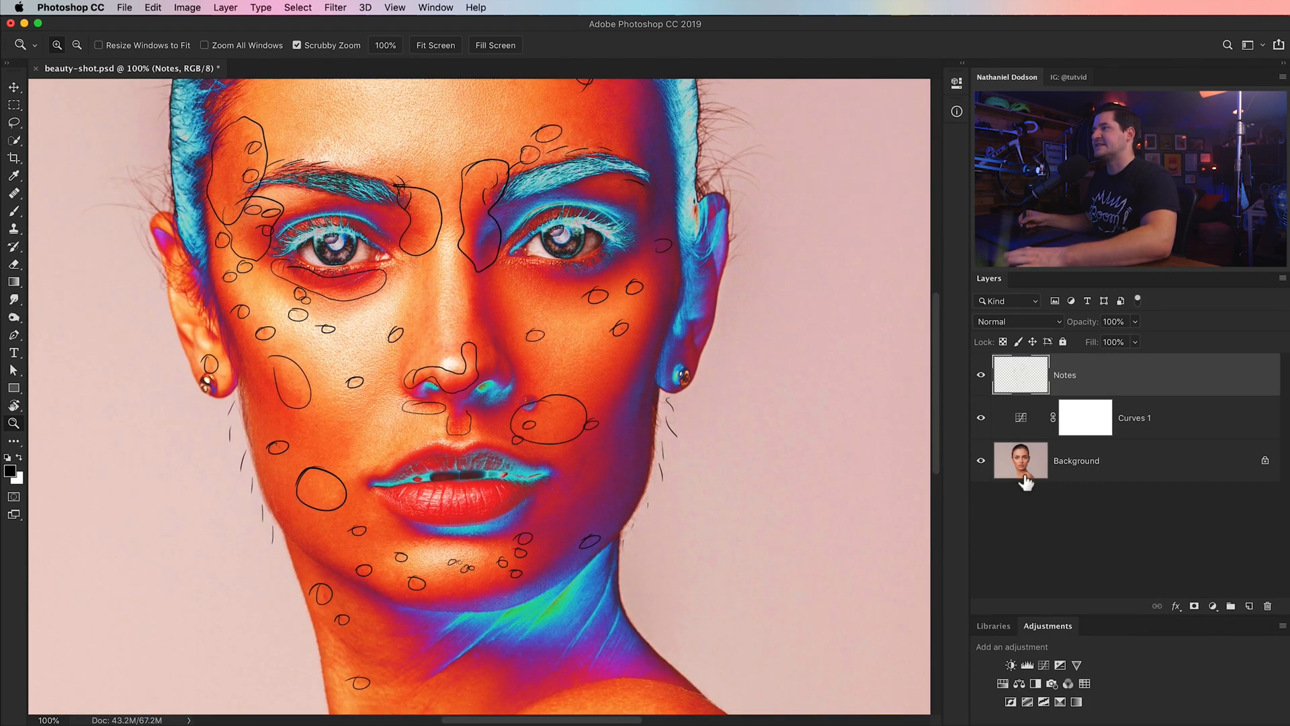
- Delete the exaggerated Curves adjustment so the portrait regains natural colour
left_click(1085, 417)
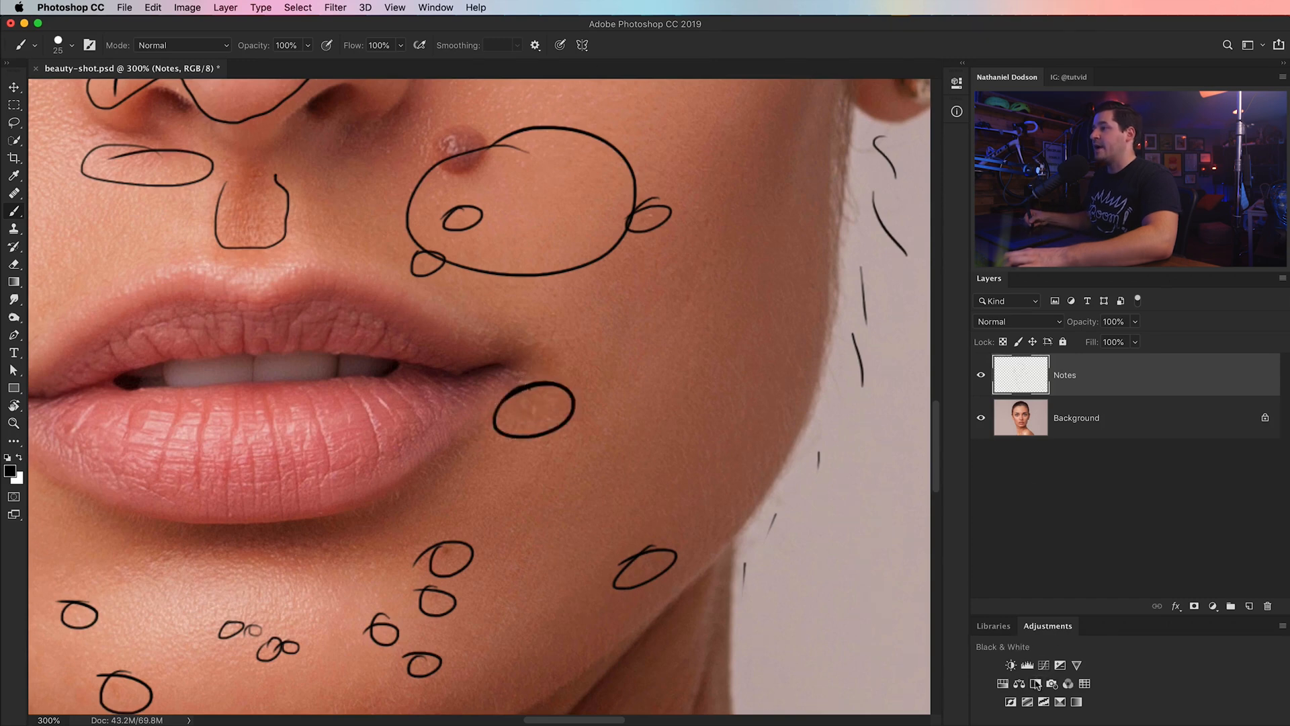
- Add a Black & White adjustment and pan across nose, eyes and cheeks reviewing marked areas on Notes
left_click(1037, 665)
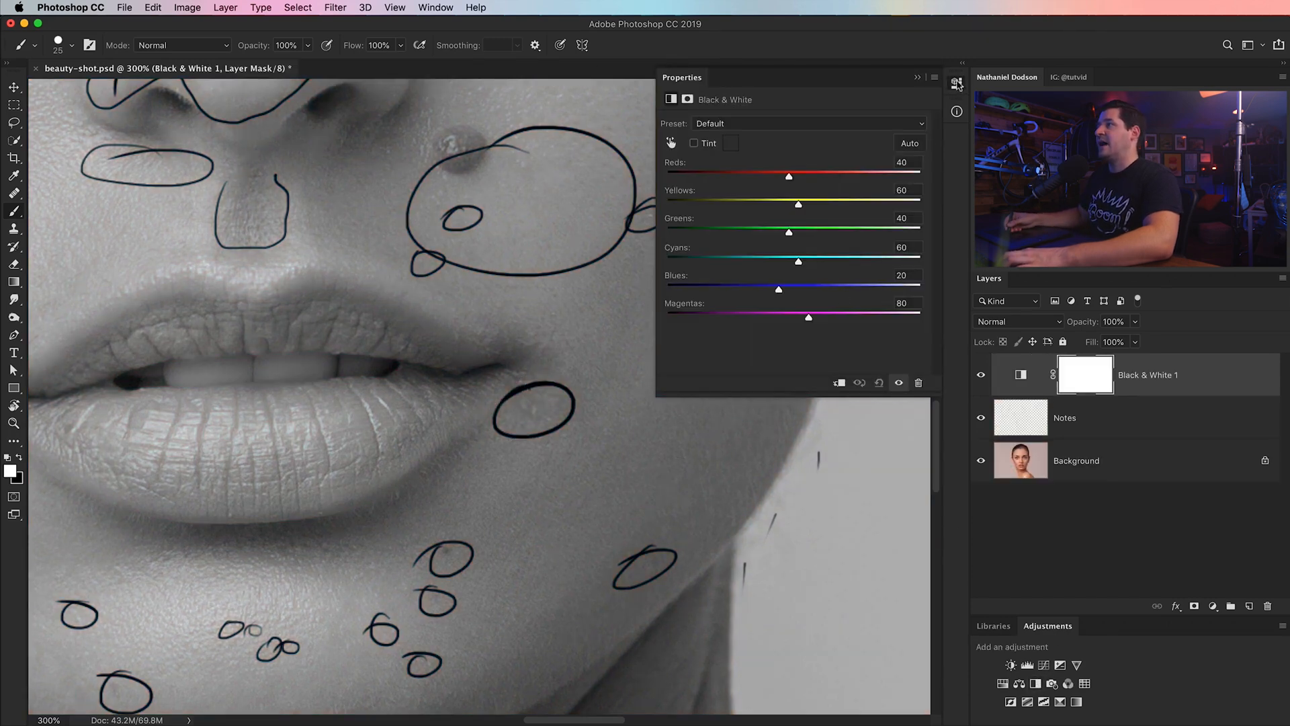
left_click(956, 83)
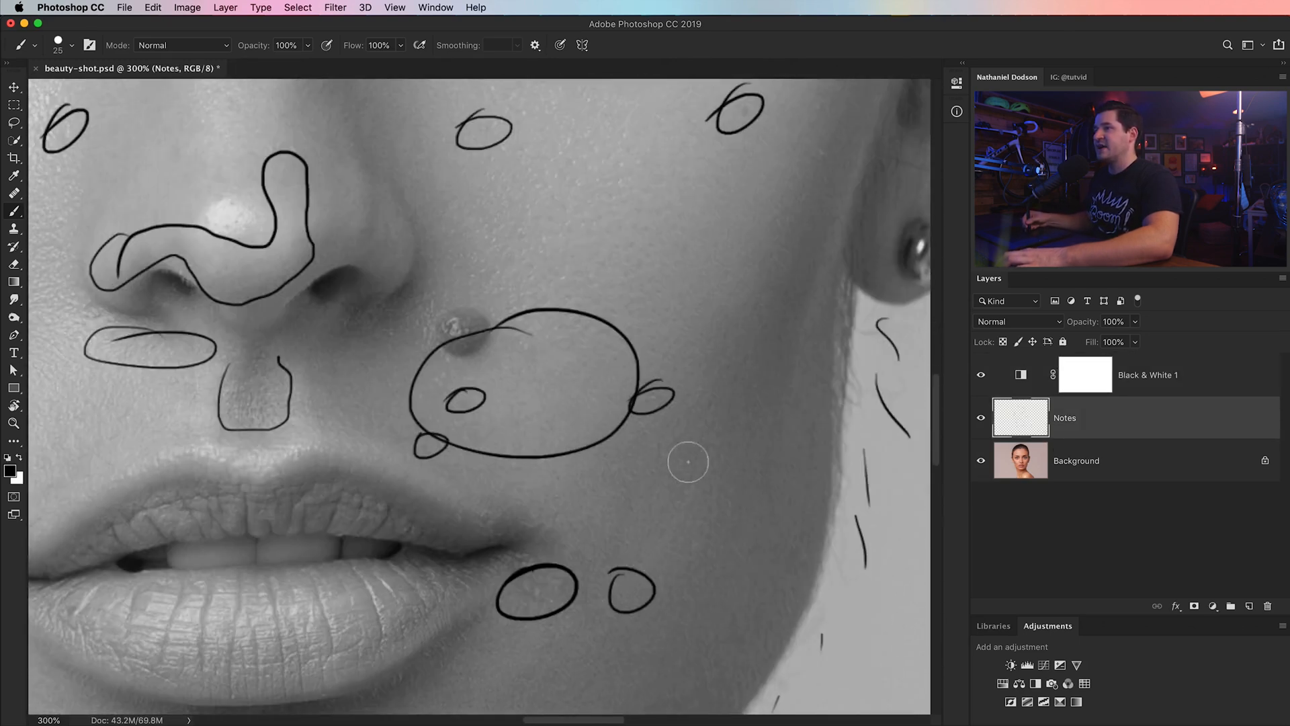
left_click_drag(686, 461, 466, 372)
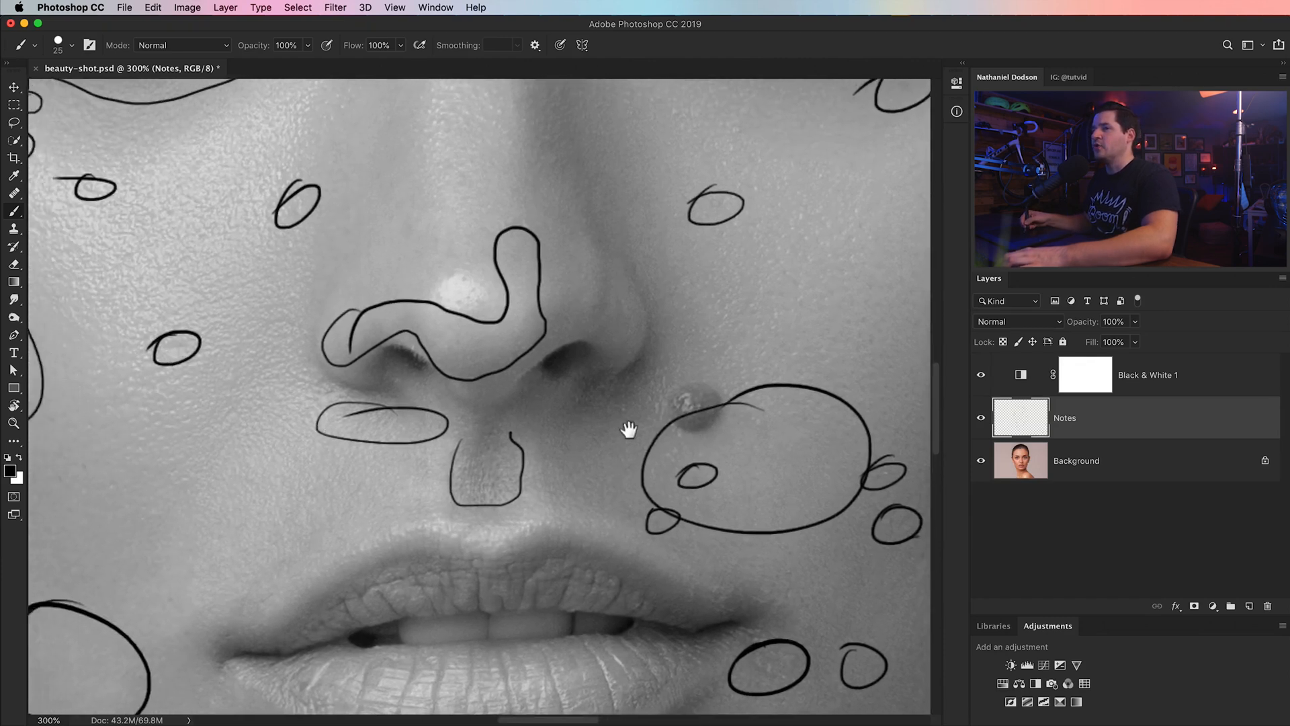
left_click_drag(629, 429, 441, 574)
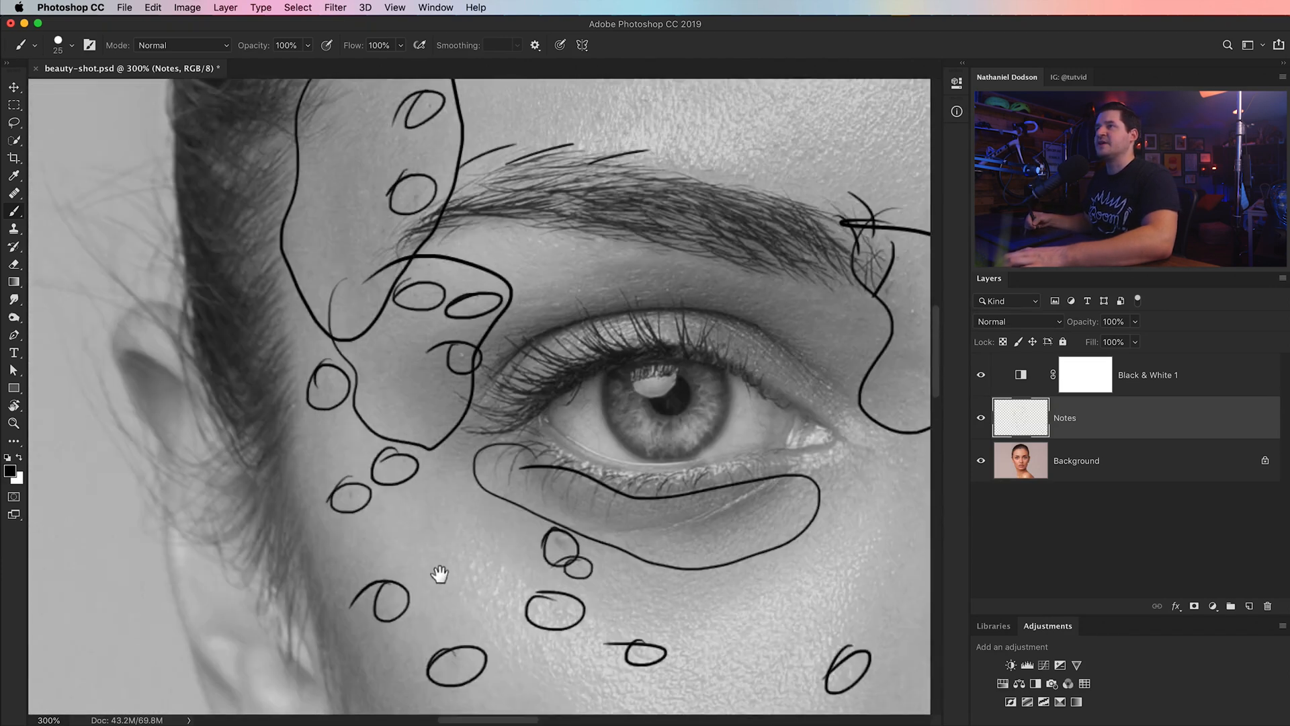
left_click_drag(441, 574, 516, 321)
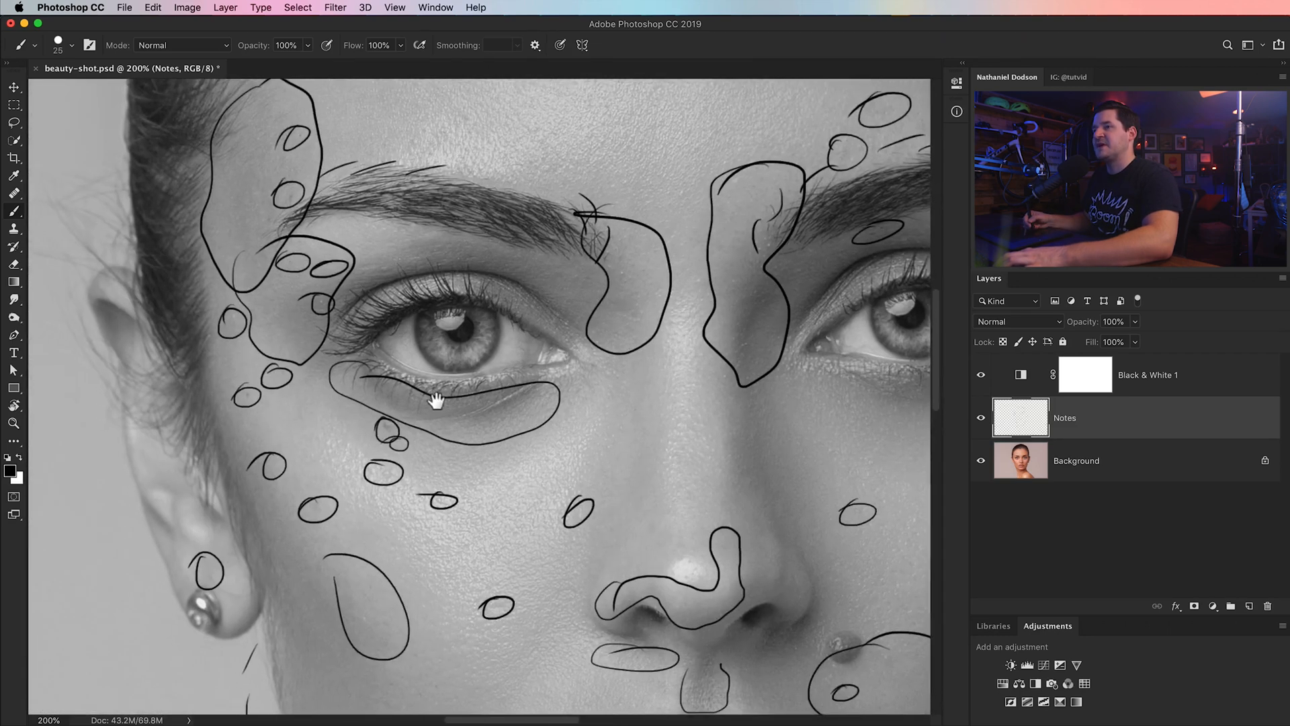
scroll("down", 3)
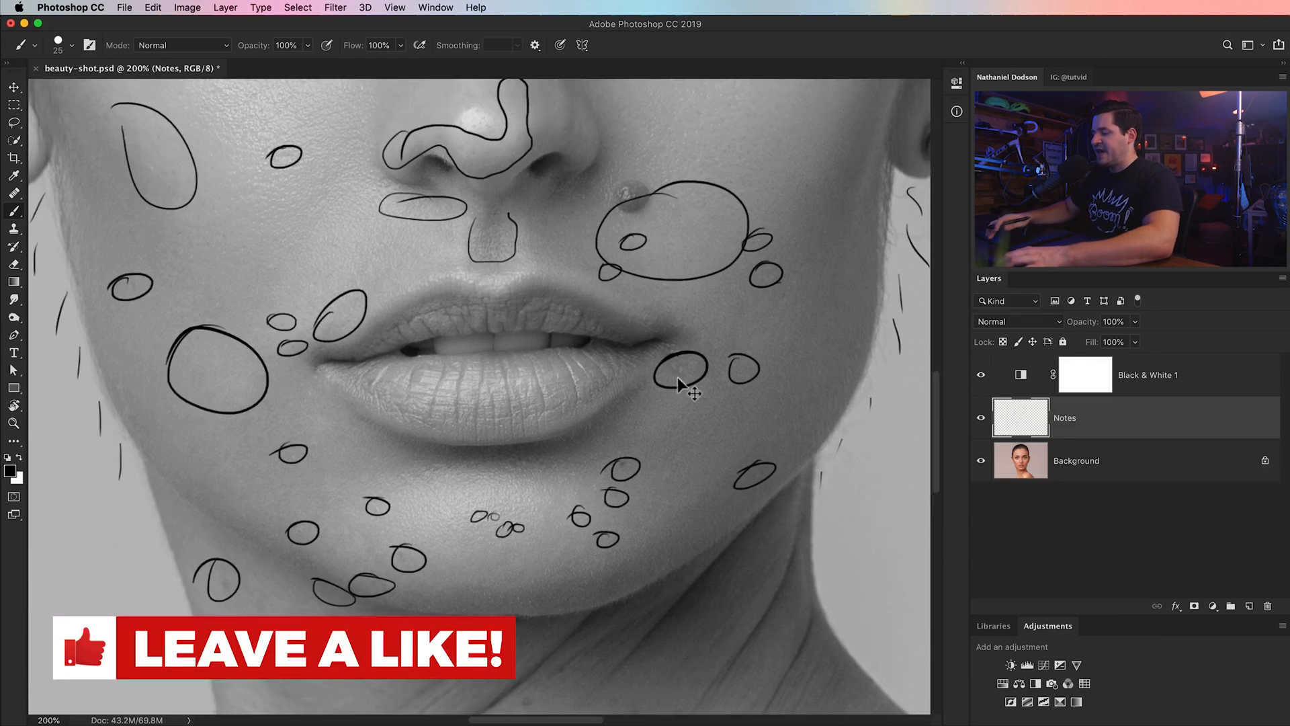
scroll("down", 3)
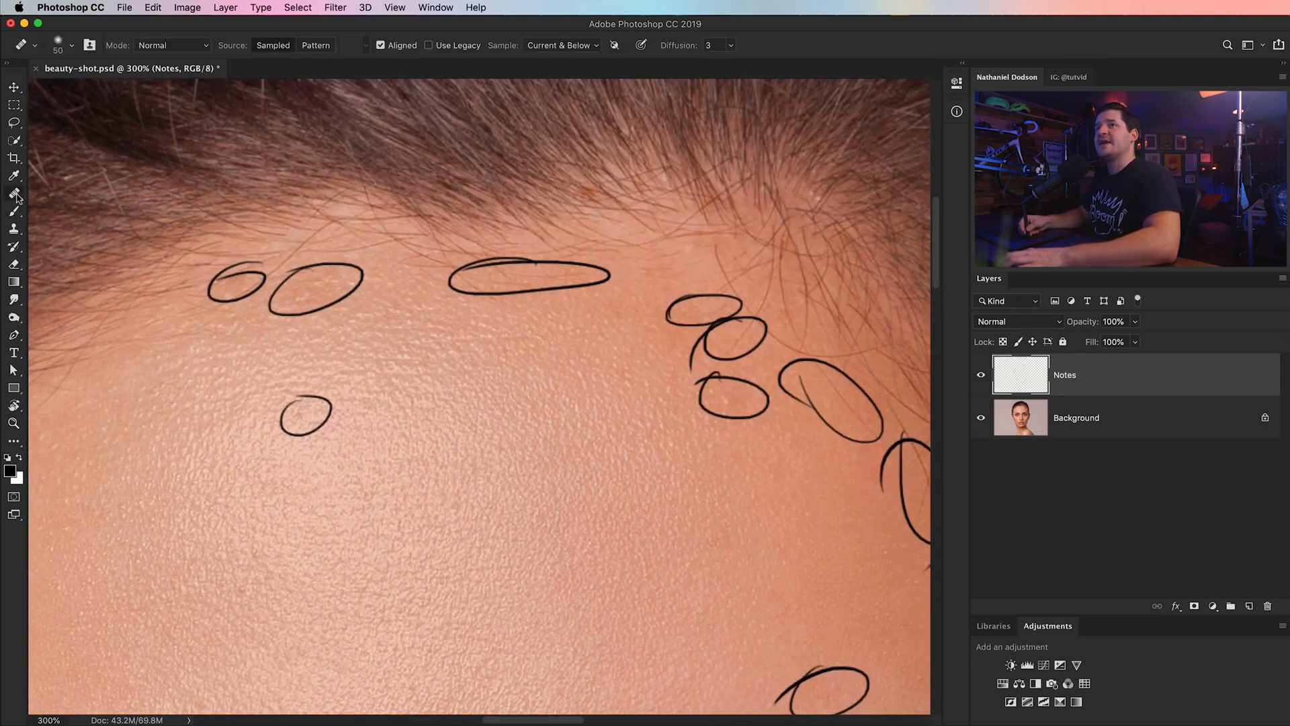
- Select the Spot Healing Brush for blemish removal
left_click(13, 195)
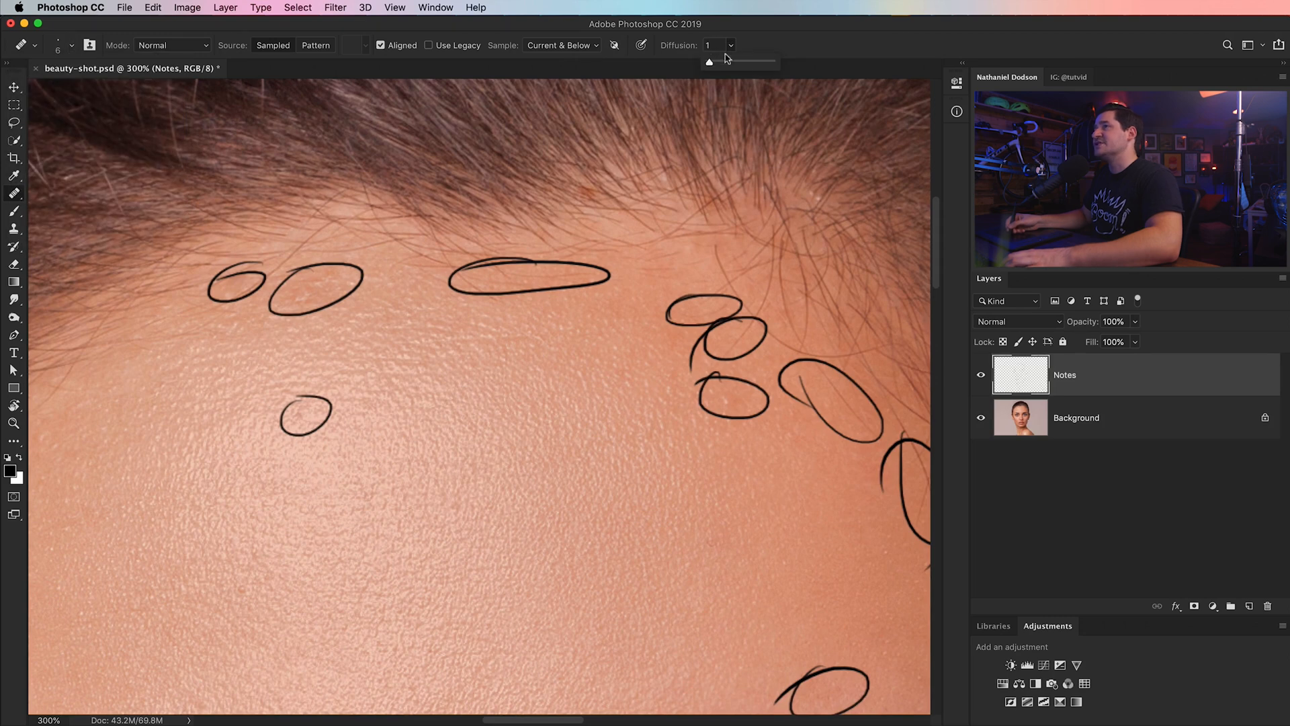
mouse_move(500, 319)
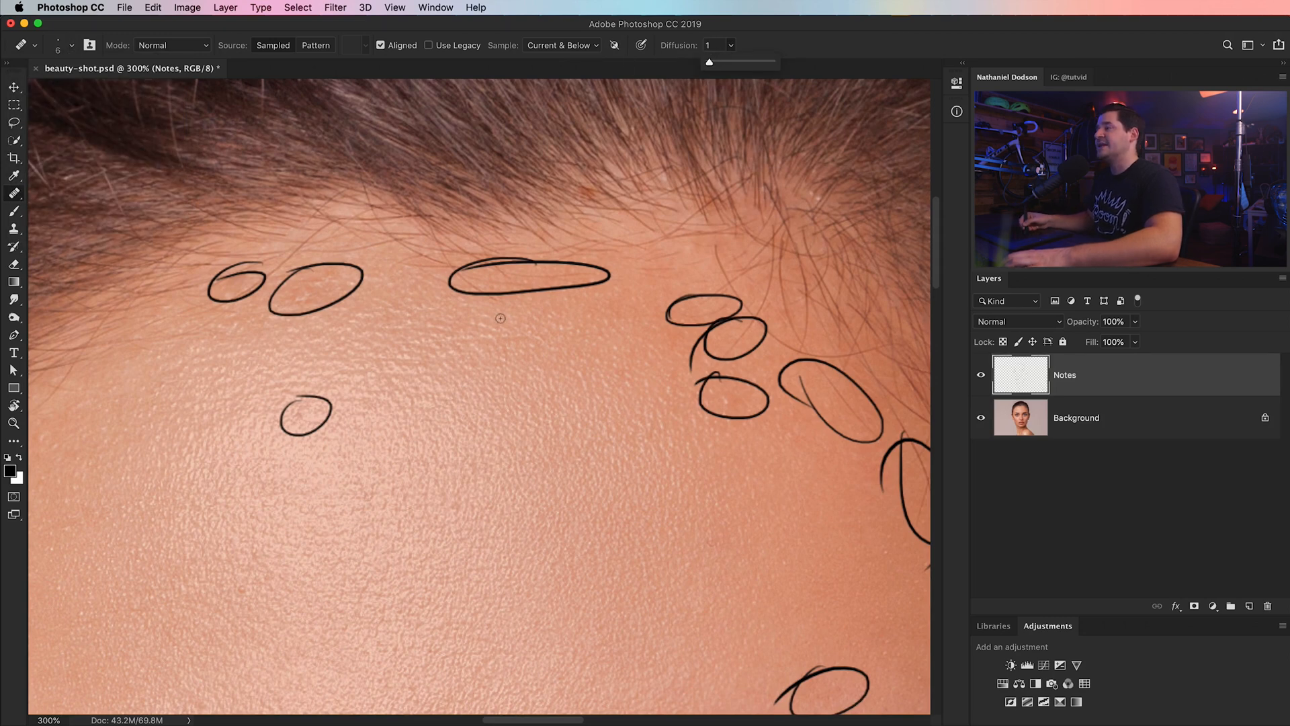
mouse_move(720, 92)
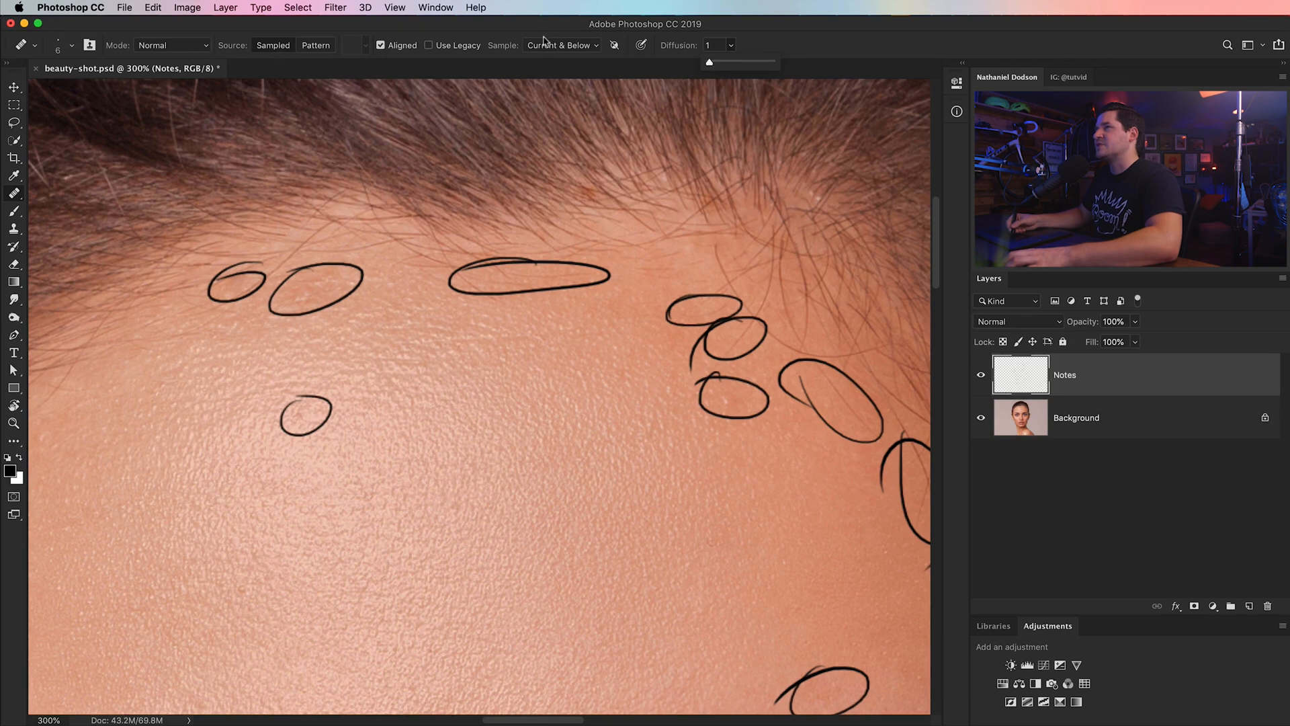
mouse_move(1003, 472)
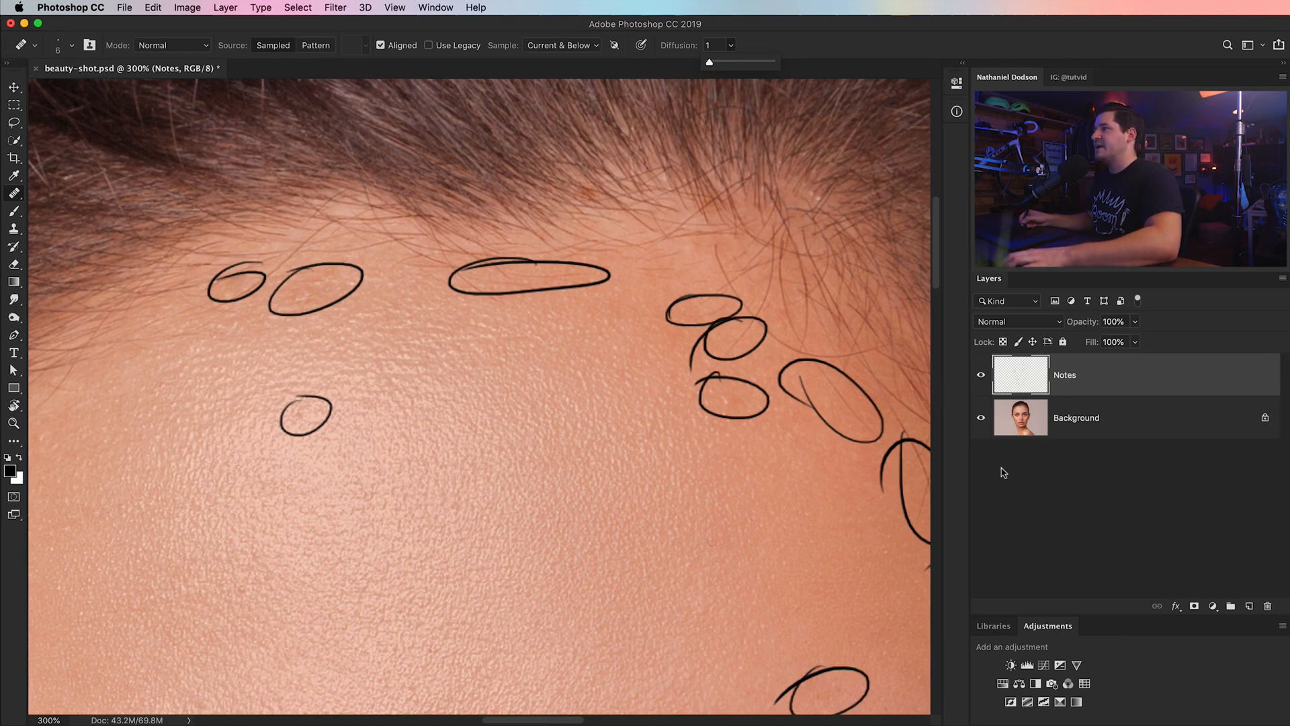
- Create a Blemishes layer and heal a skin spot between the eyebrows on it
left_click(1249, 606)
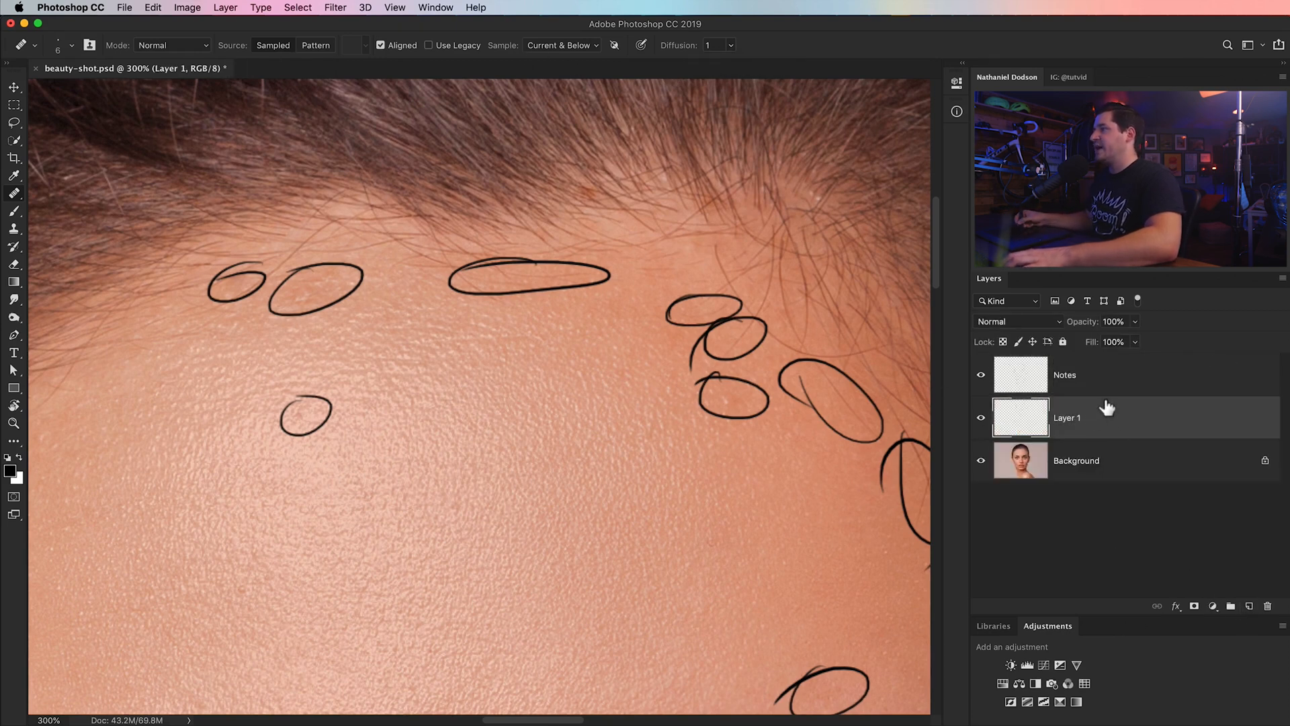
type("Blems")
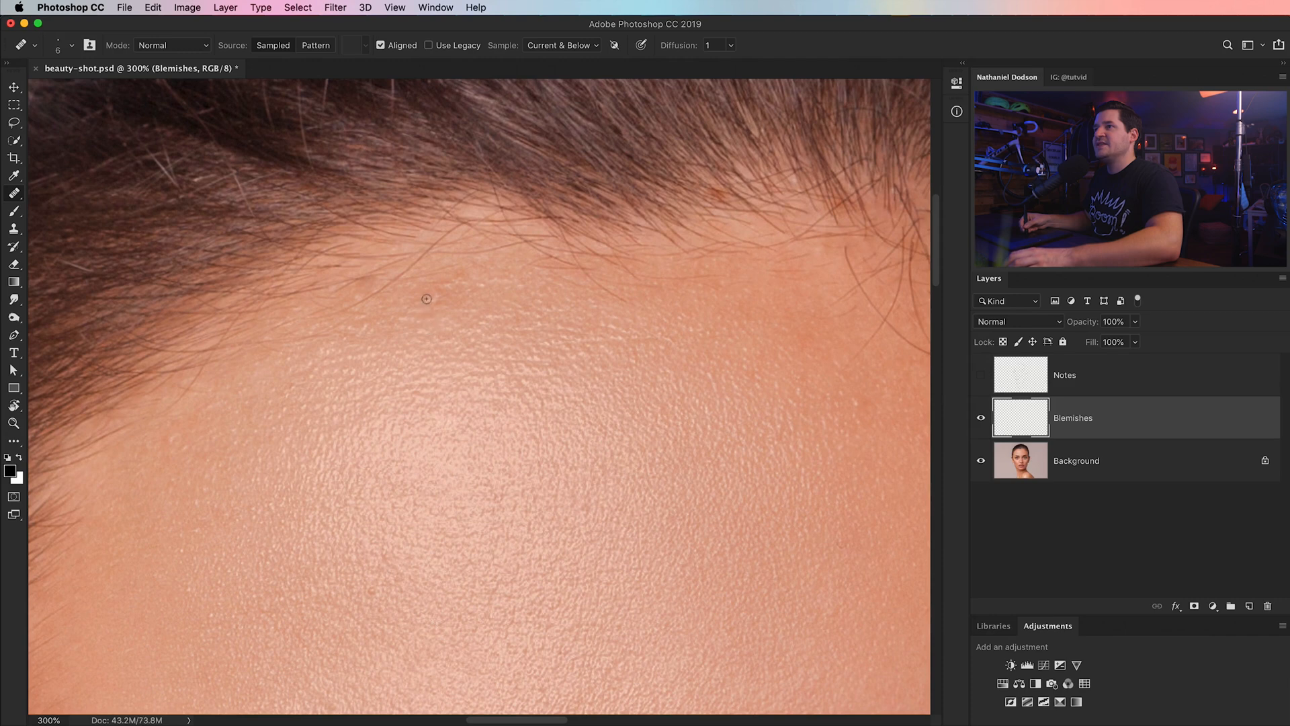
mouse_move(446, 286)
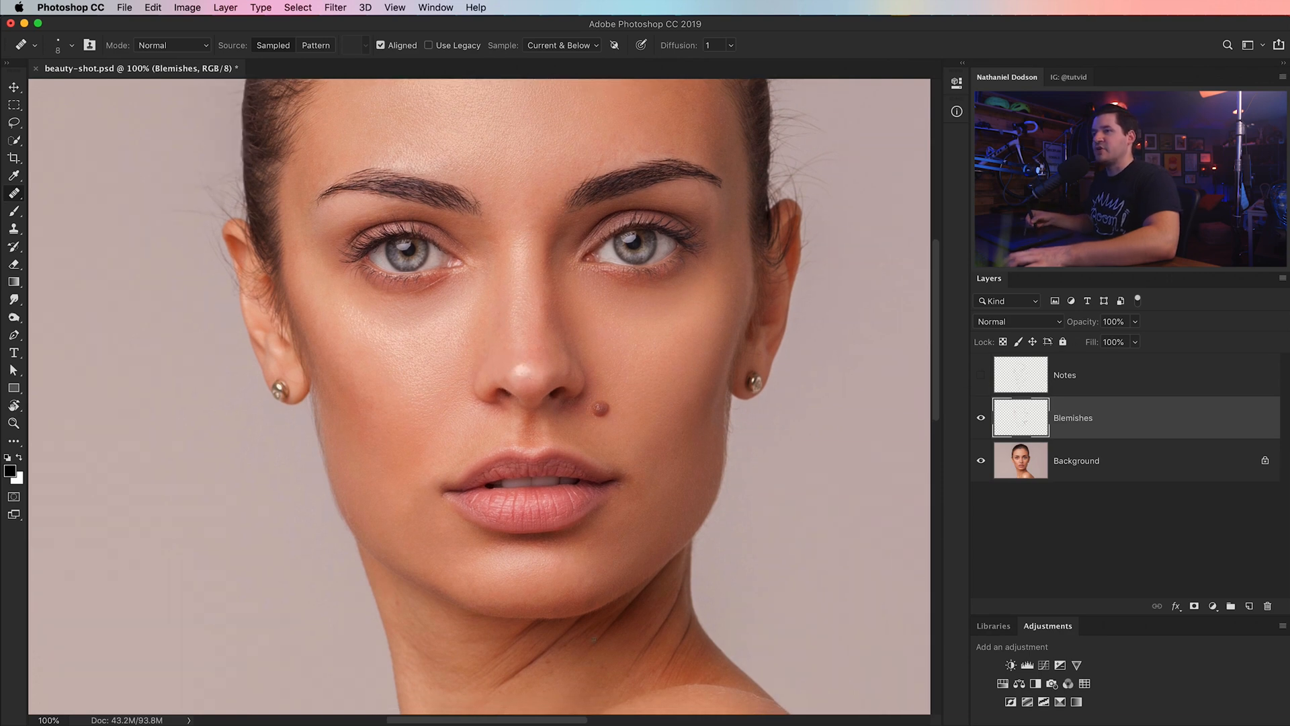
scroll("down", 3)
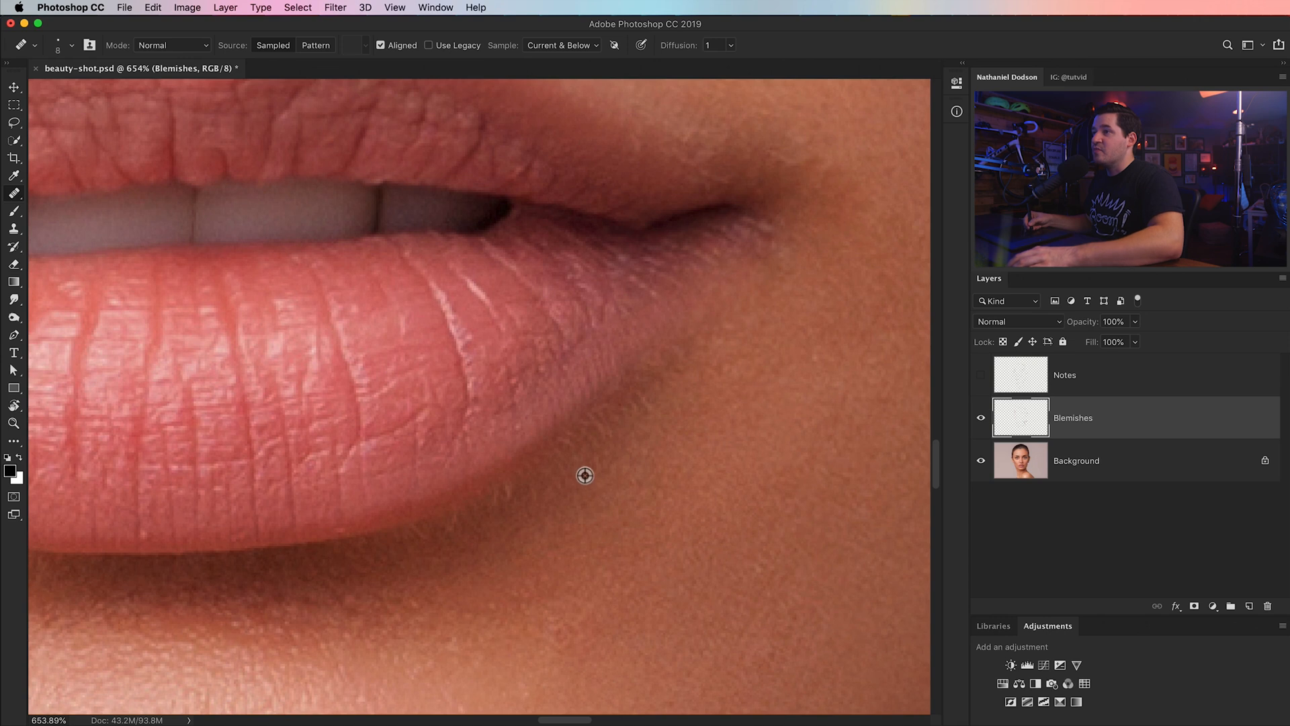
mouse_move(585, 448)
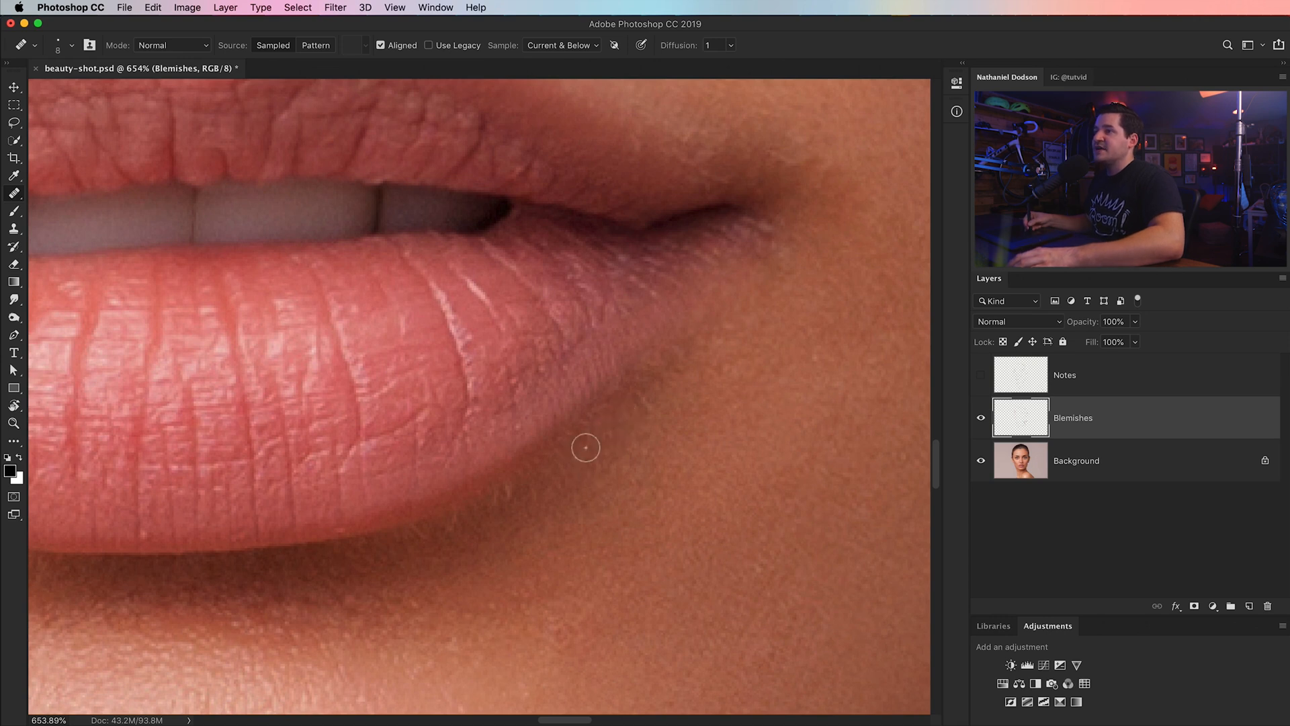
mouse_move(456, 527)
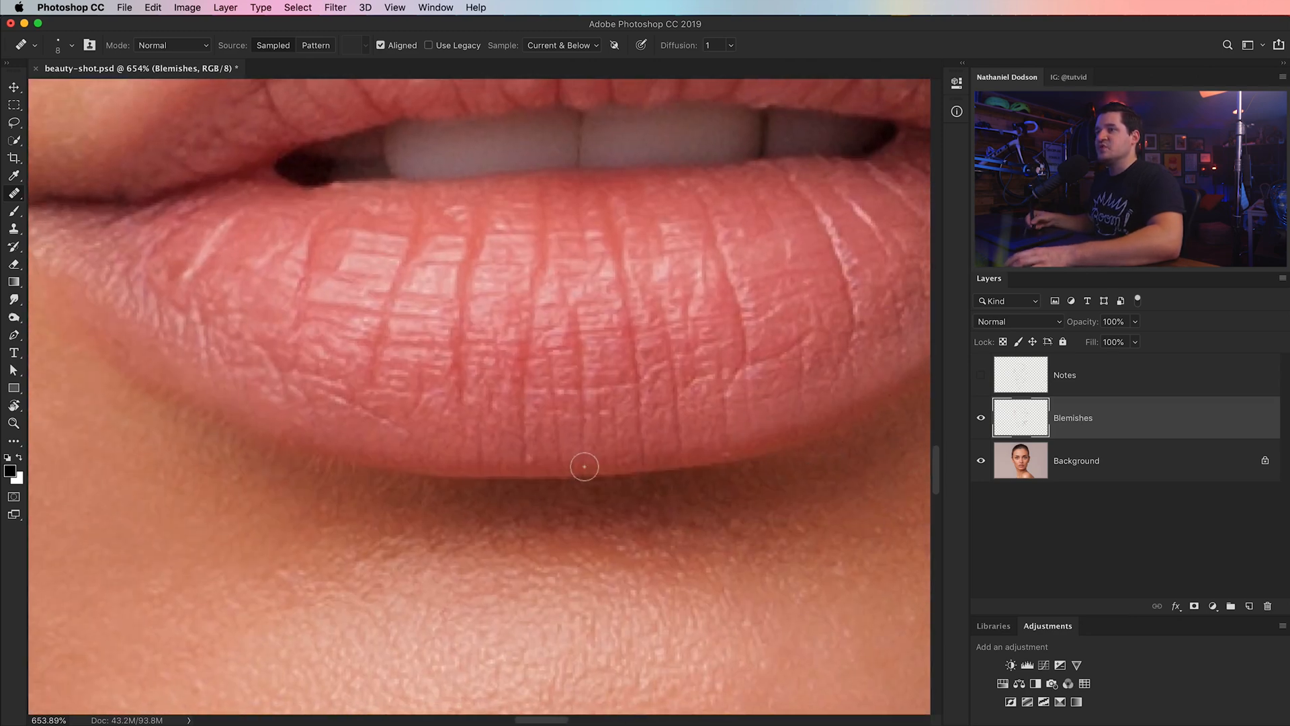
mouse_move(237, 480)
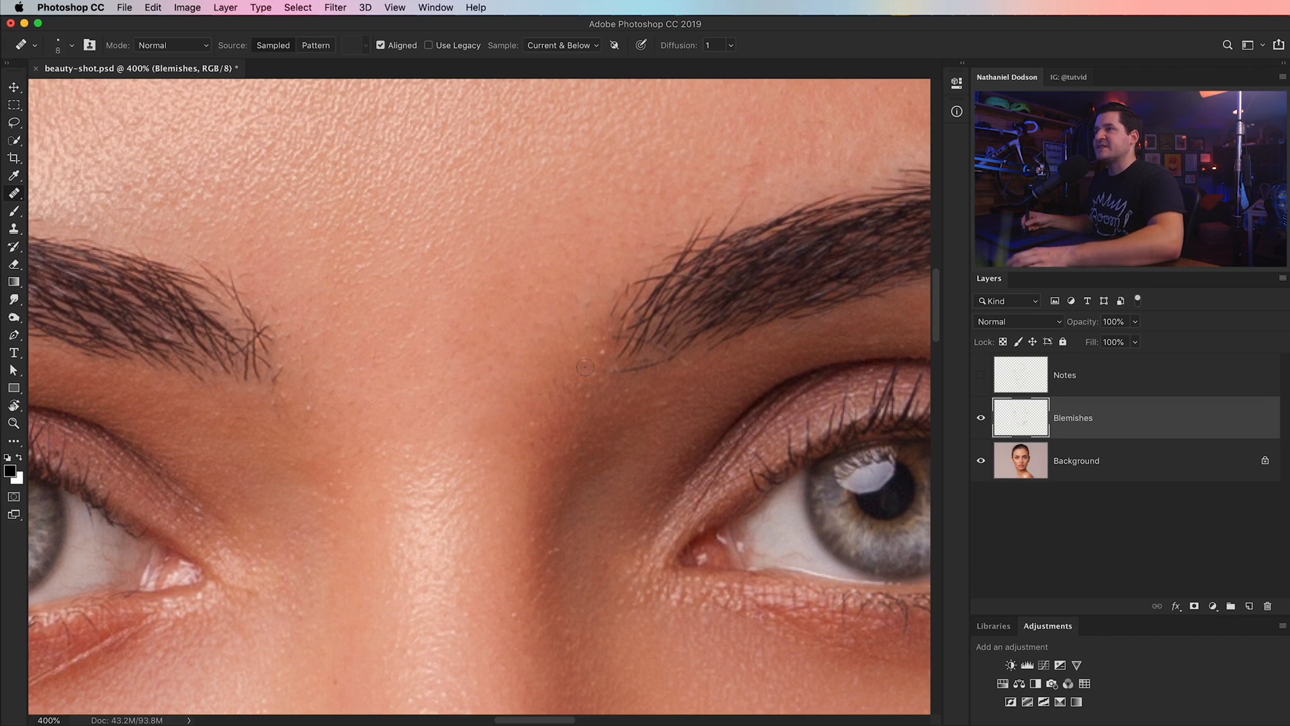
left_click_drag(585, 365, 485, 535)
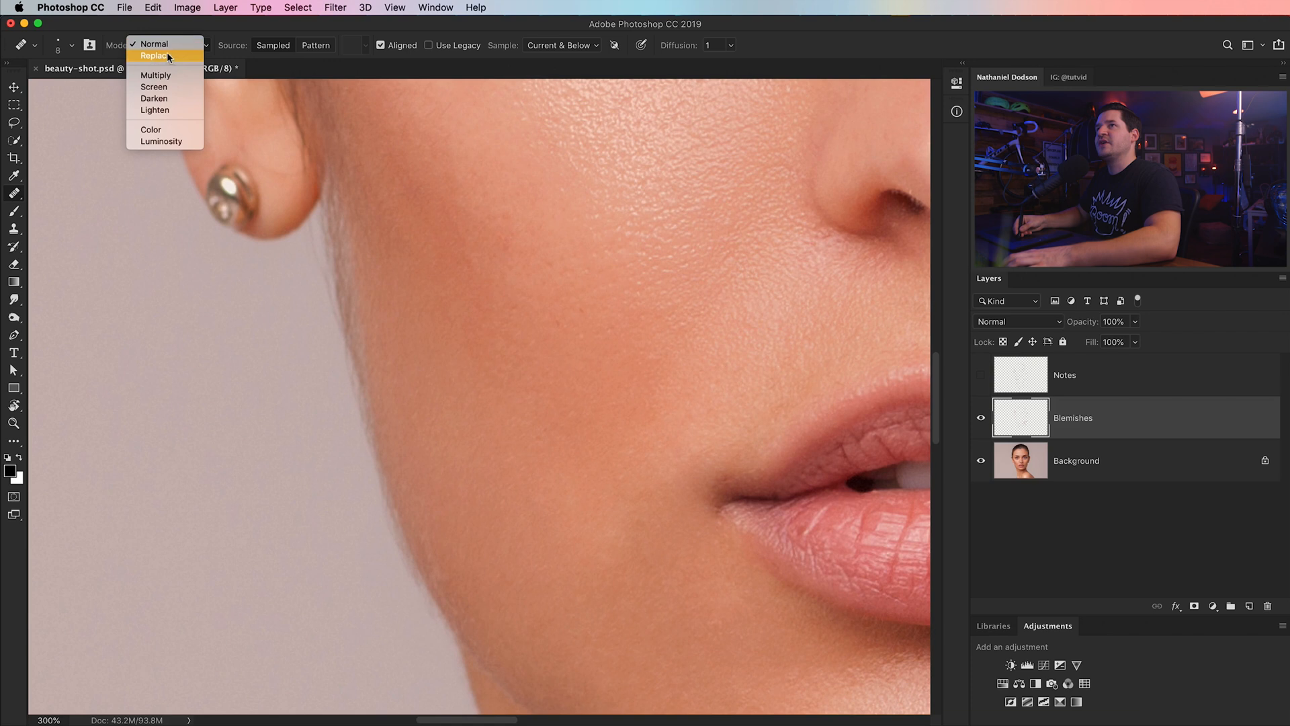
- Switch healing to Replace mode and remove stray hairs along the jawline on a new Haris layer
left_click(156, 55)
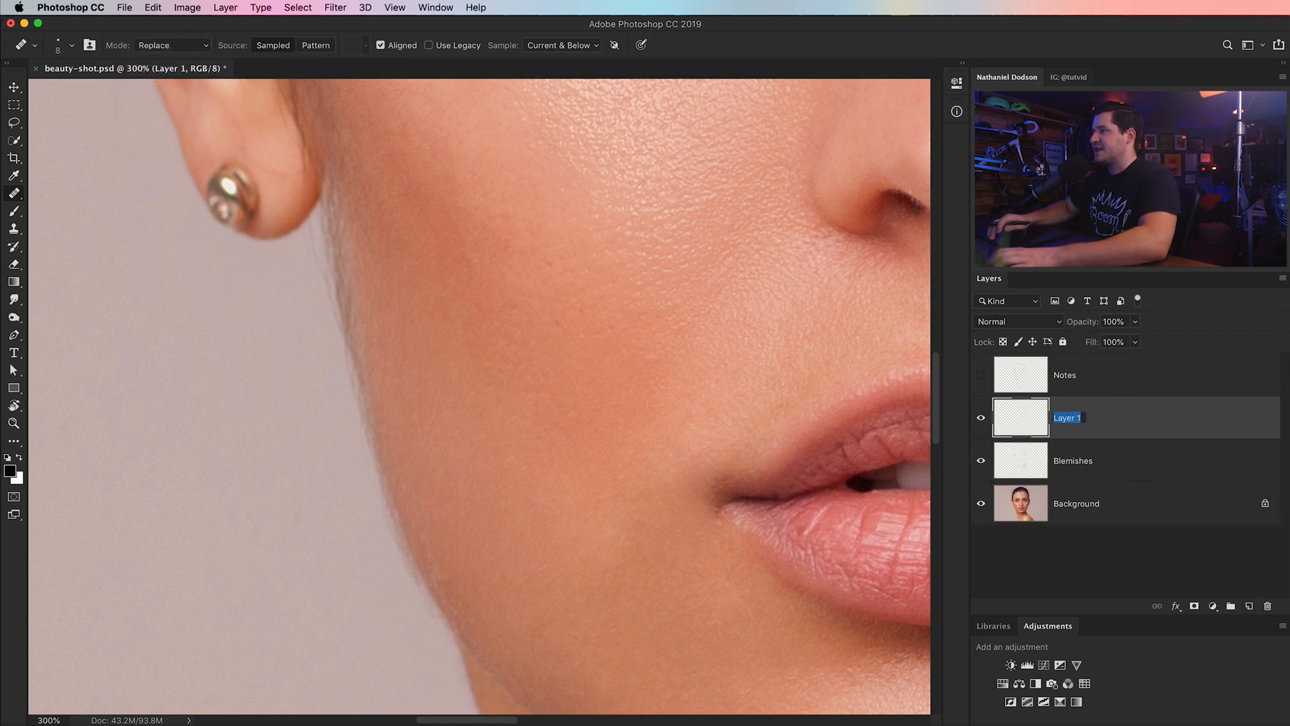
type("H")
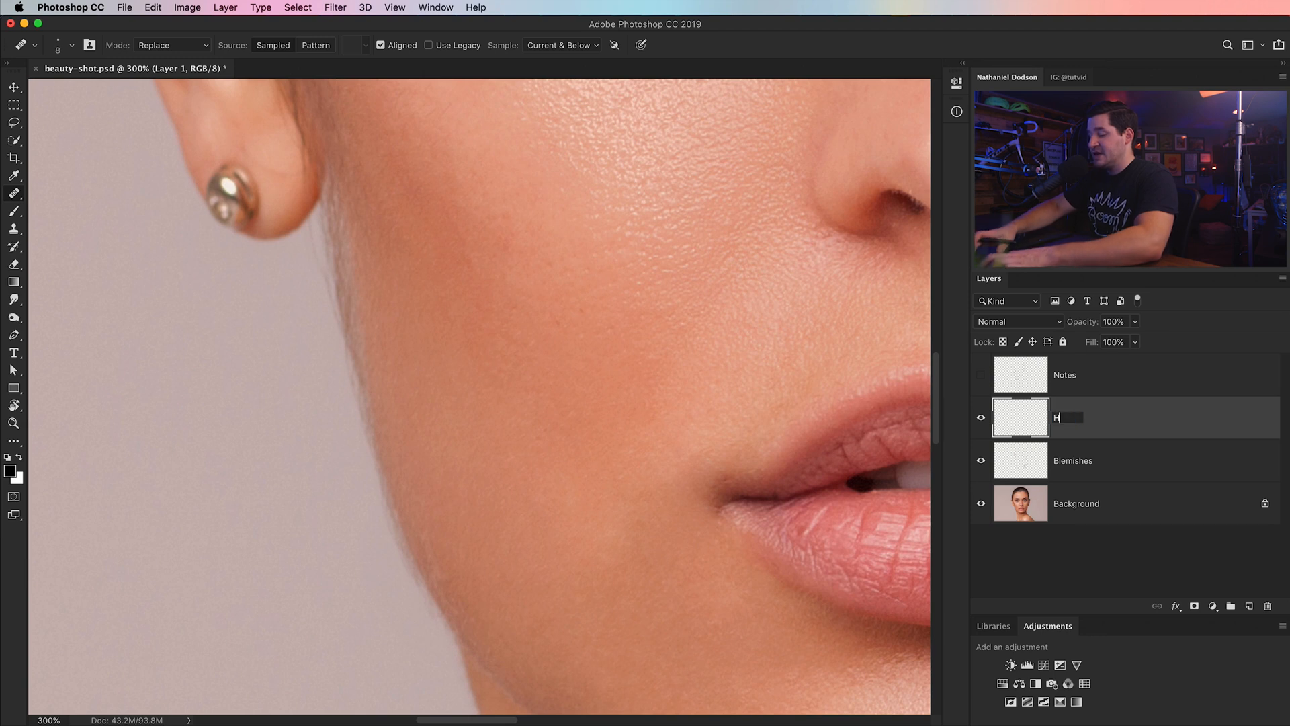
type("Haris")
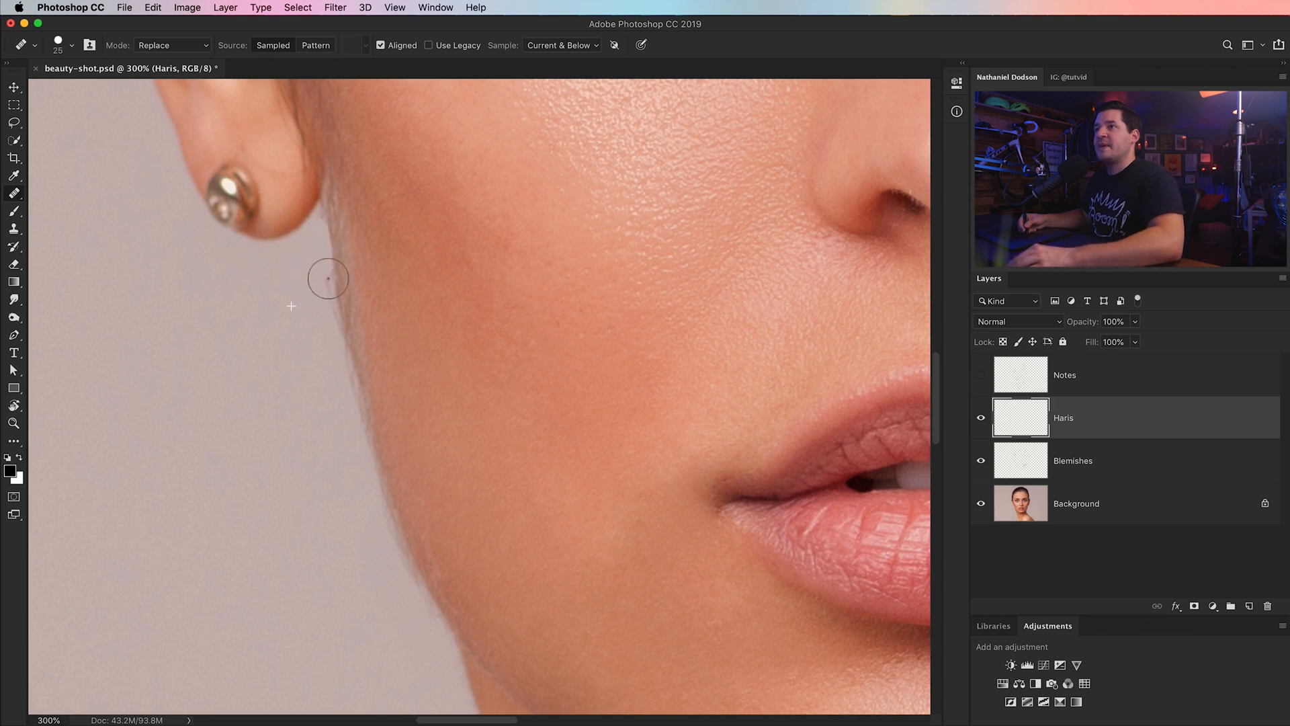
mouse_move(375, 488)
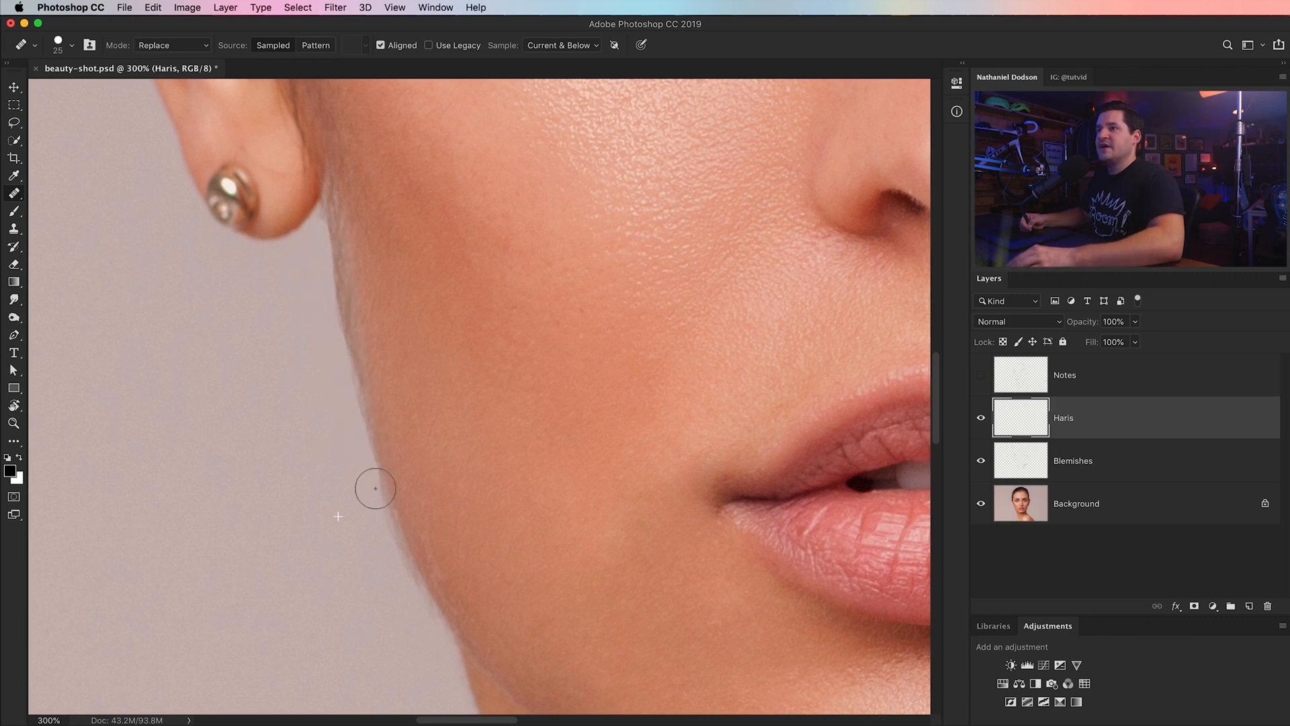
mouse_move(444, 641)
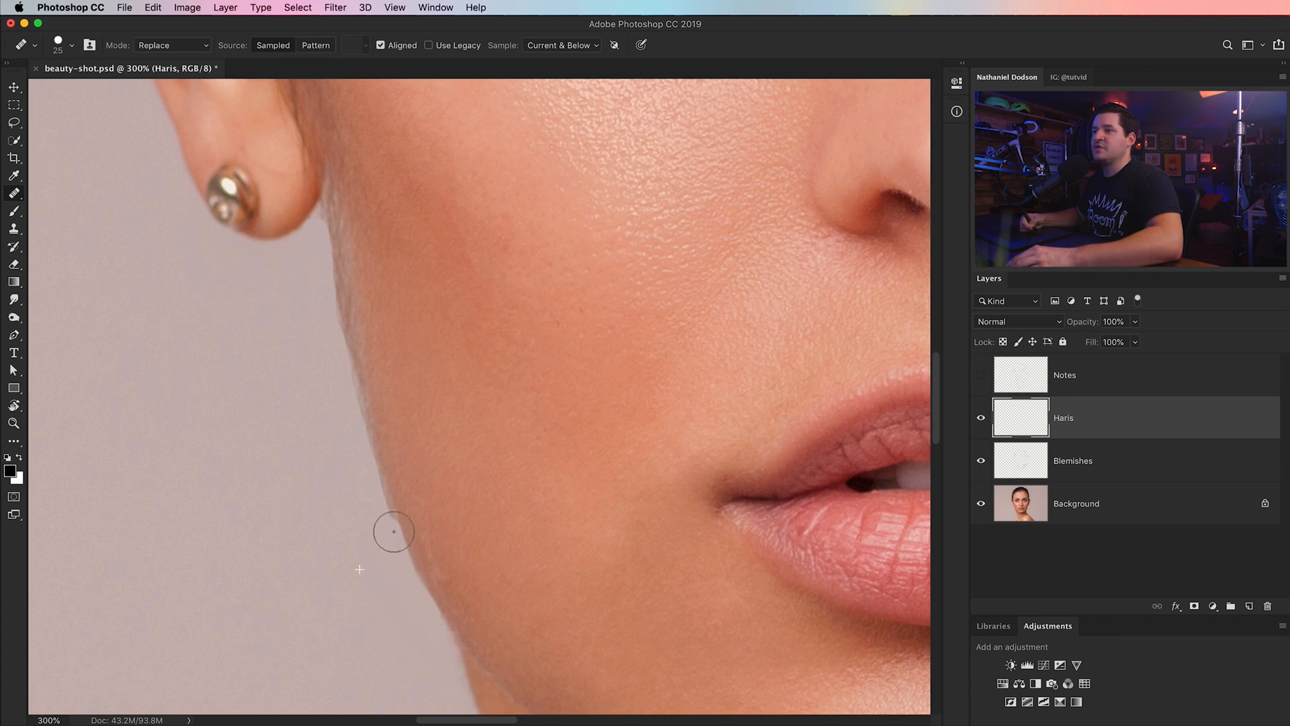
left_click_drag(393, 531, 337, 297)
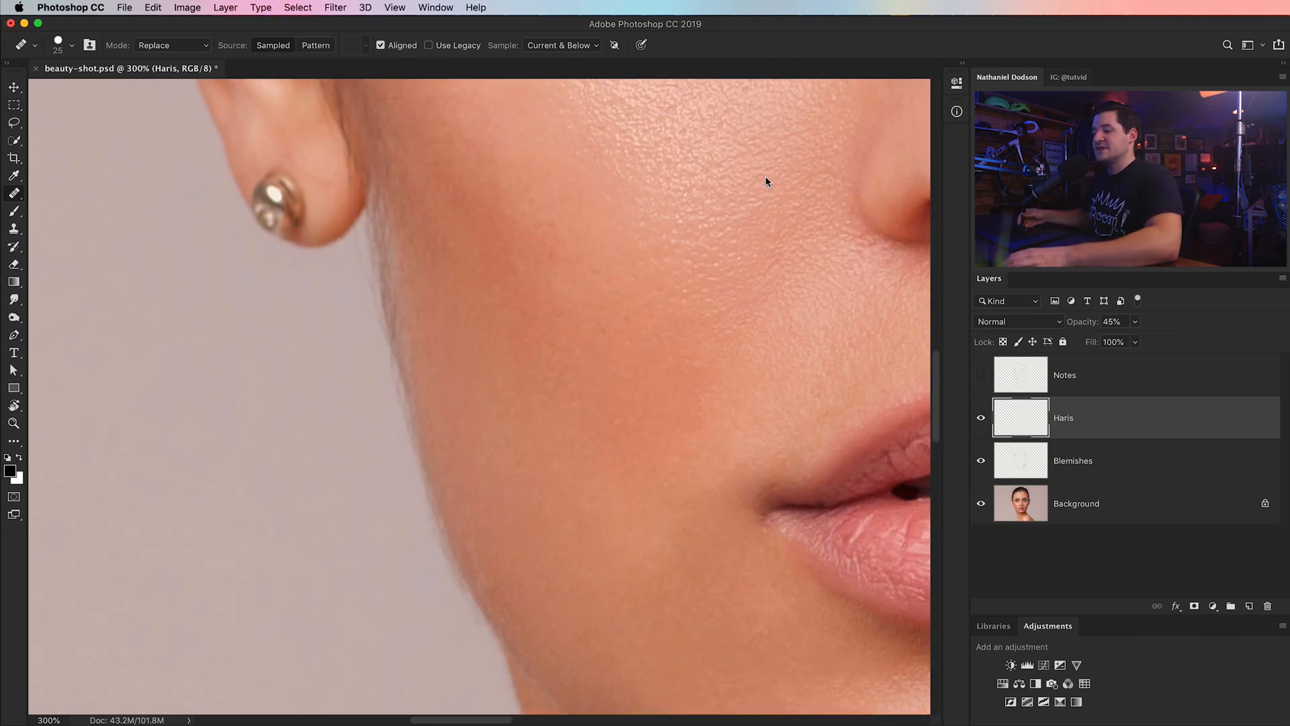
left_click(1111, 321)
type("100")
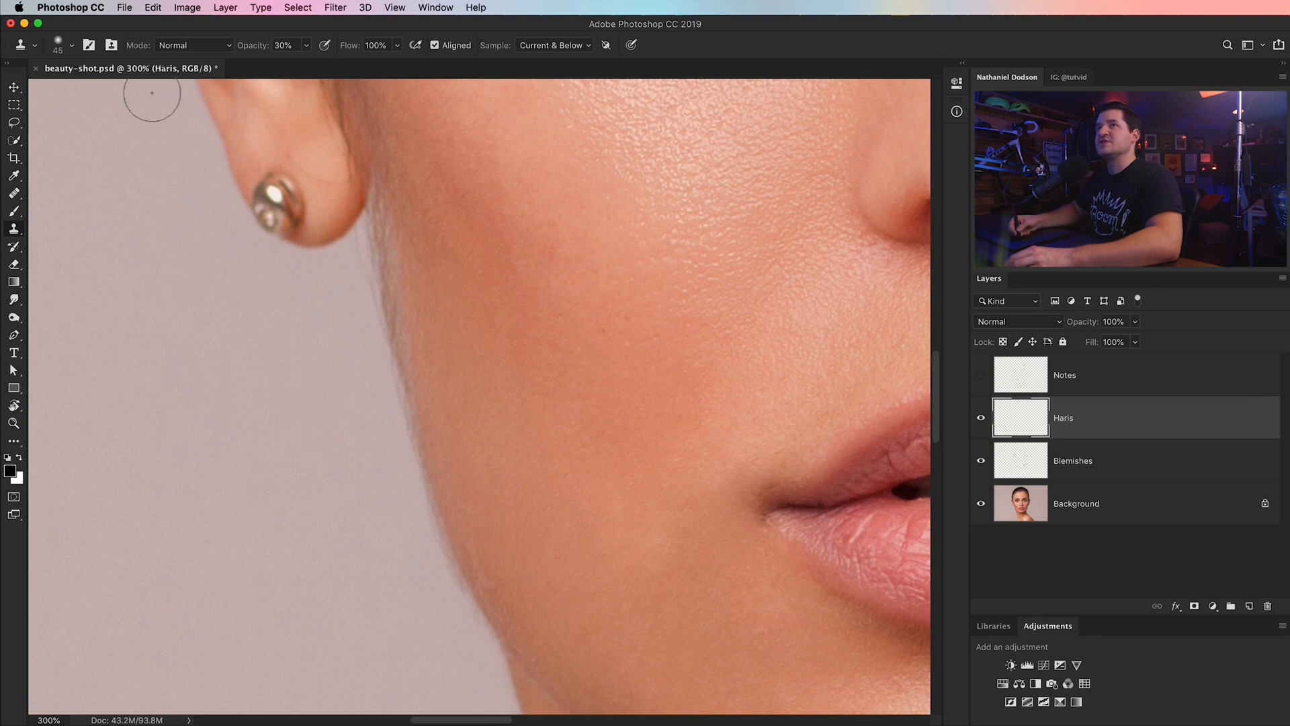
- Clone over a stray hair beside the ear with the Clone Stamp
left_click(71, 46)
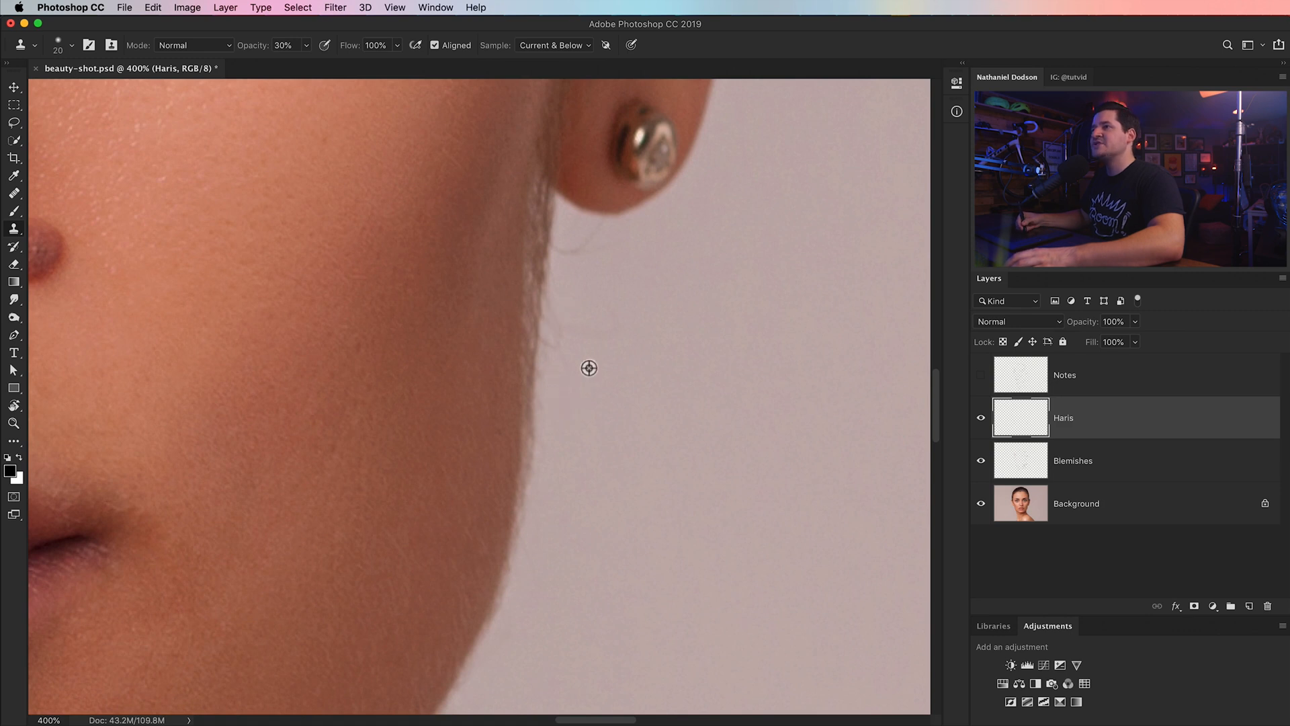
mouse_move(568, 287)
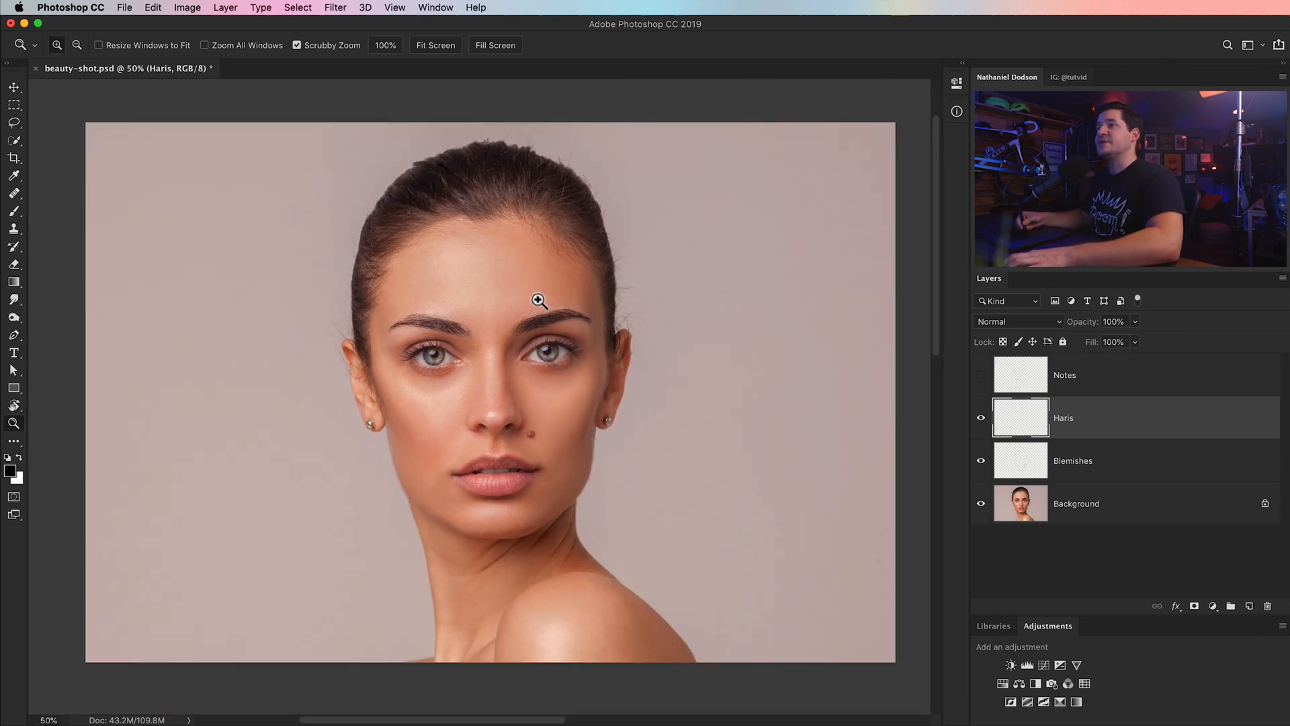
mouse_move(484, 360)
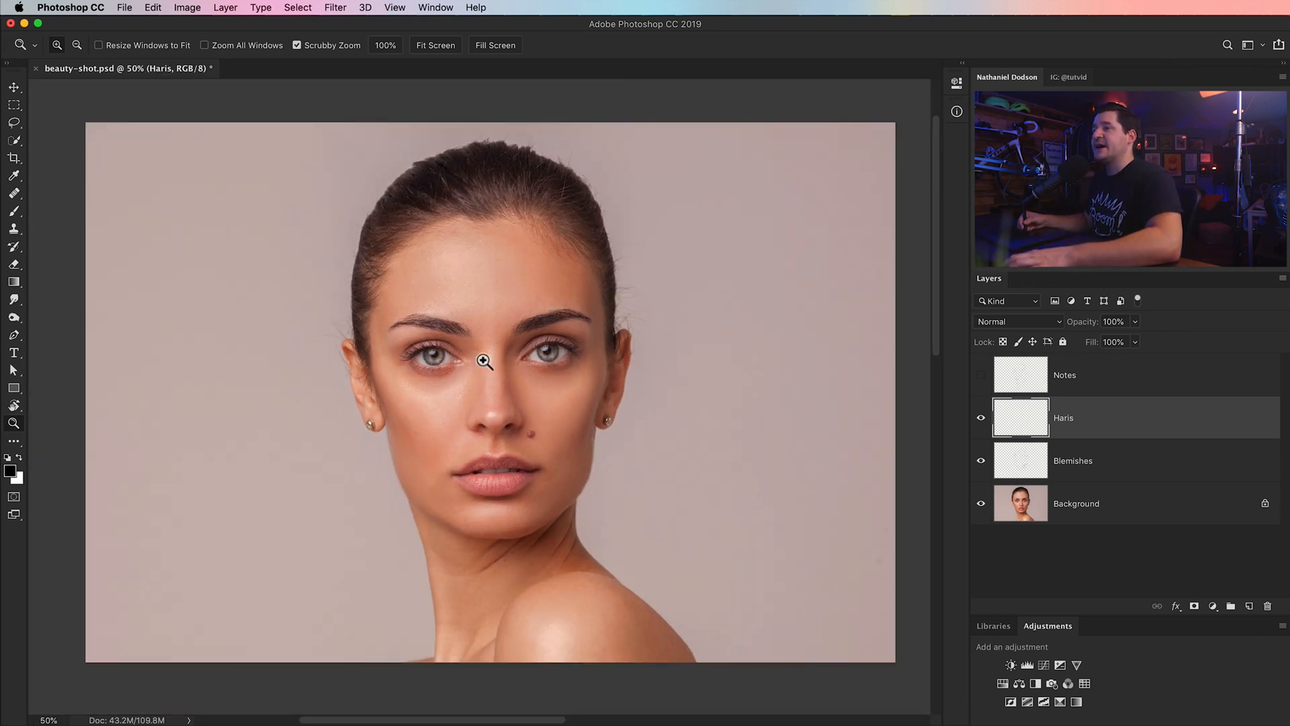
mouse_move(544, 364)
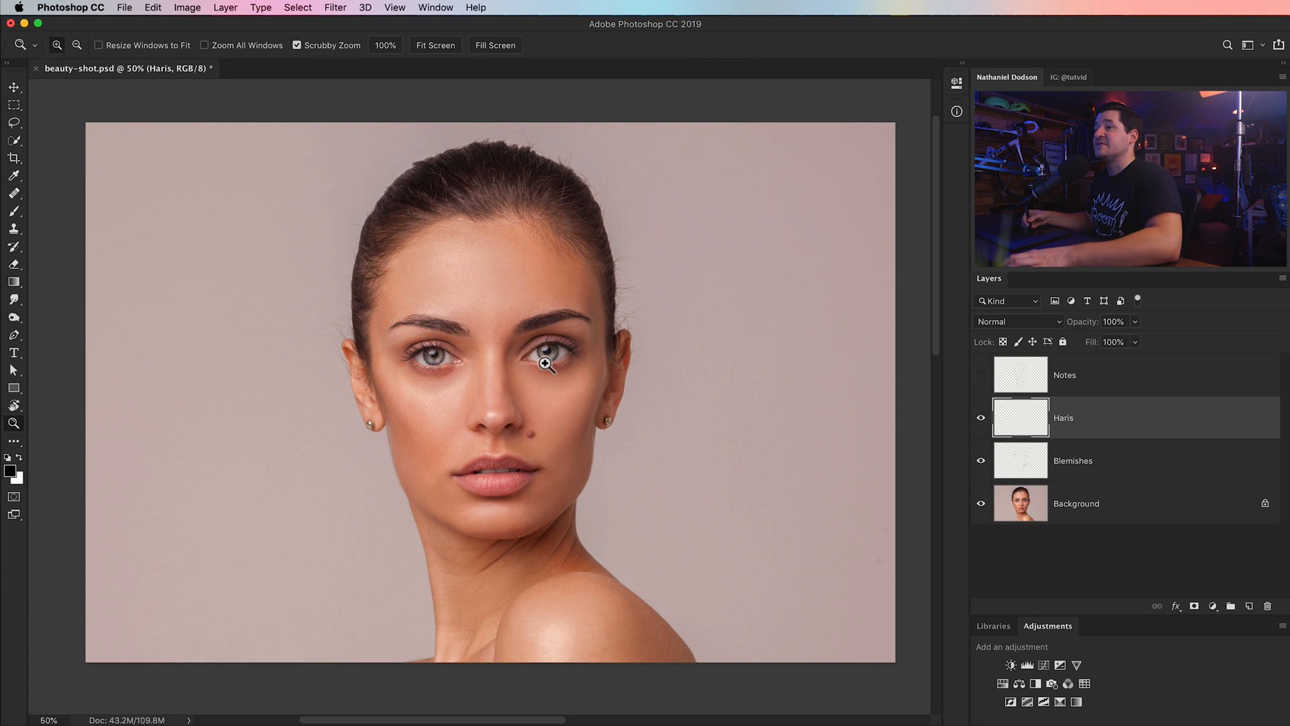
mouse_move(1191, 539)
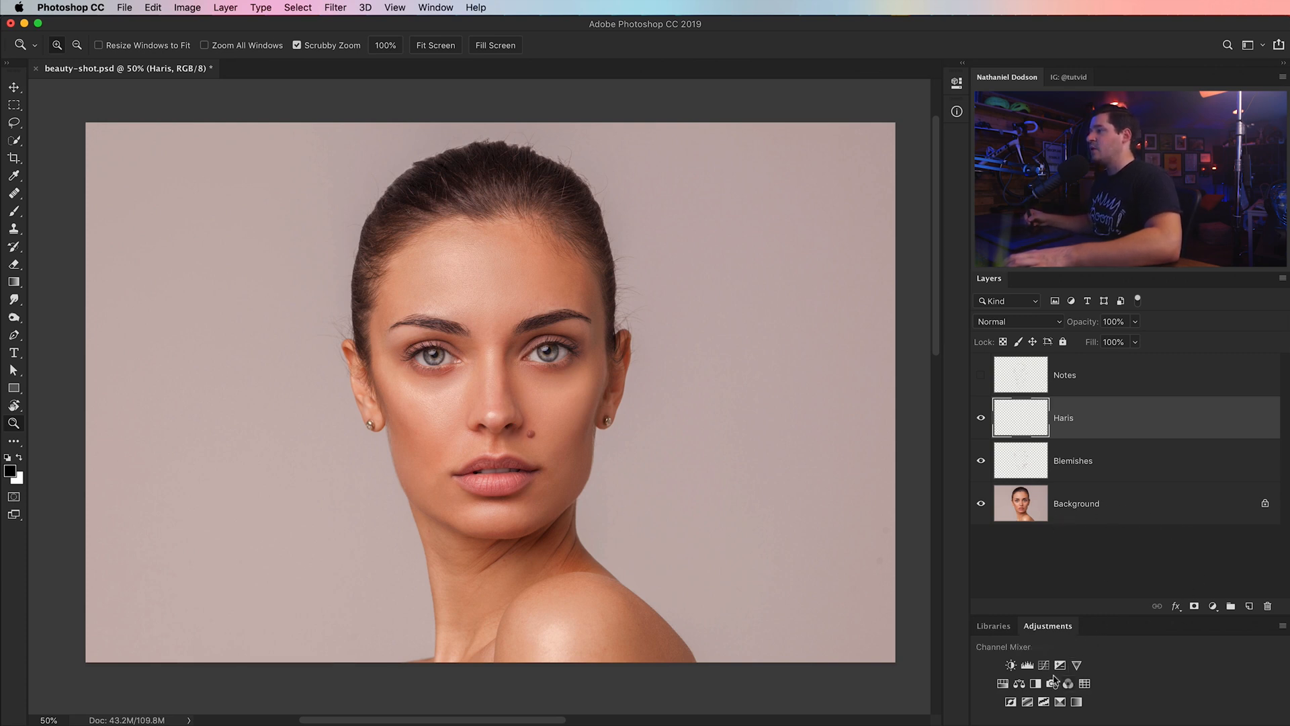
- Add two Curves layers and set Curves 2 to Screen with an inverted black mask
left_click(1043, 665)
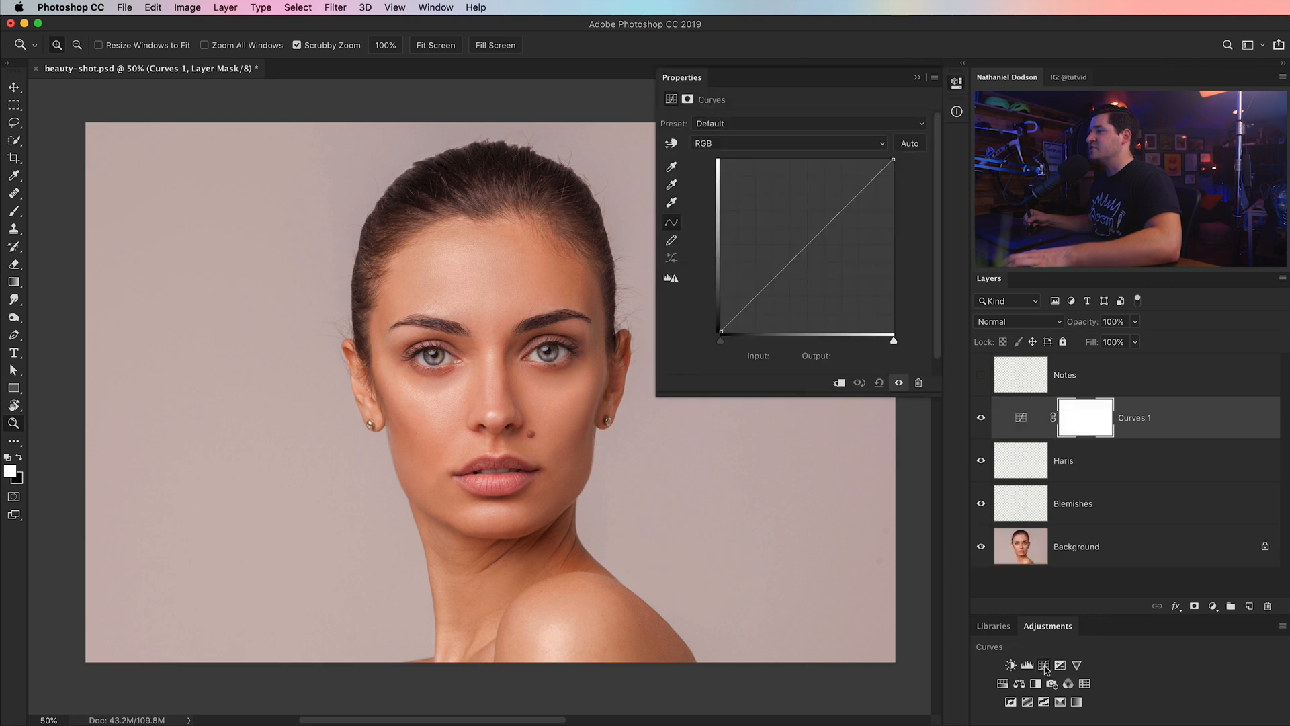
left_click(1043, 665)
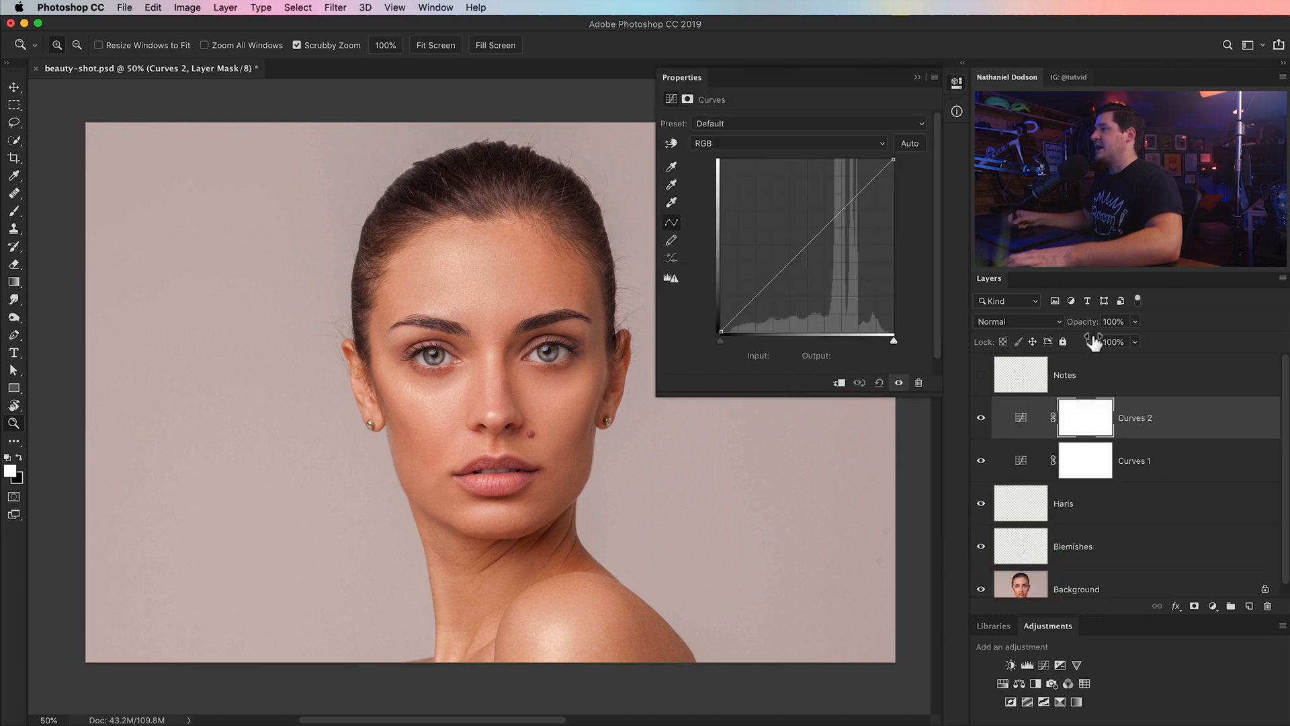
left_click(1018, 321)
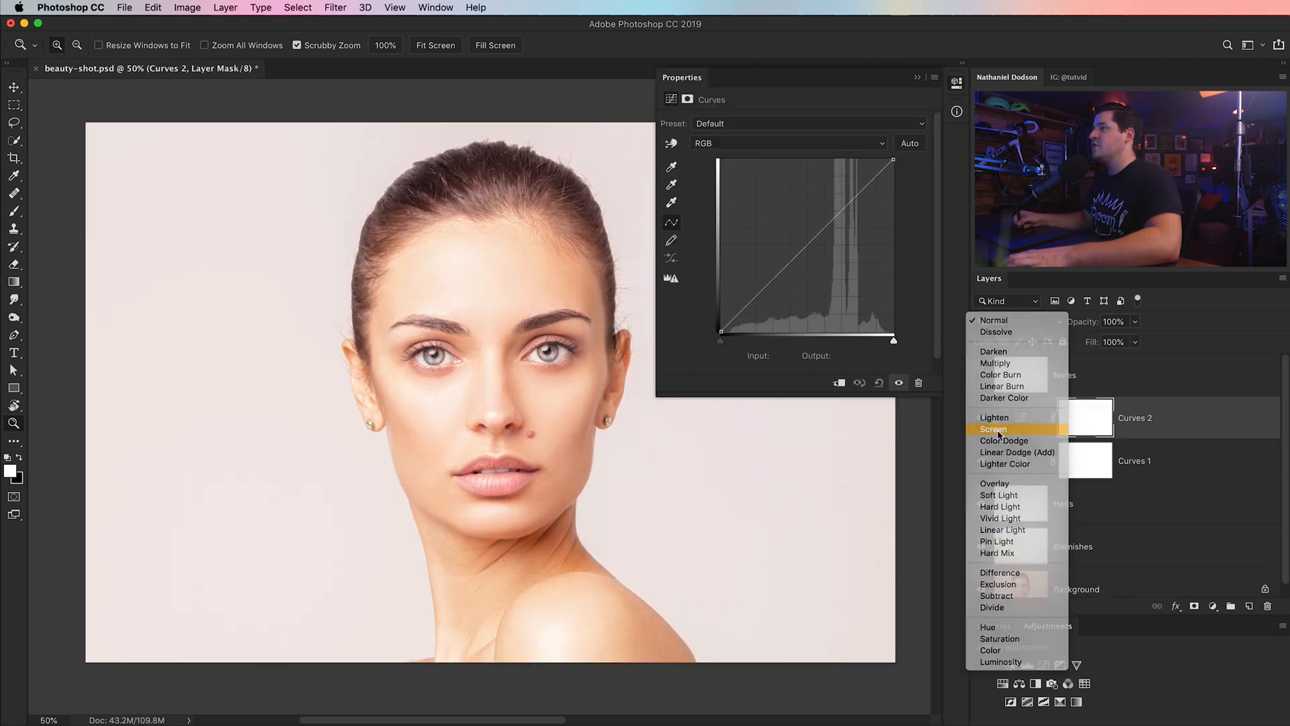
left_click(993, 429)
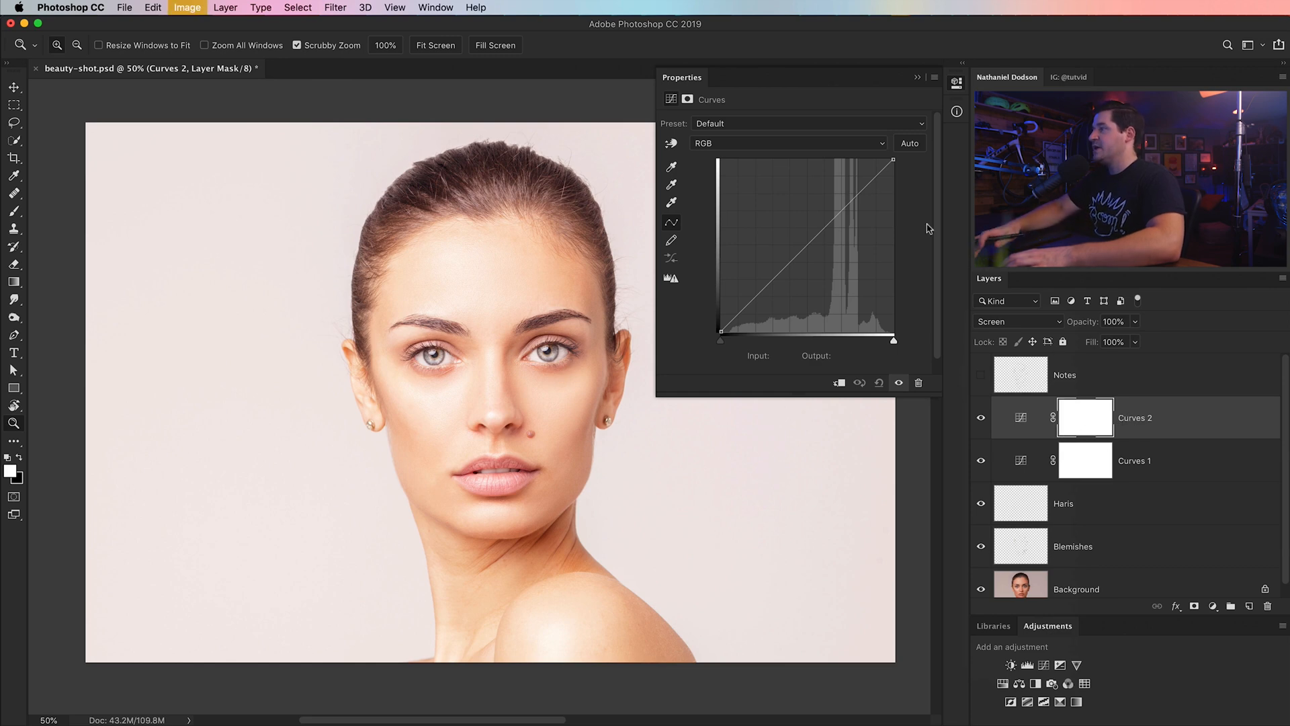
key("cmd+i")
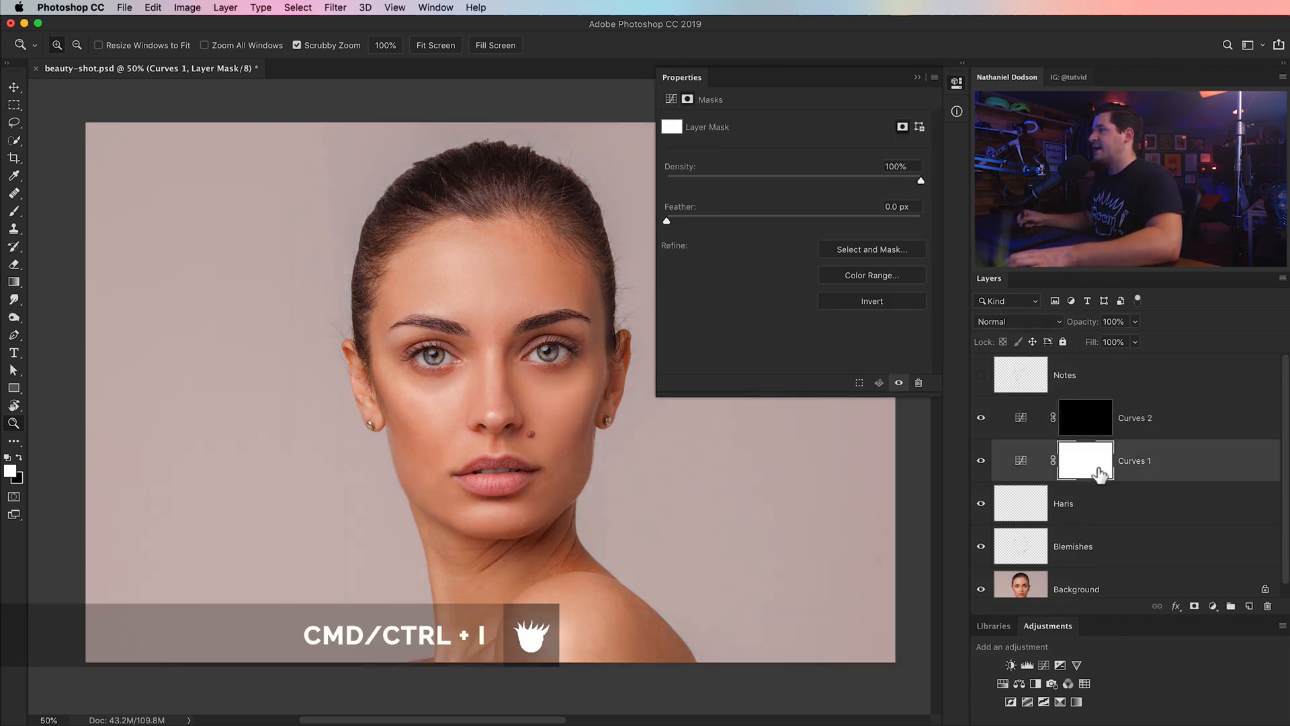
- Set Curves 1 to Multiply and invert its mask to black
left_click(1017, 321)
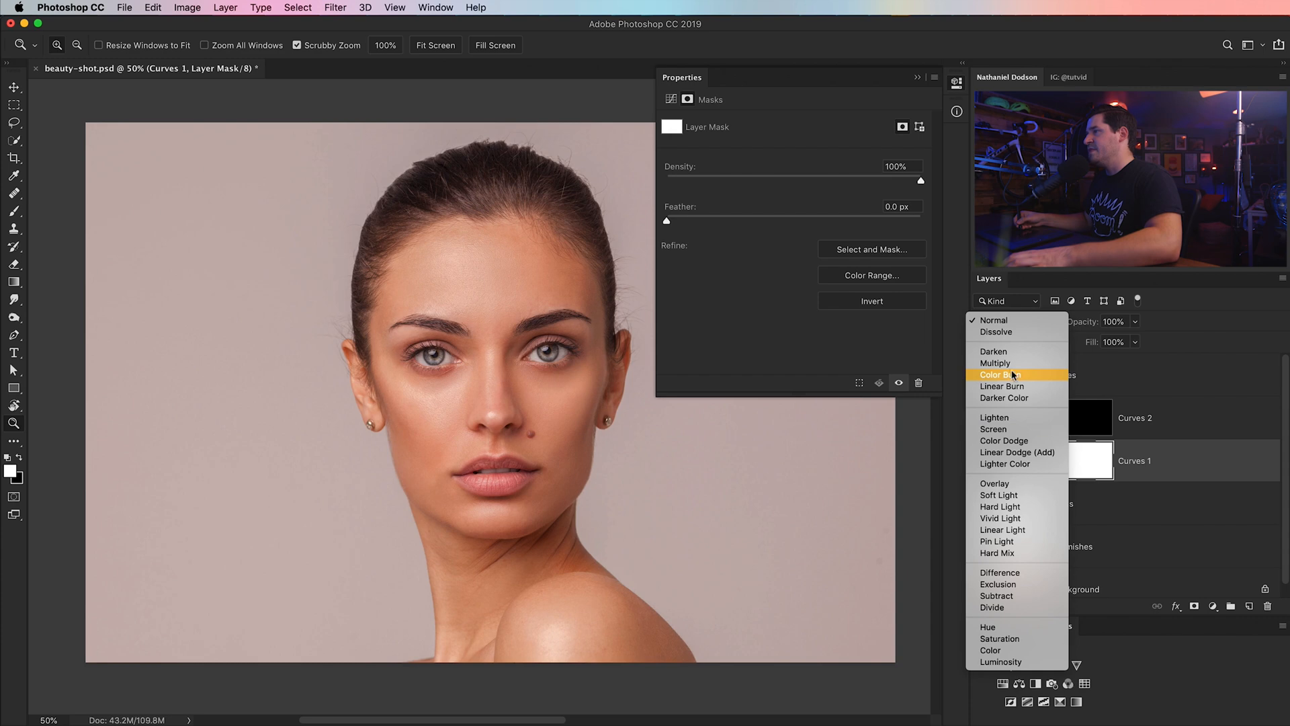
mouse_move(996, 365)
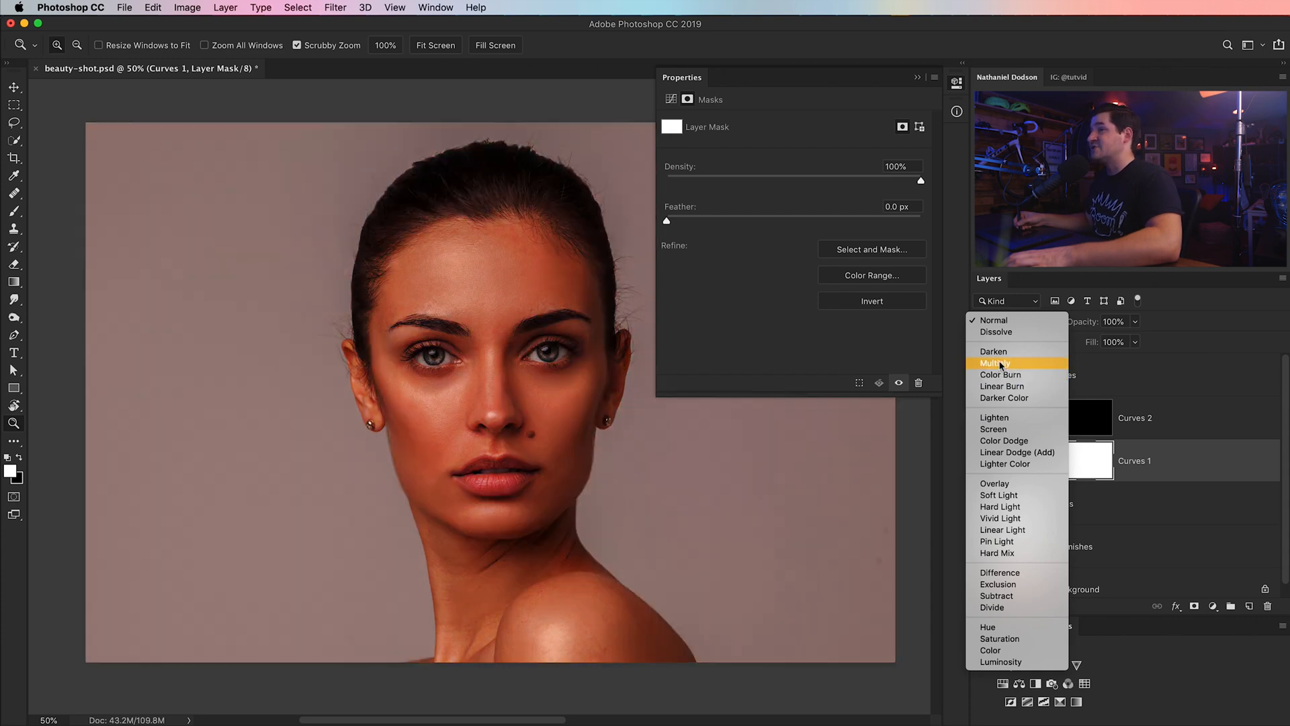
left_click(996, 363)
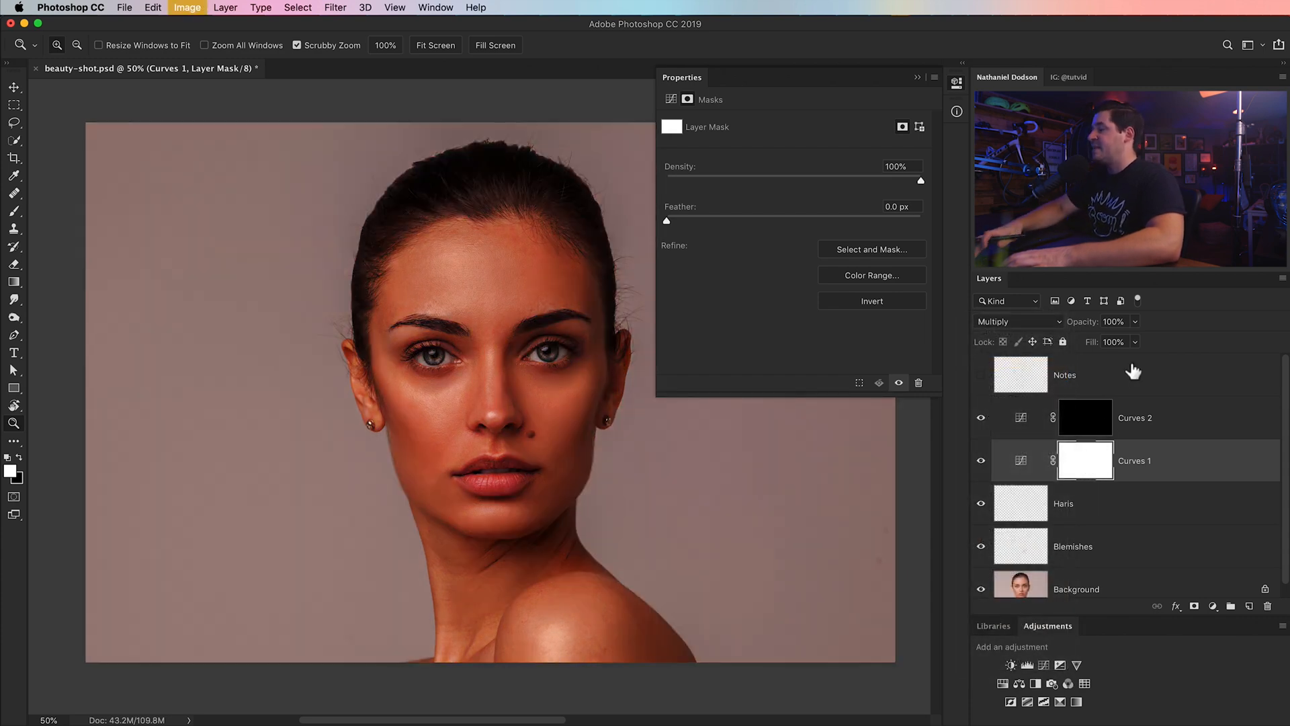
key("cmd+i")
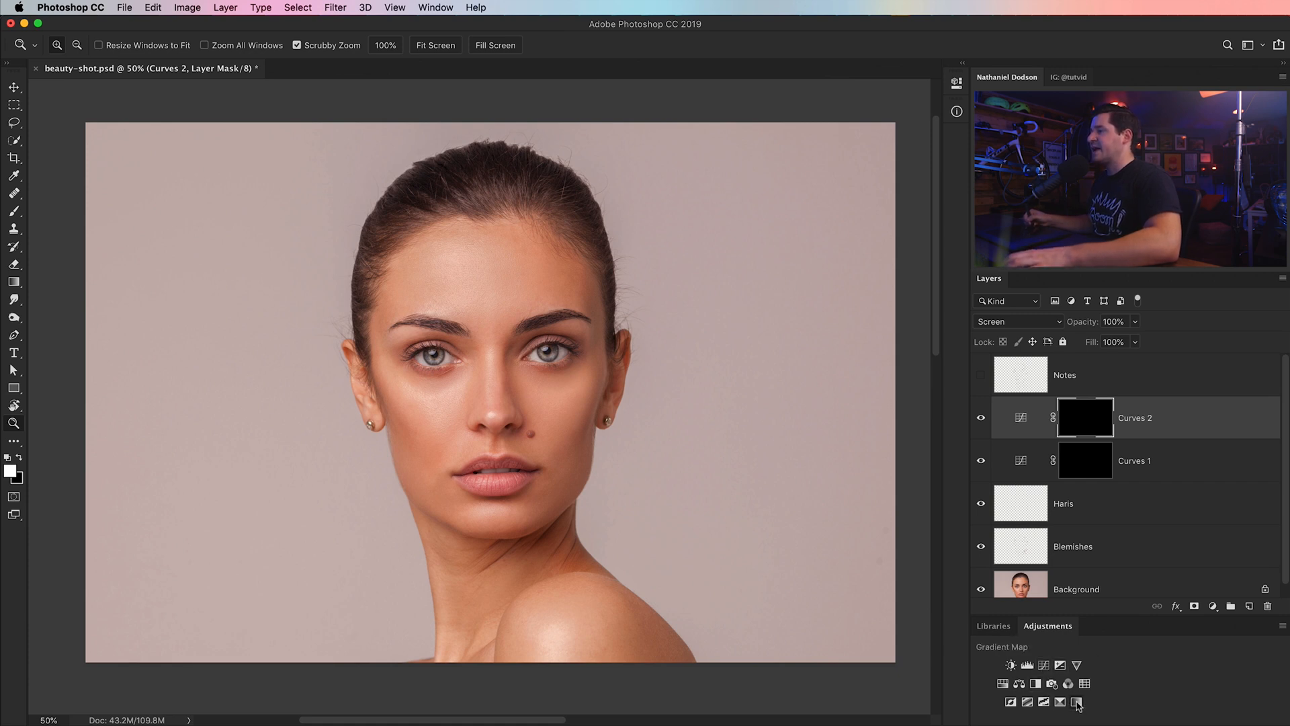
- Add a black-to-white Gradient Map and a Curves 3 layer with the shadows pulled down
left_click(1076, 702)
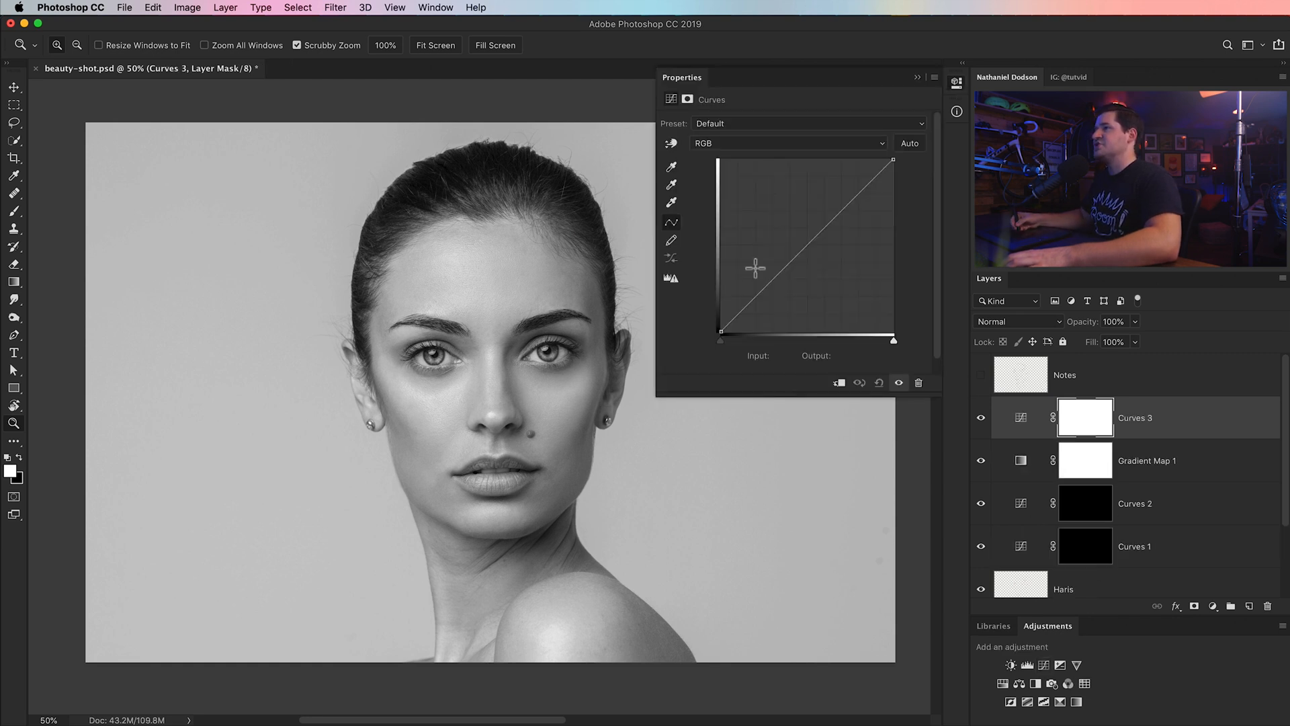
left_click_drag(772, 266, 755, 309)
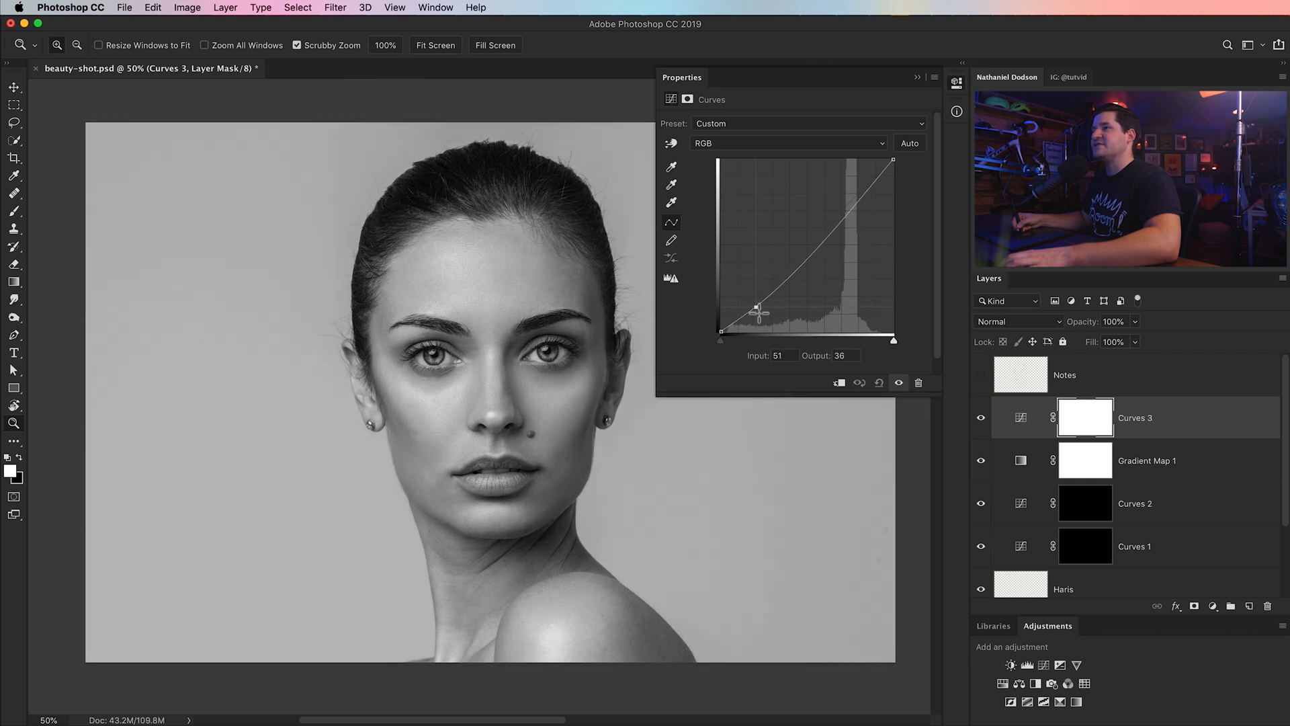
left_click_drag(755, 306, 750, 317)
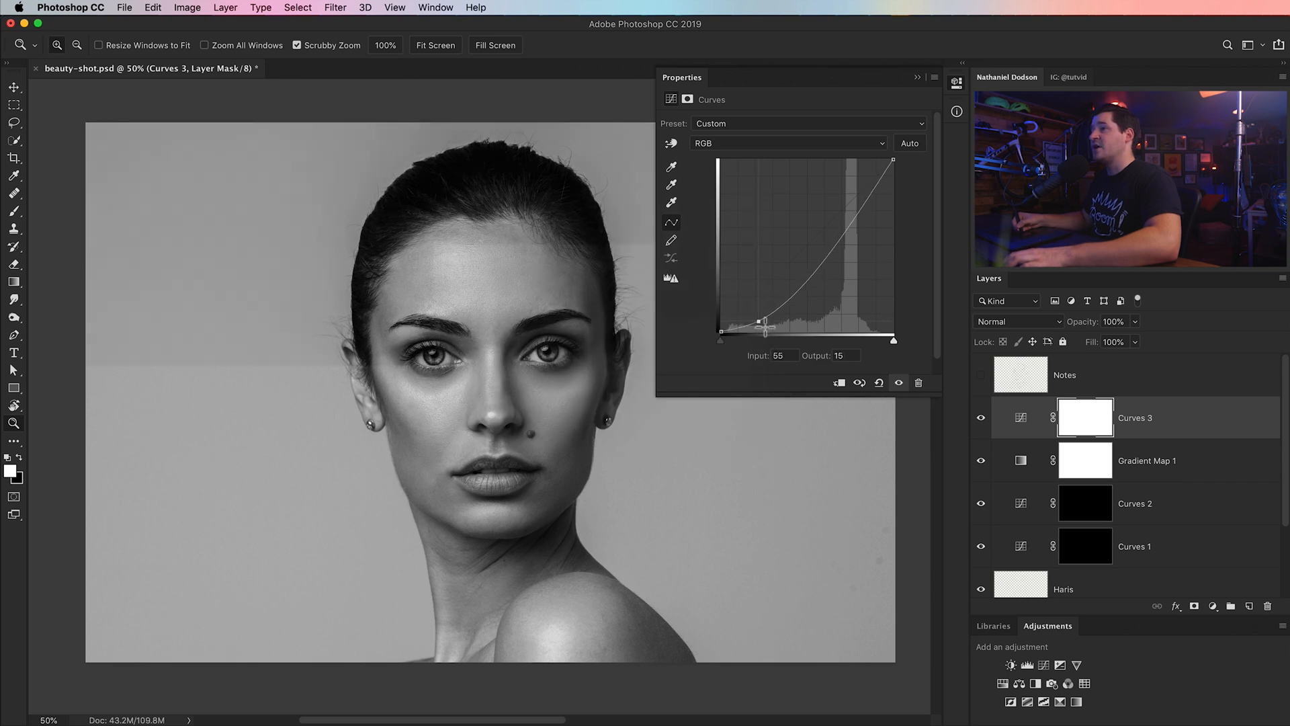
left_click_drag(761, 321, 758, 333)
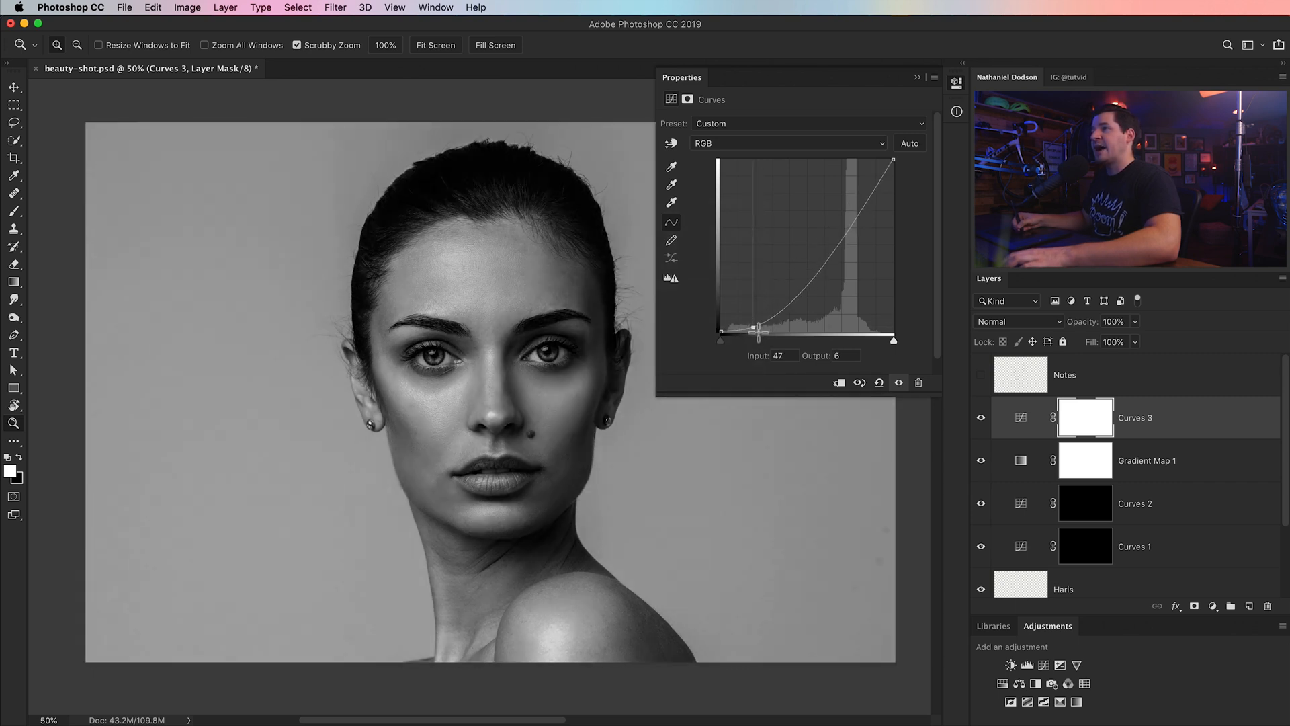
- Add a midtone point to Curves 3, settle it slightly lower and close Properties
left_click_drag(757, 330, 819, 260)
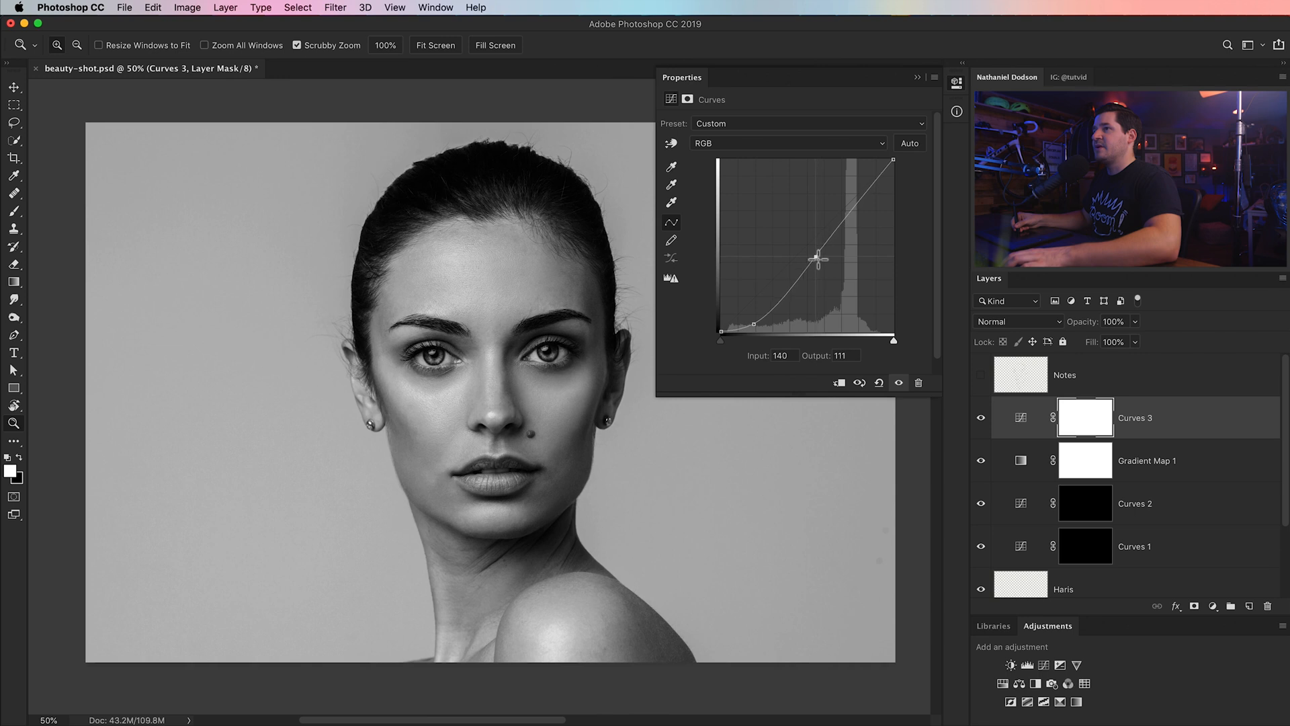
left_click_drag(819, 258, 816, 253)
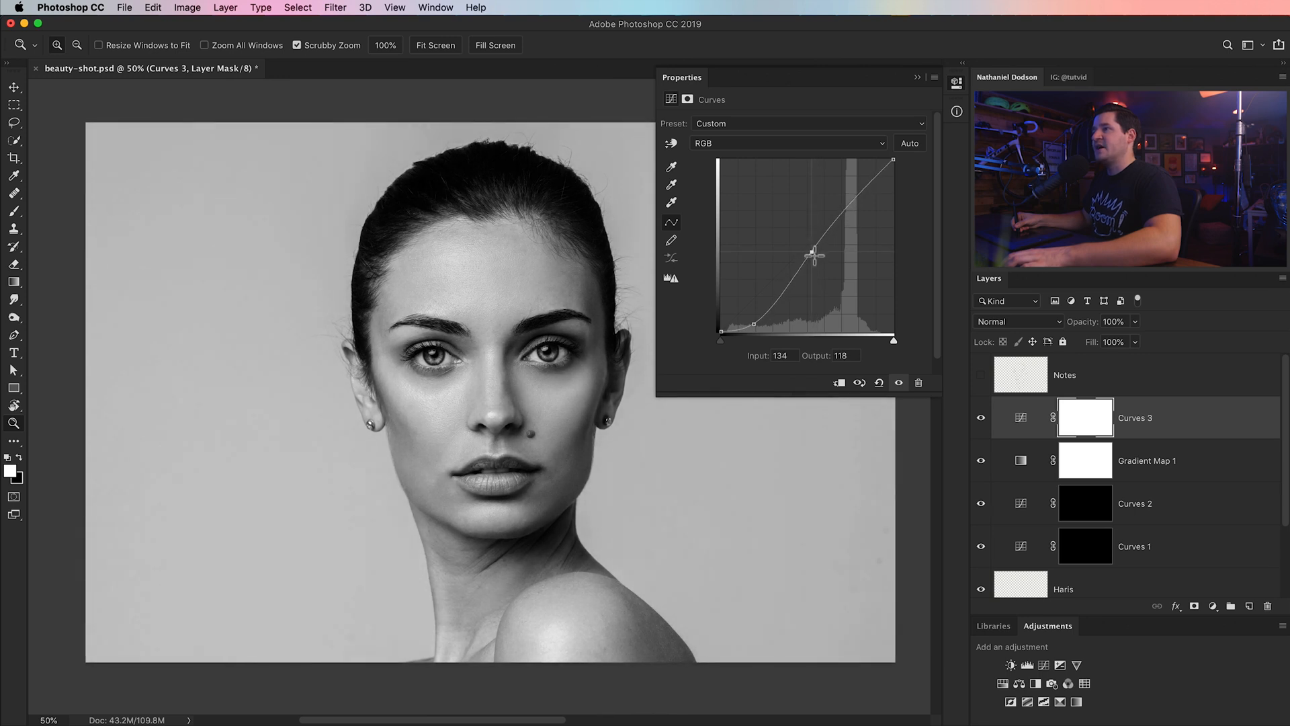
left_click_drag(816, 254, 783, 258)
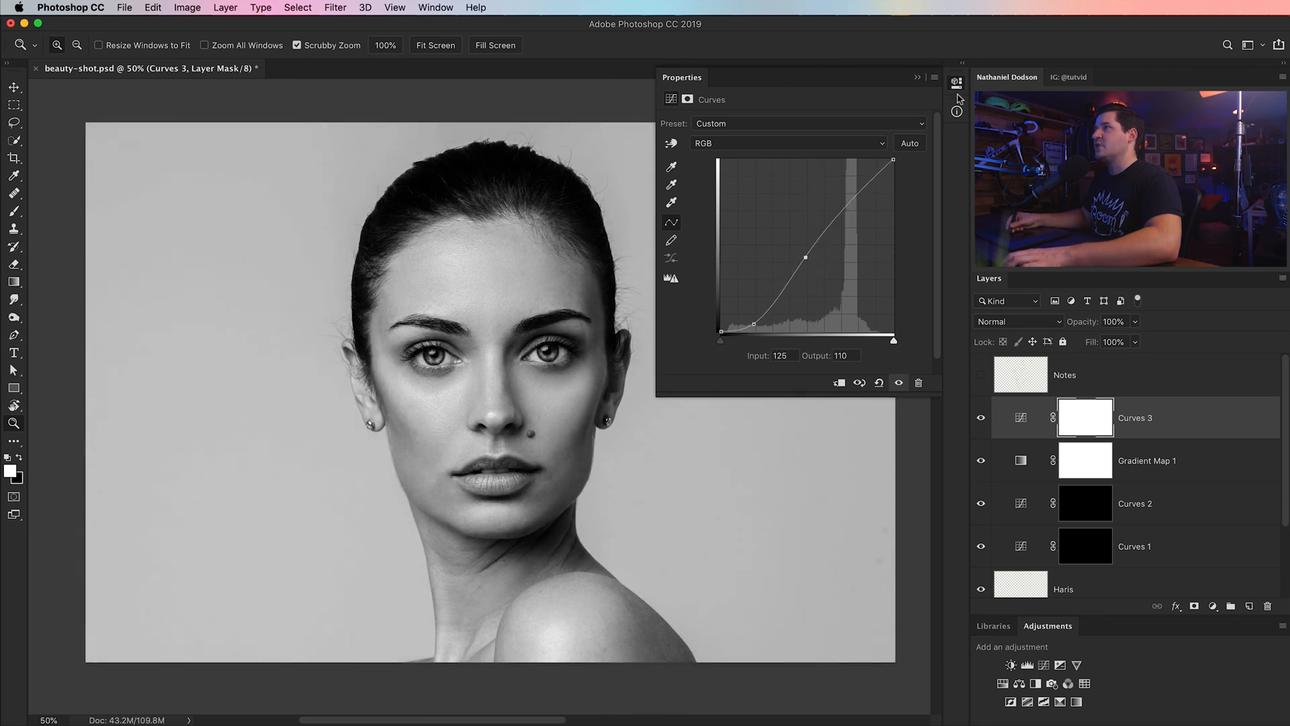
left_click(956, 82)
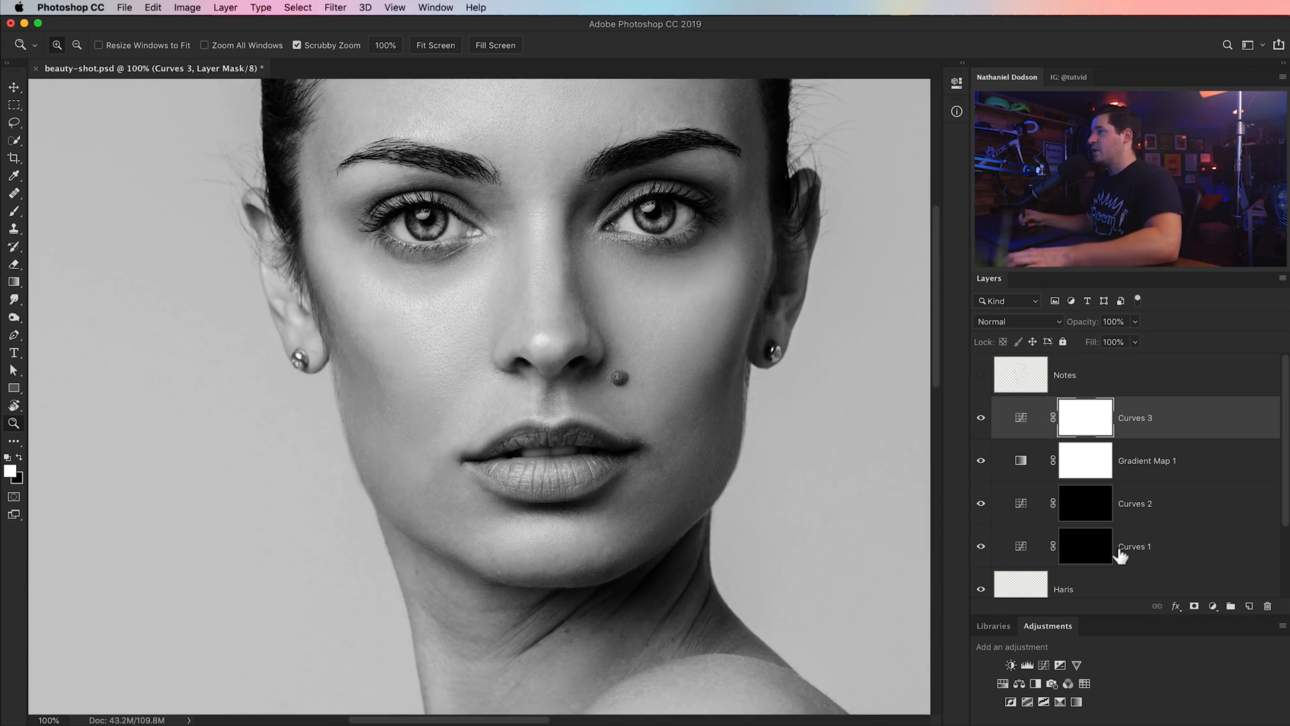
- Target the Curves 1 mask, zoom to the lips and chin and lower brush Flow to 2%
left_click(1134, 545)
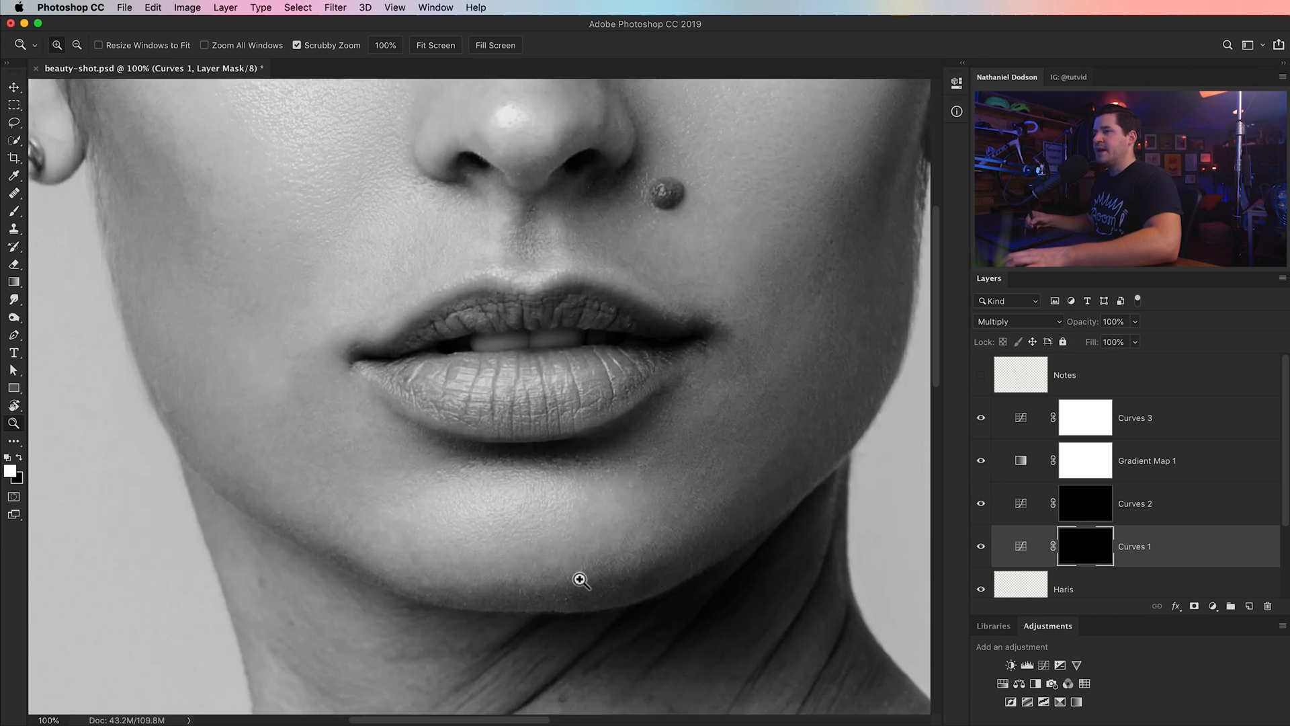
left_click(581, 581)
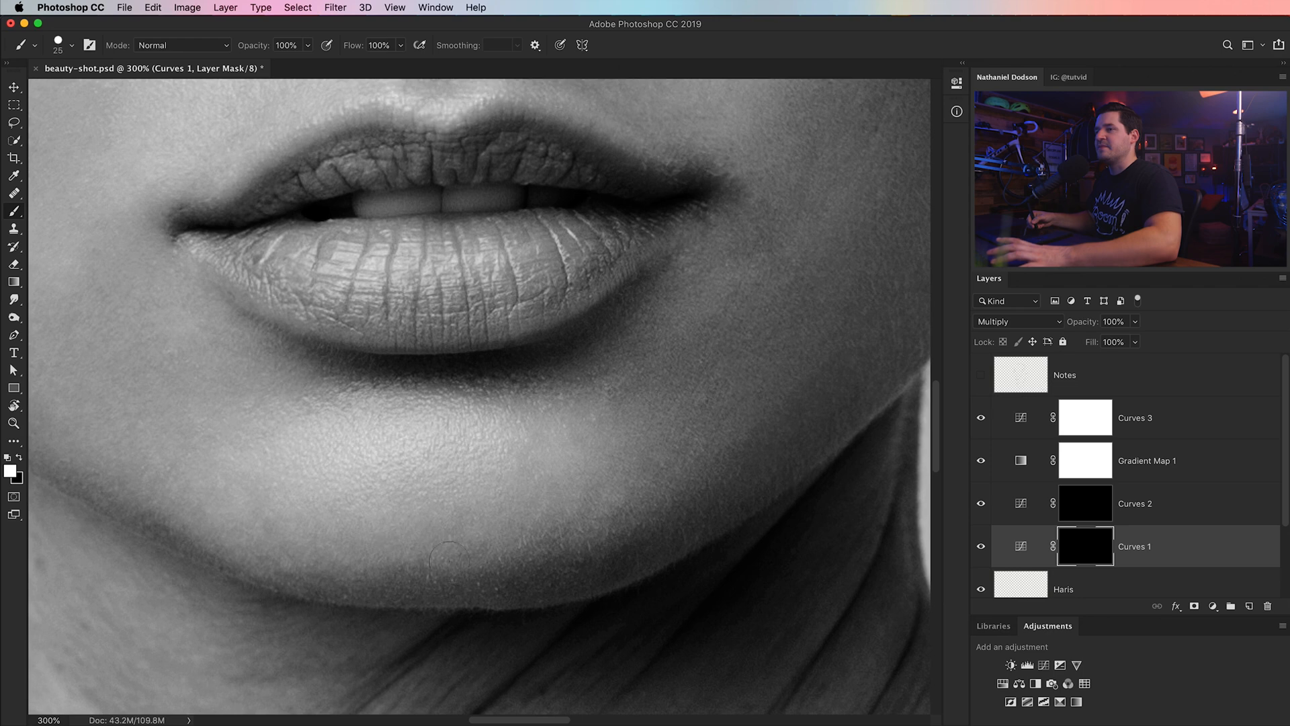
mouse_move(103, 78)
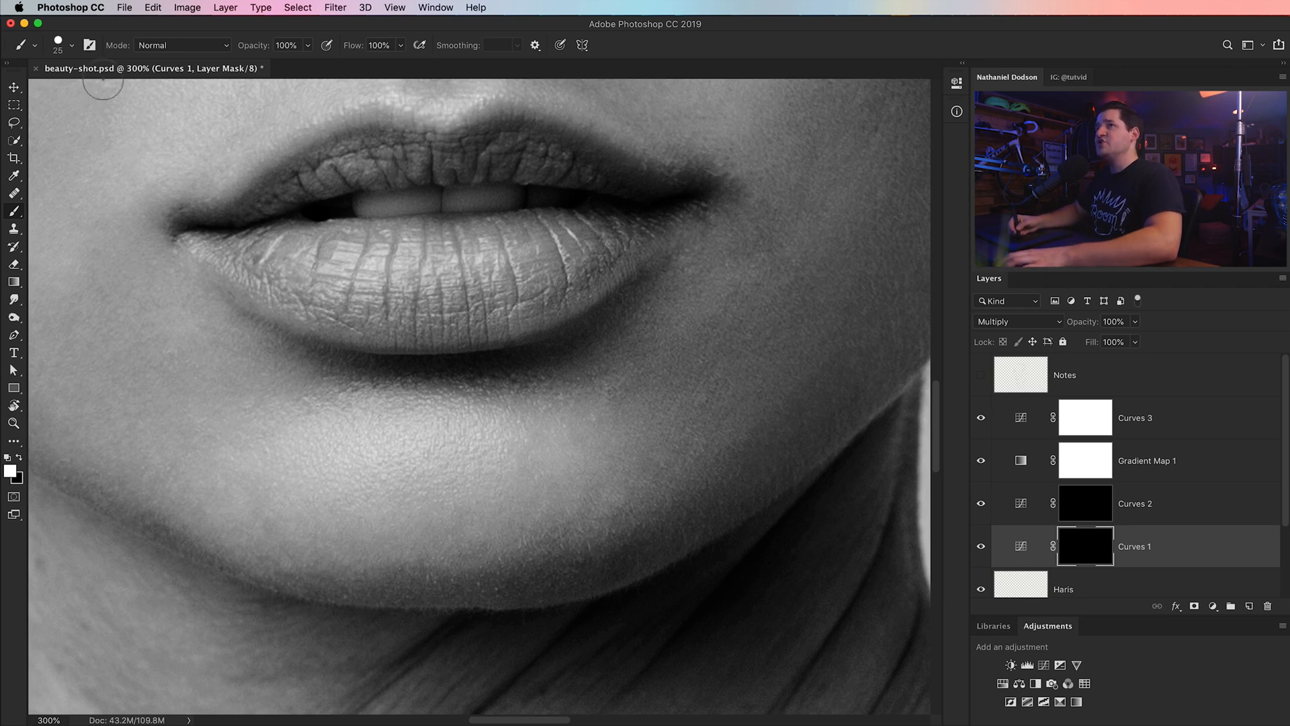
left_click(22, 44)
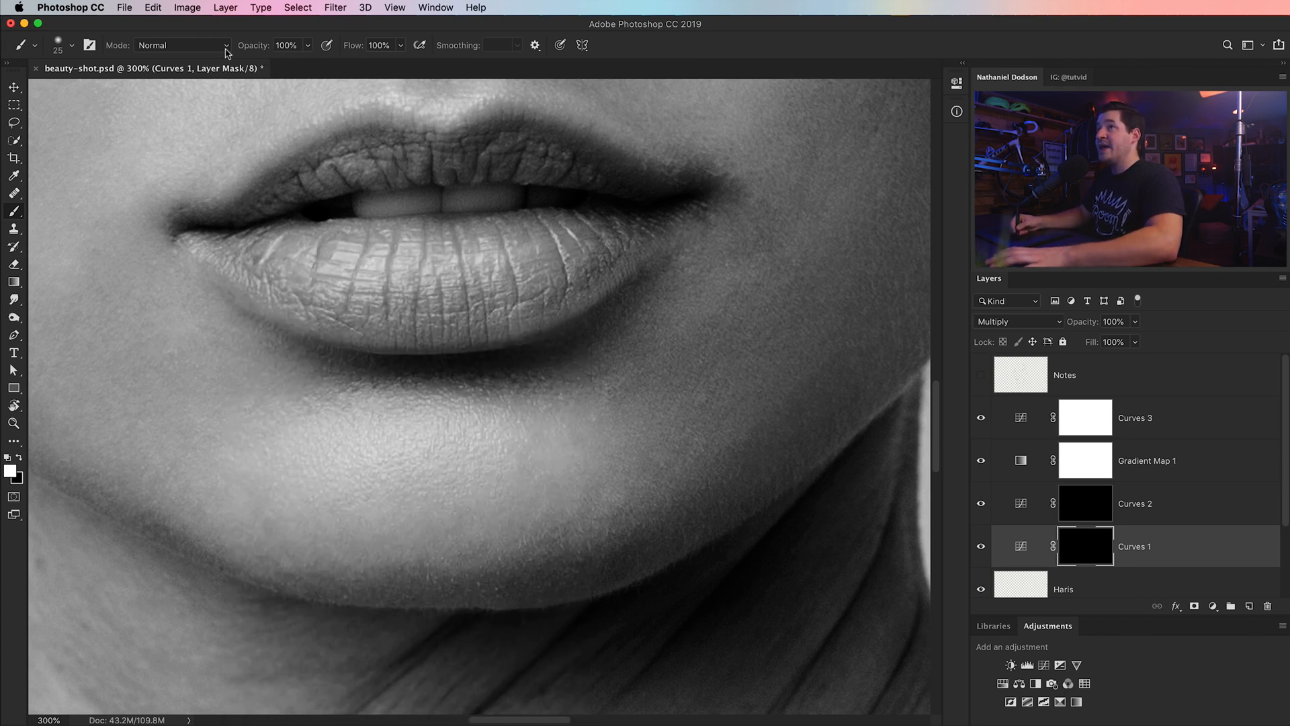
left_click_drag(387, 63, 345, 63)
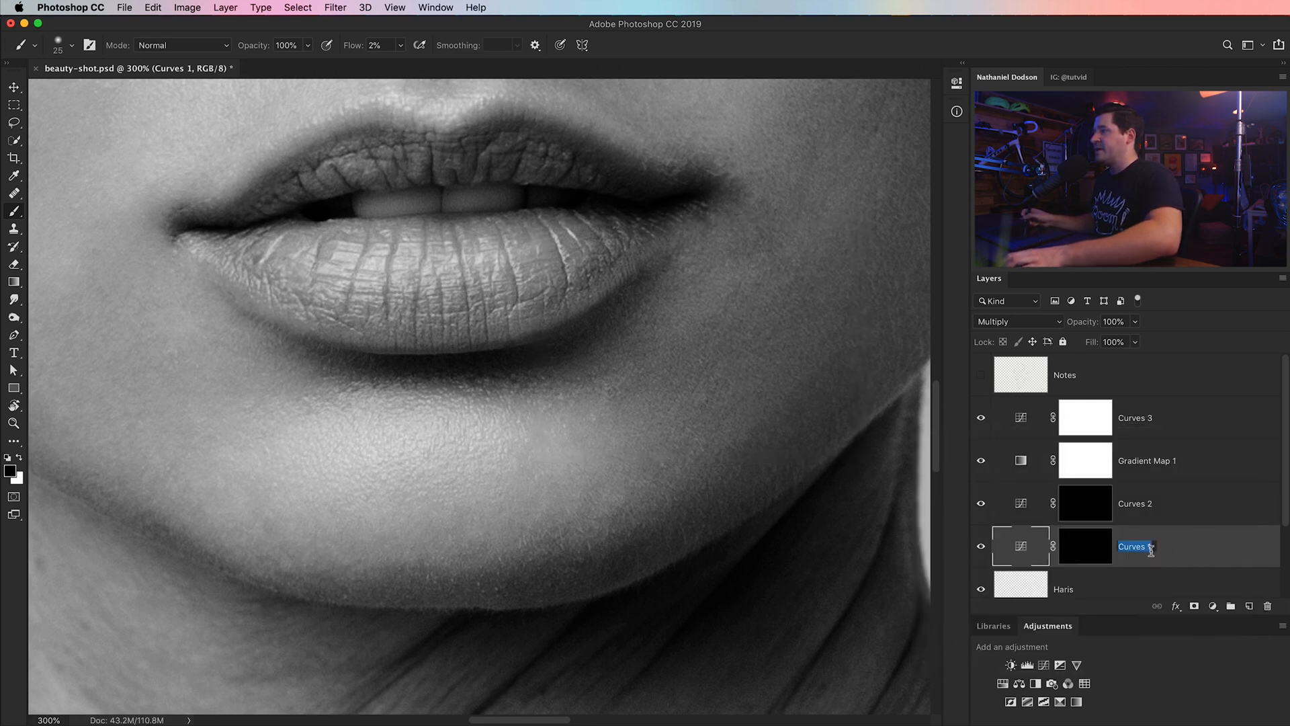
- Rename the layer Burn and darken the shadow below the lower lip on its mask
type("Burn")
left_click(1136, 503)
type("Dodge")
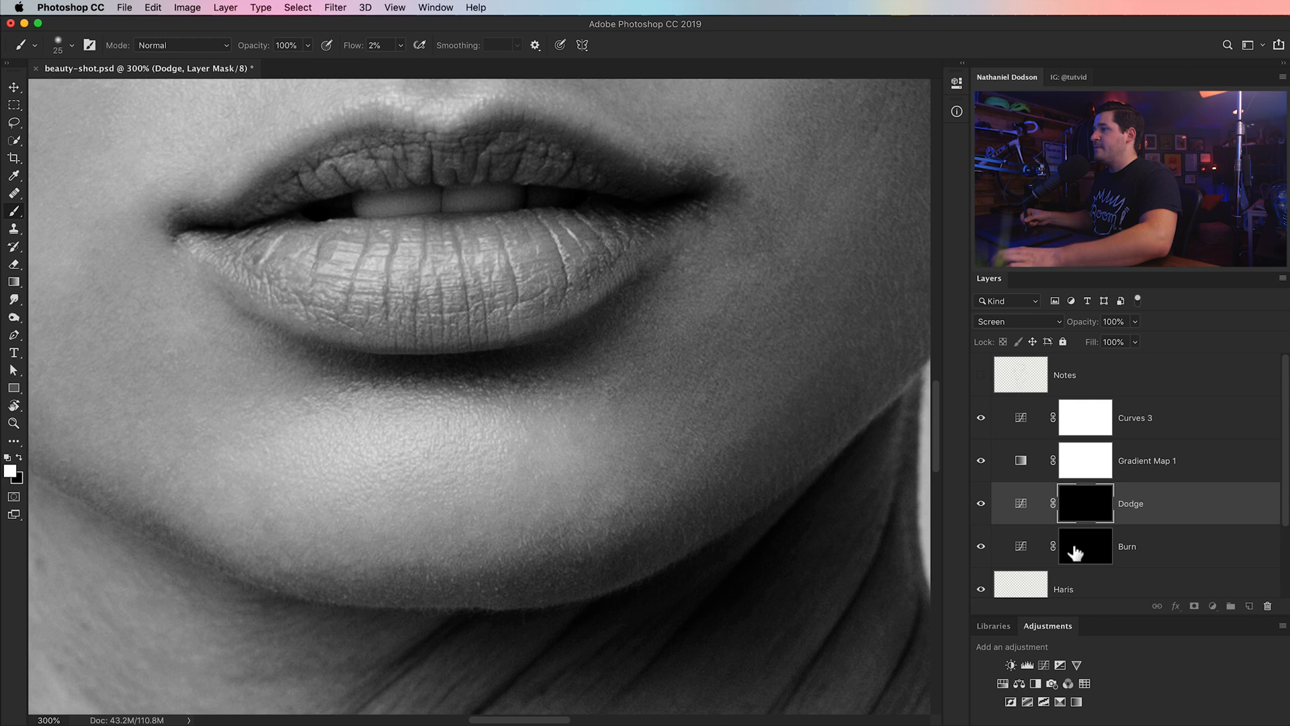
left_click(1084, 545)
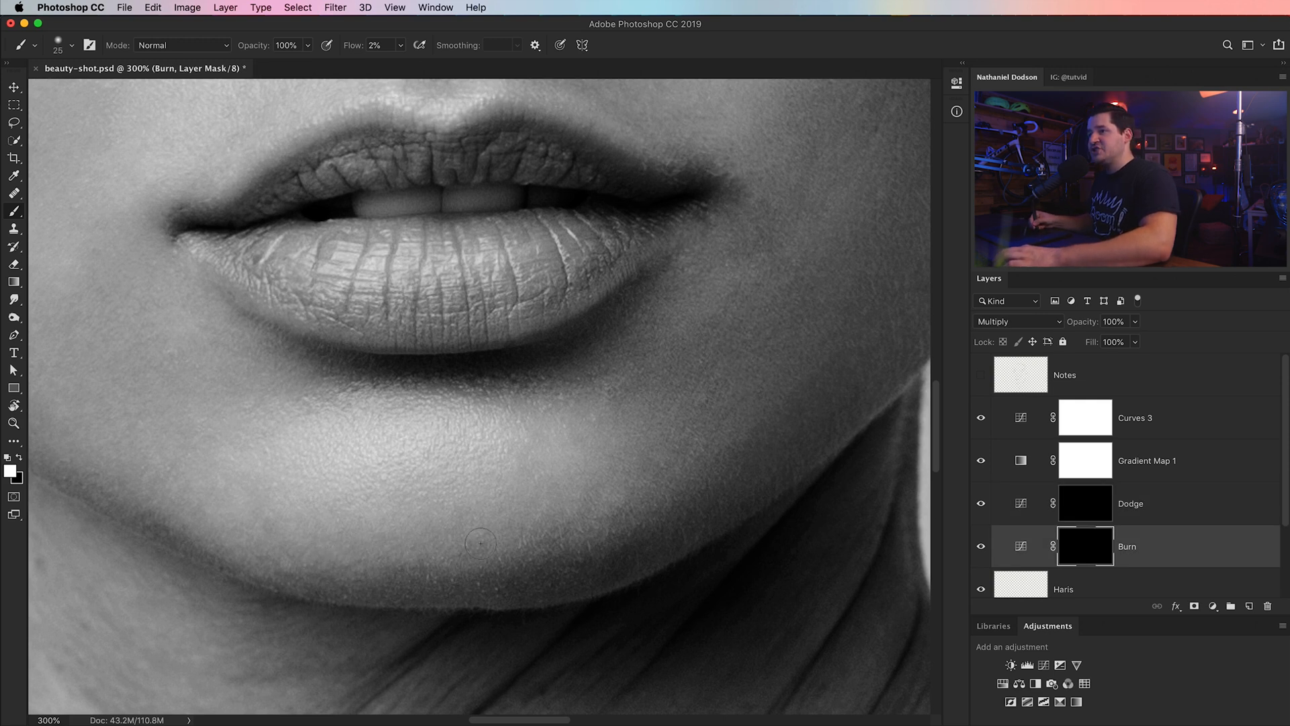
left_click_drag(480, 543, 493, 539)
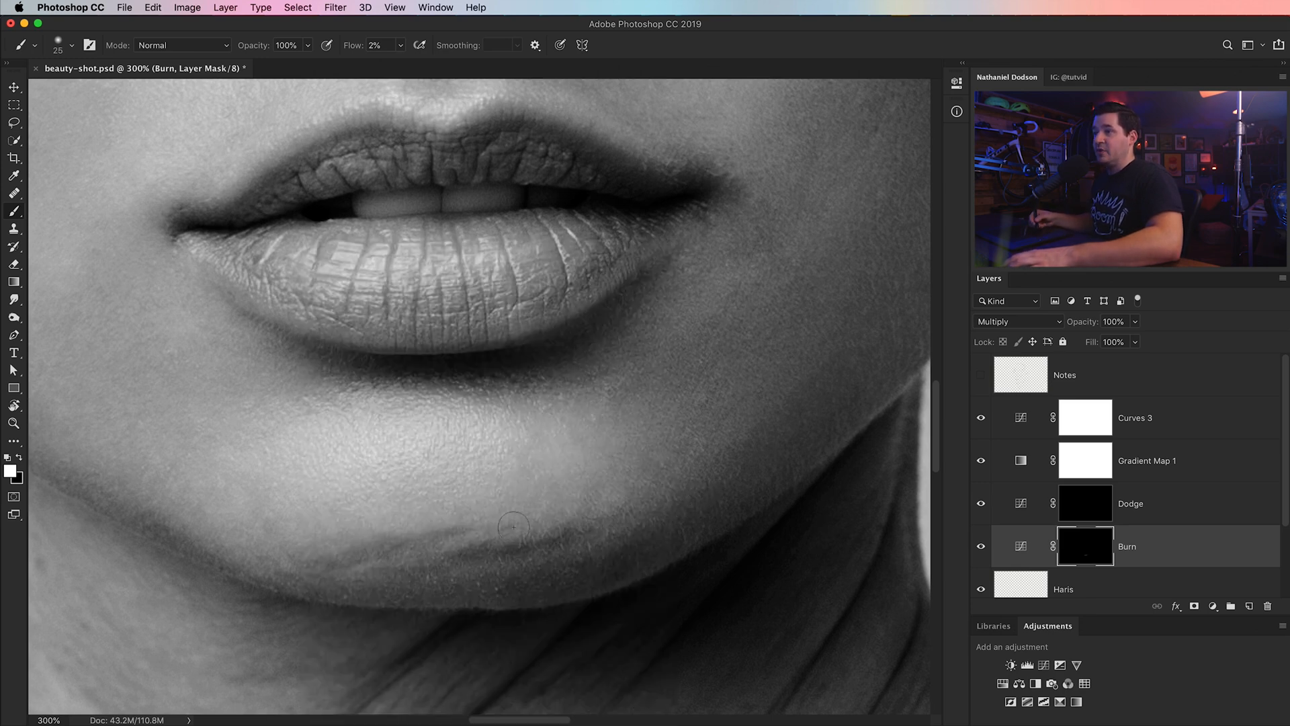
mouse_move(608, 531)
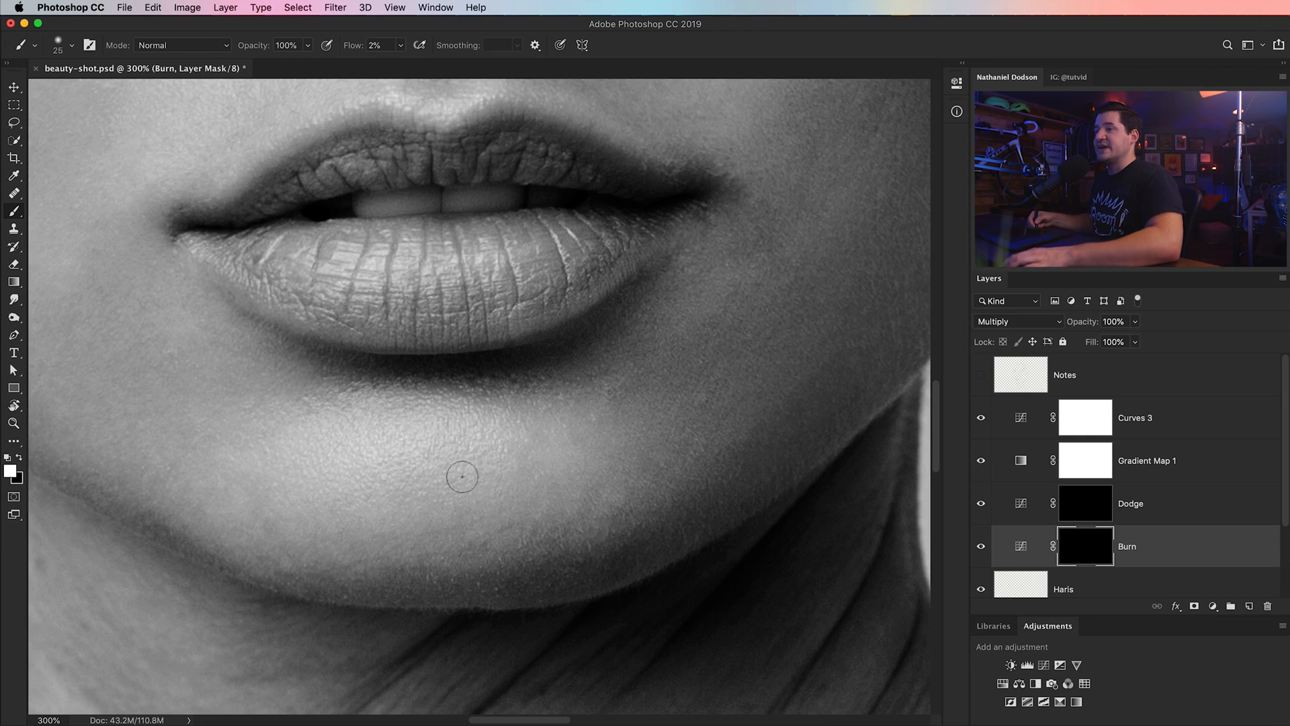
mouse_move(598, 538)
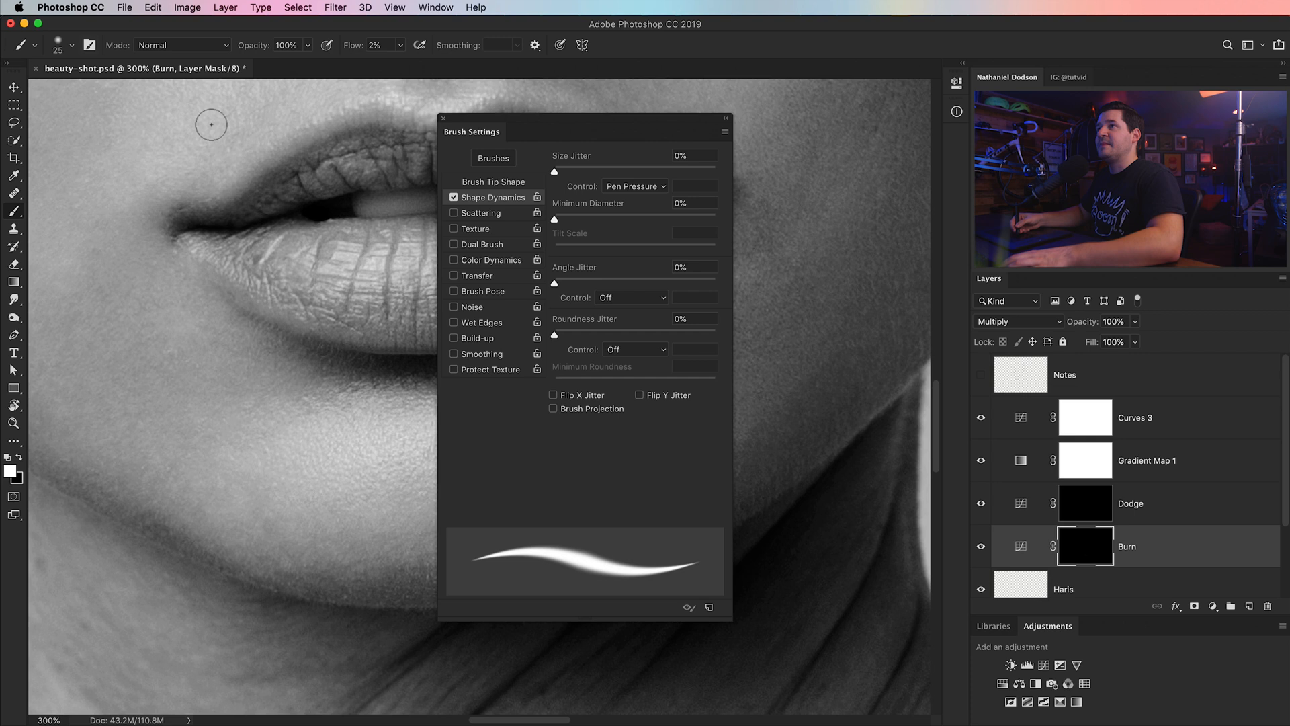
- Set brush Opacity to 56% and dodge around the mouth, panning up to the nose
left_click(453, 196)
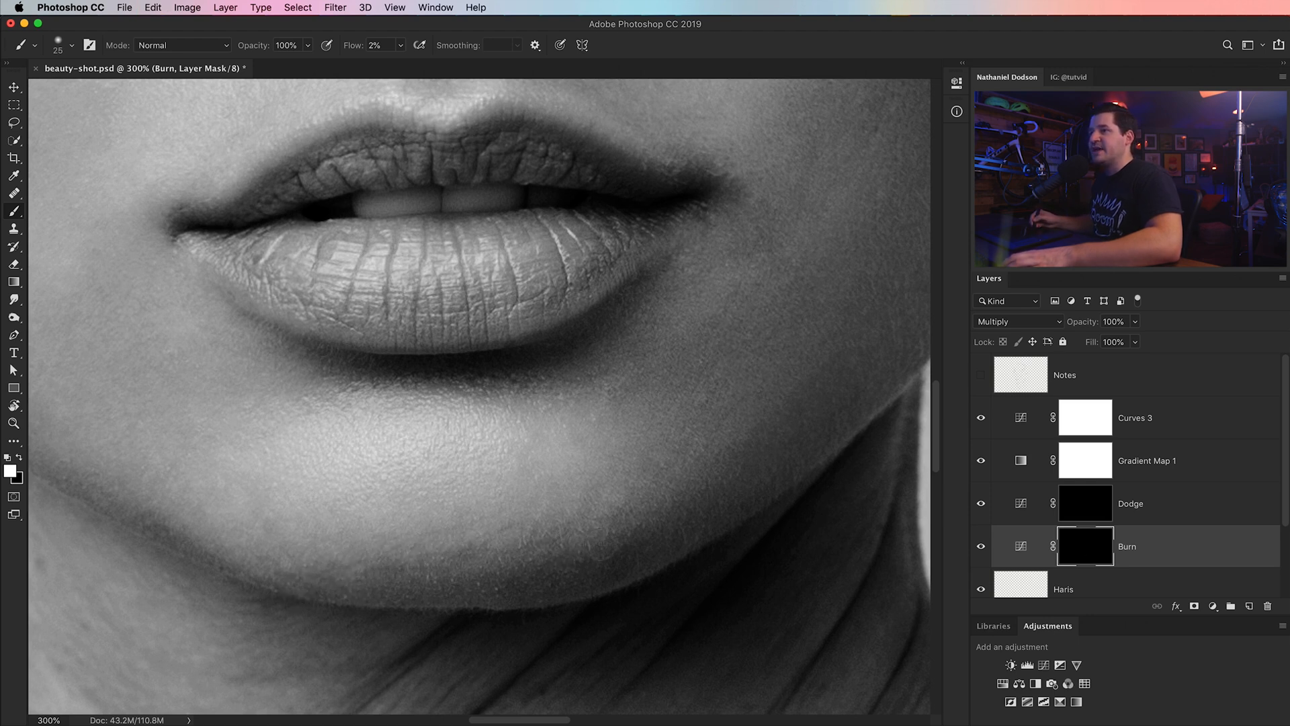
left_click(286, 44)
type("55")
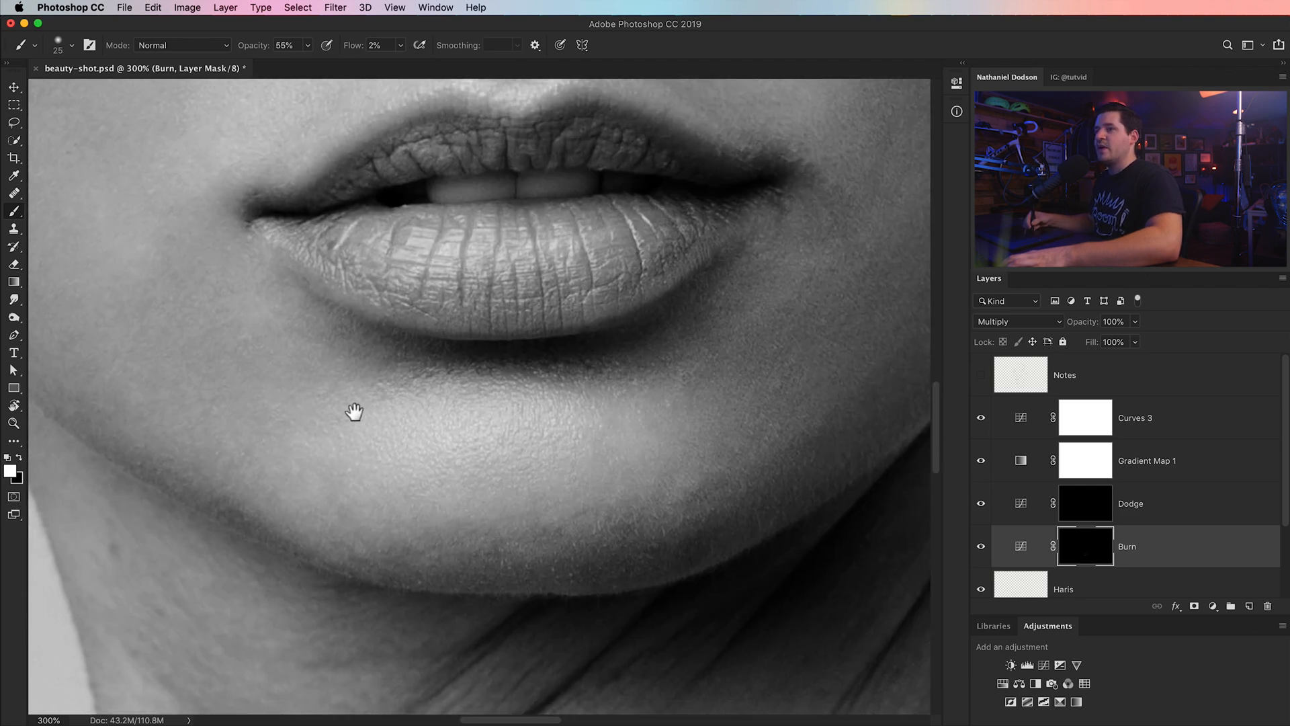
left_click(1131, 503)
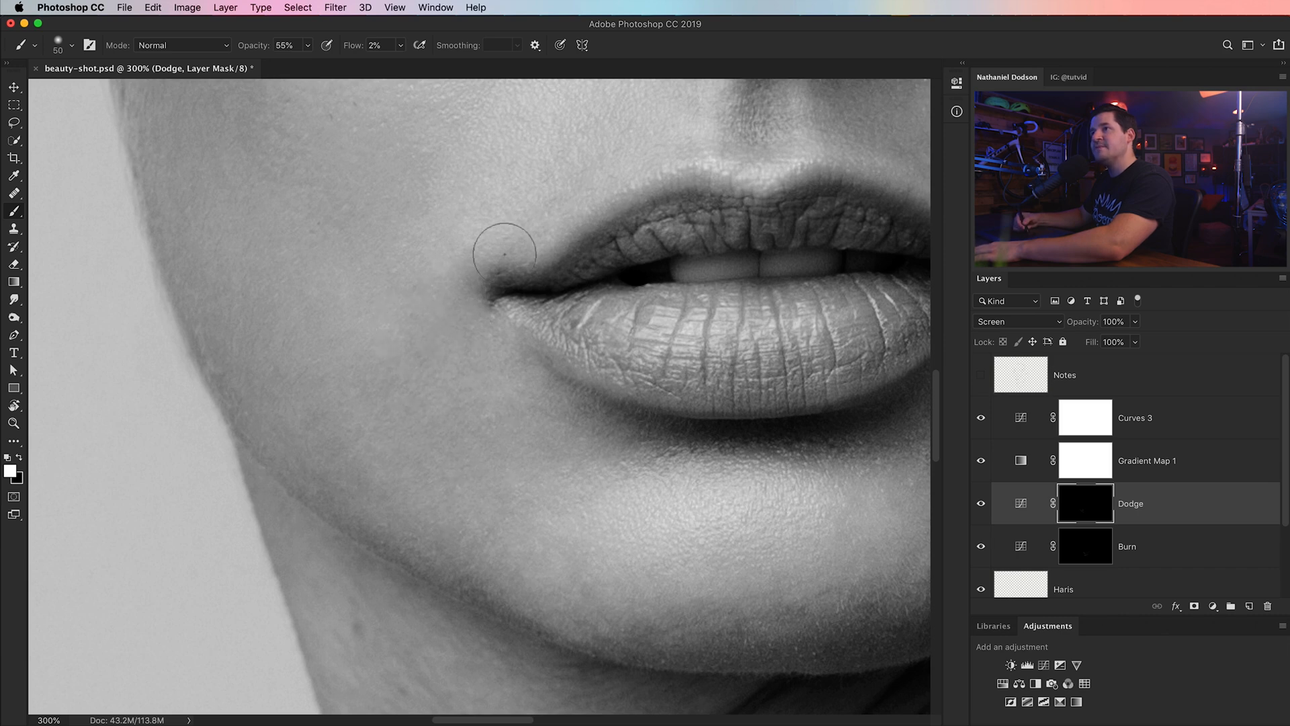
mouse_move(355, 265)
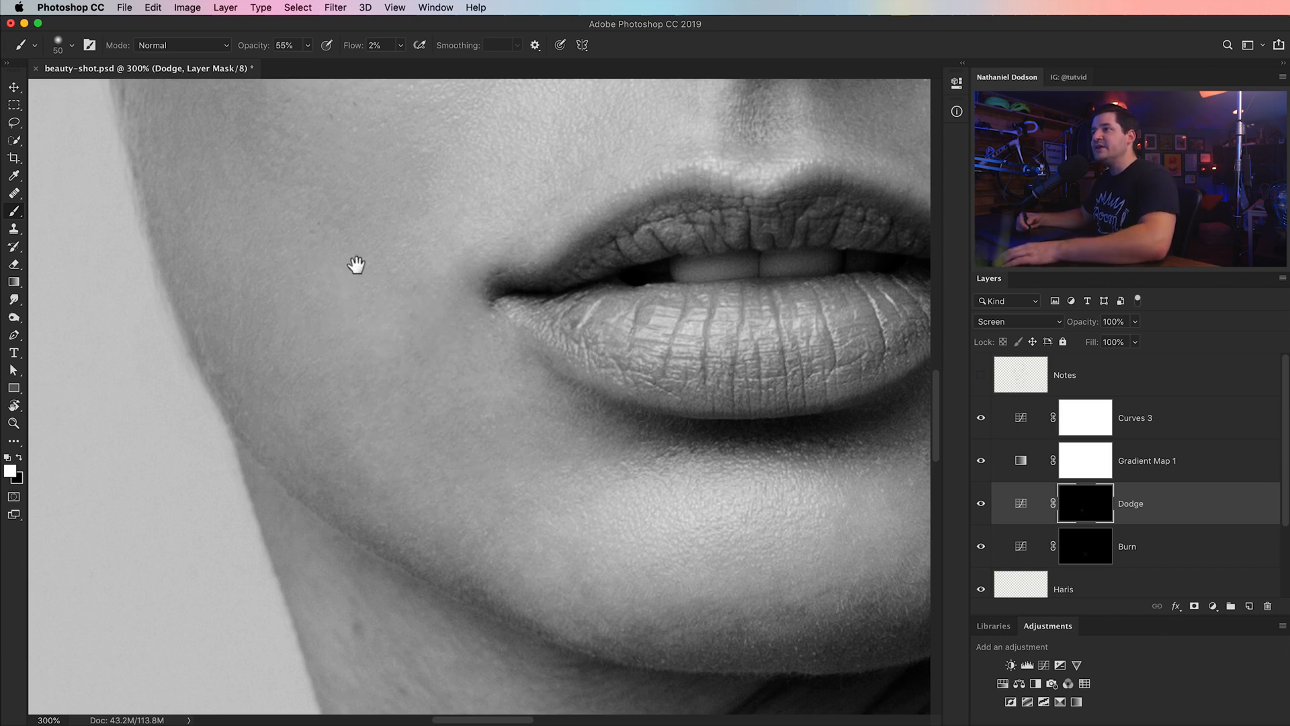
left_click_drag(356, 265, 470, 411)
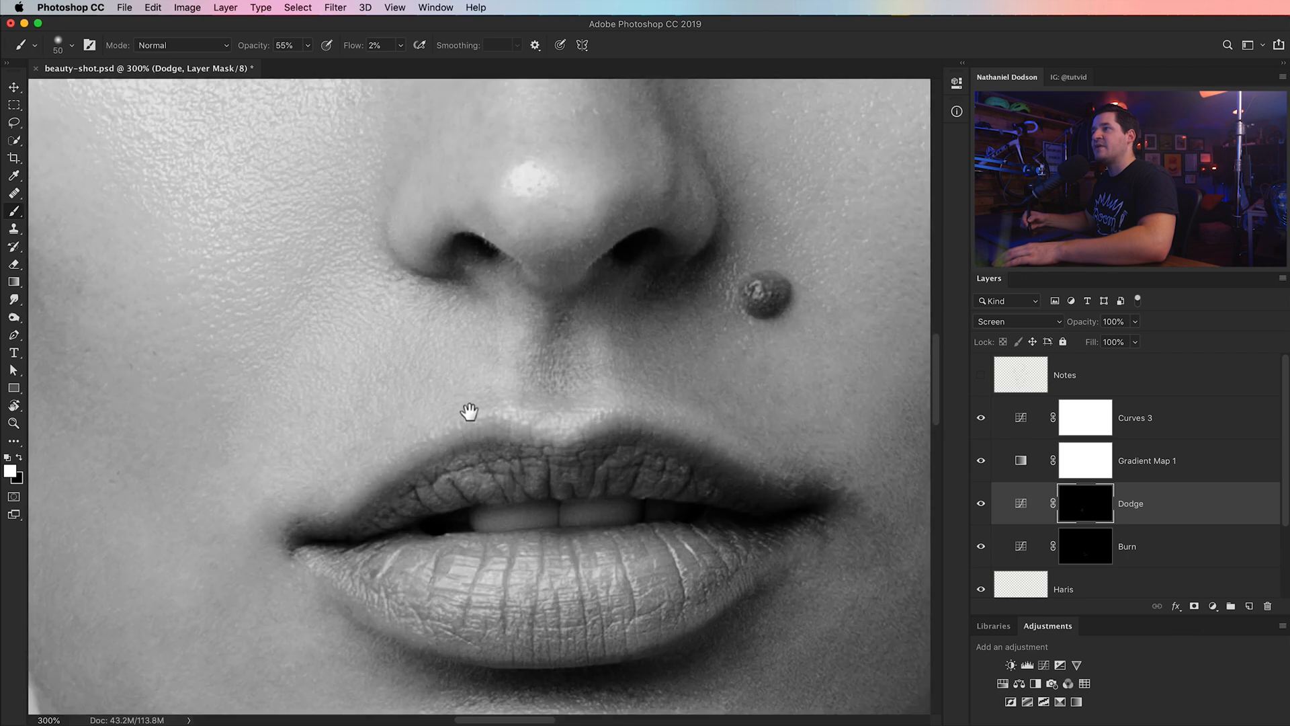
- Burn uneven patches on the cheek, then return to the Dodge mask near the ear
left_click(1132, 546)
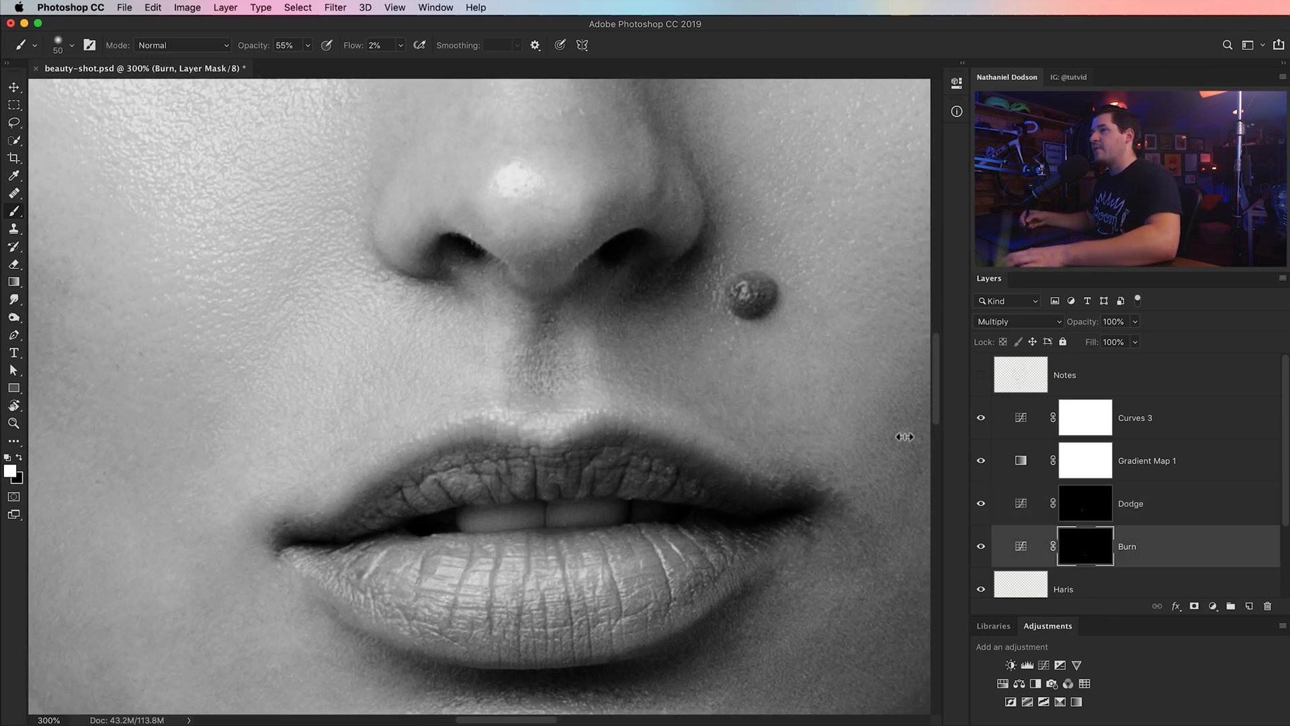
mouse_move(436, 293)
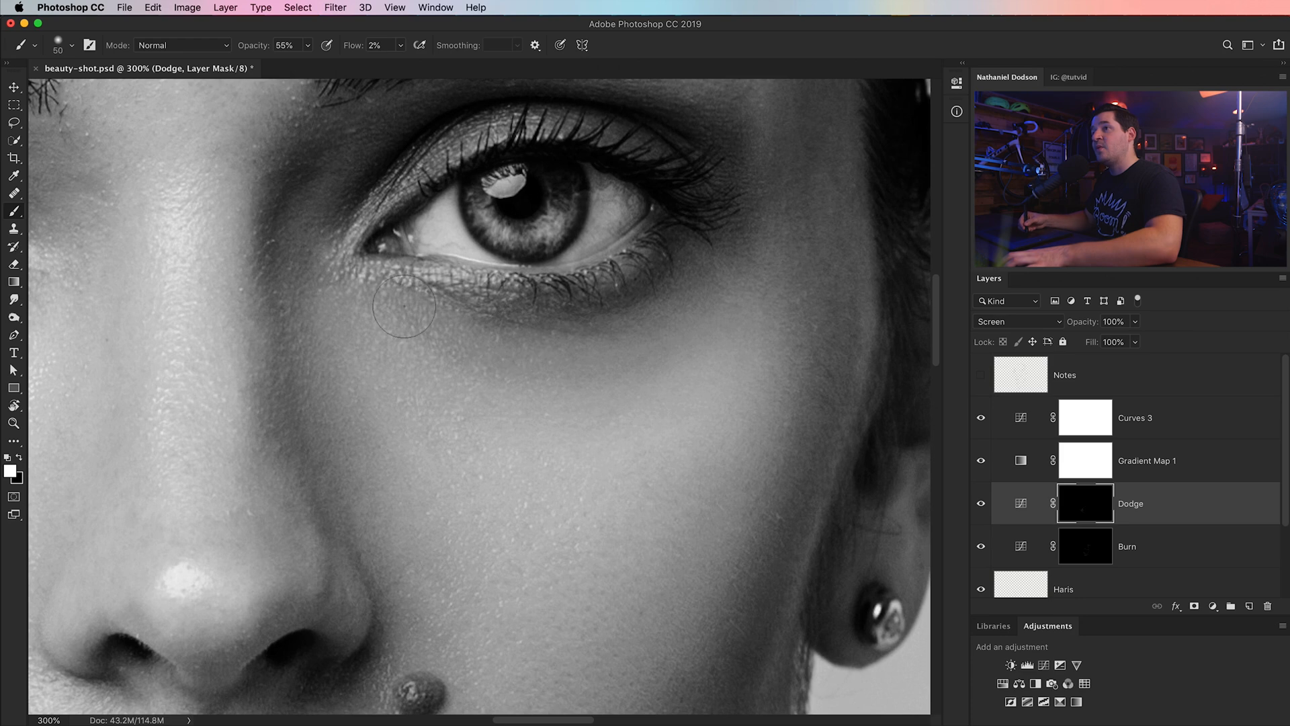
mouse_move(760, 250)
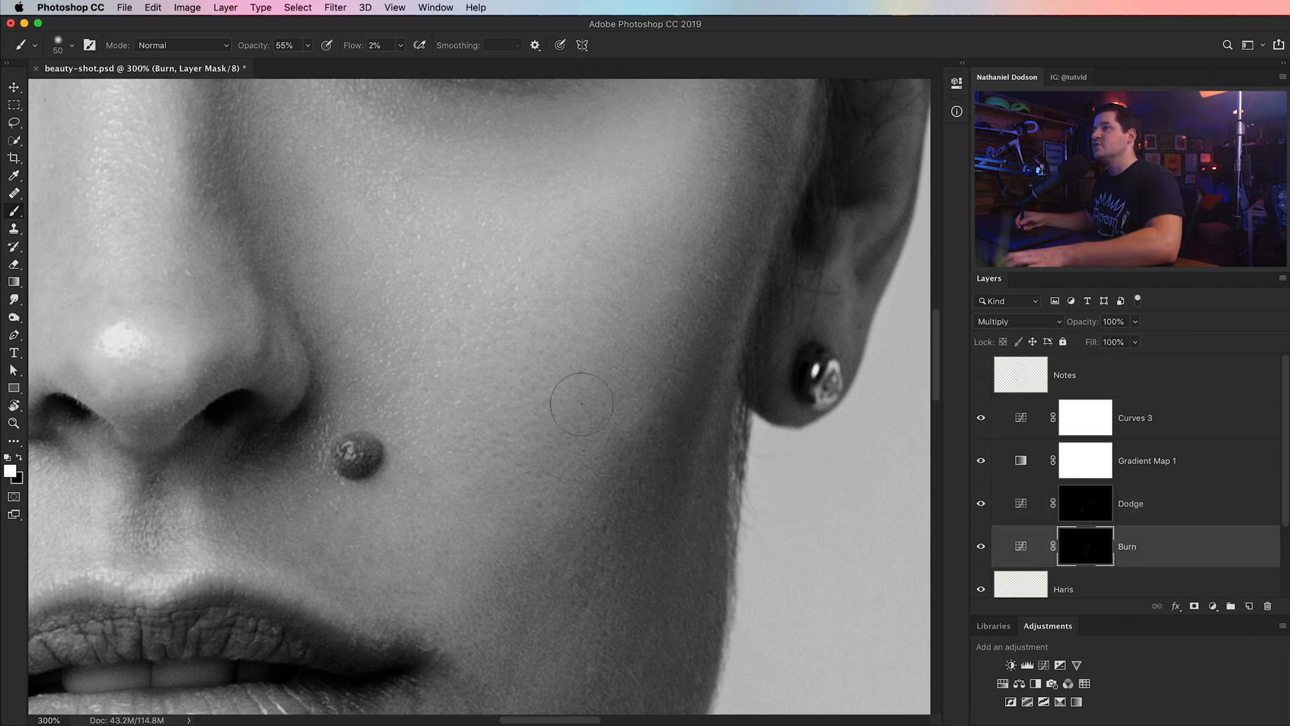
left_click_drag(582, 404, 533, 500)
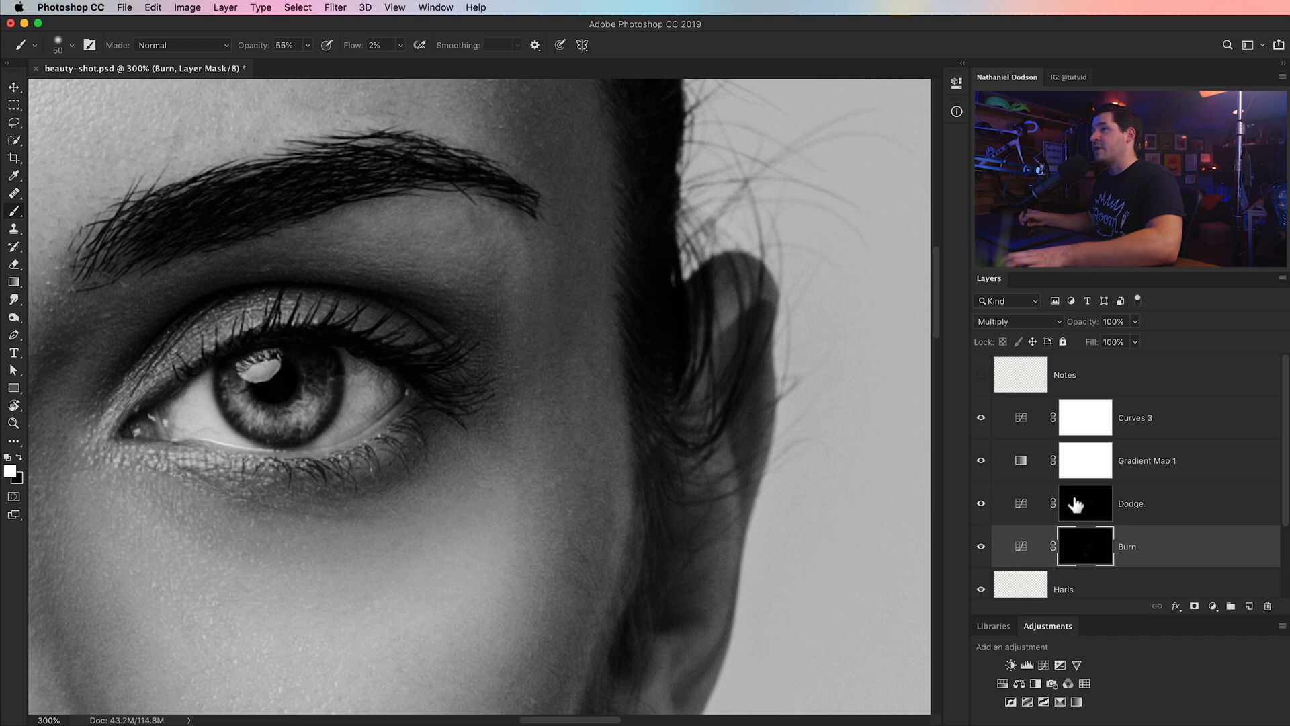
left_click(1085, 503)
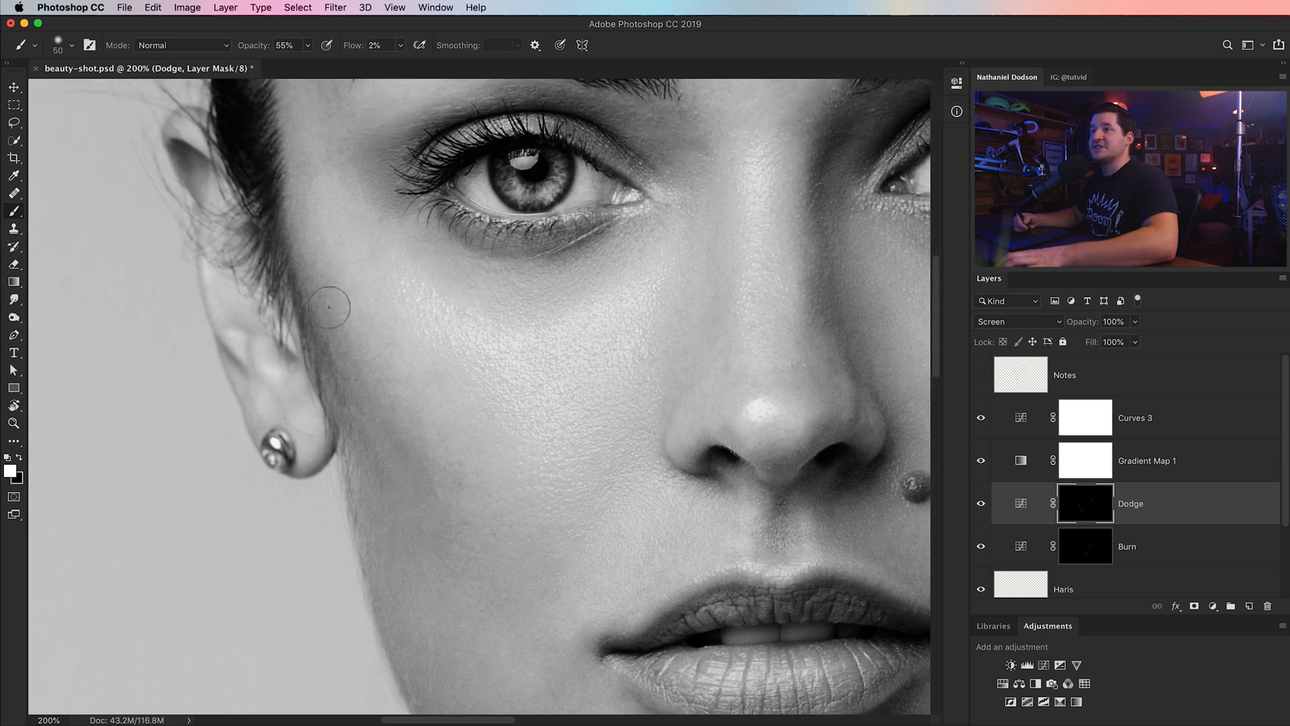
mouse_move(415, 445)
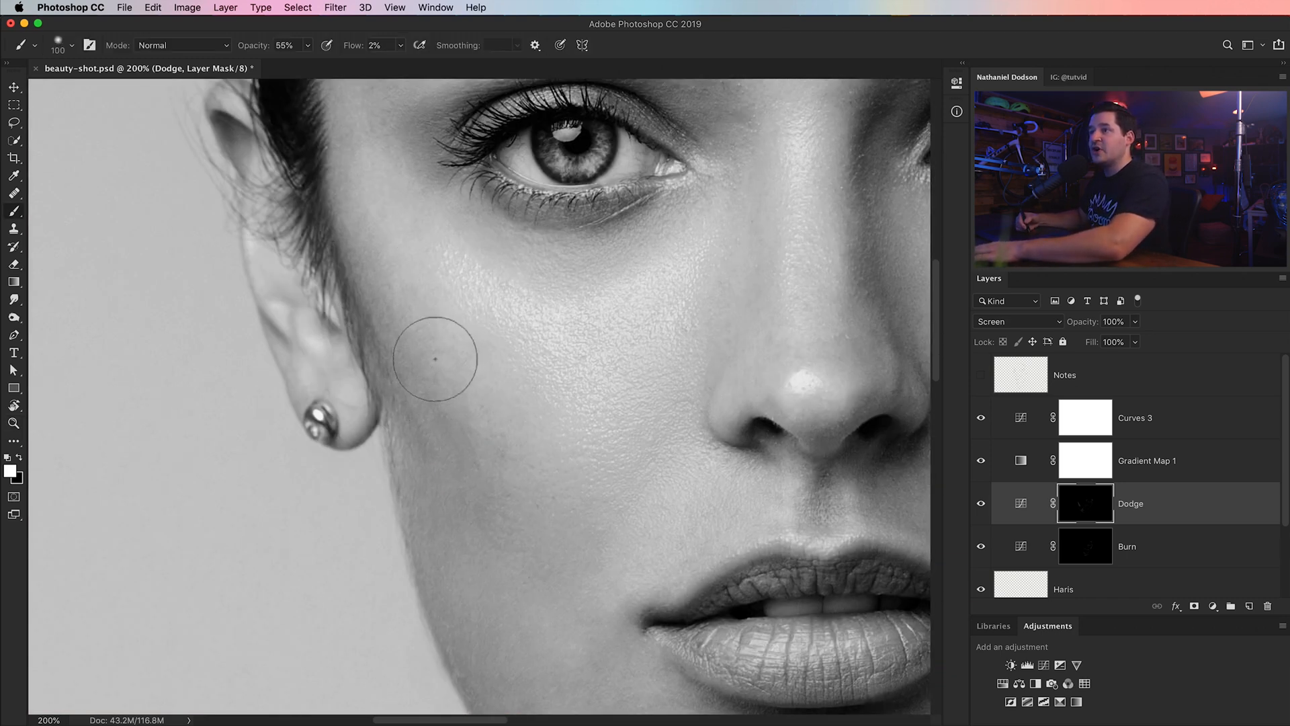
mouse_move(458, 504)
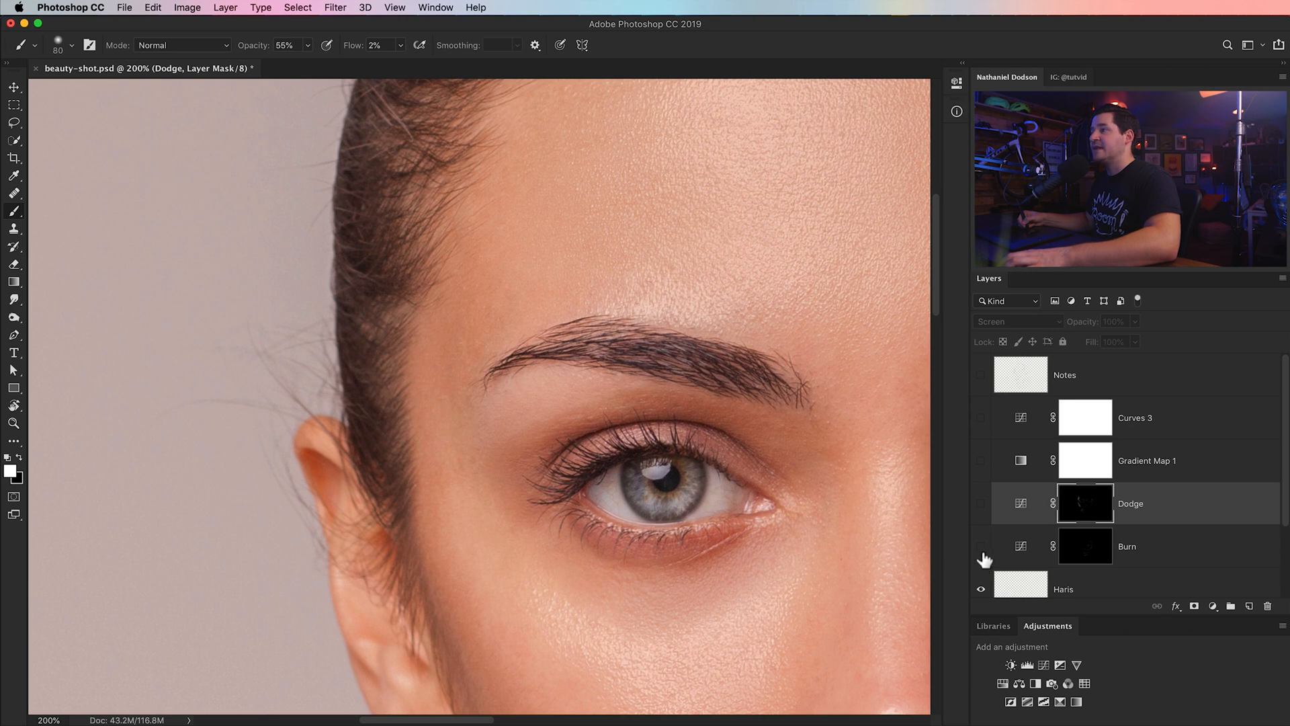
- Show the retouching layers, lighten between the brows on Dodge and burn across the forehead
left_click(980, 546)
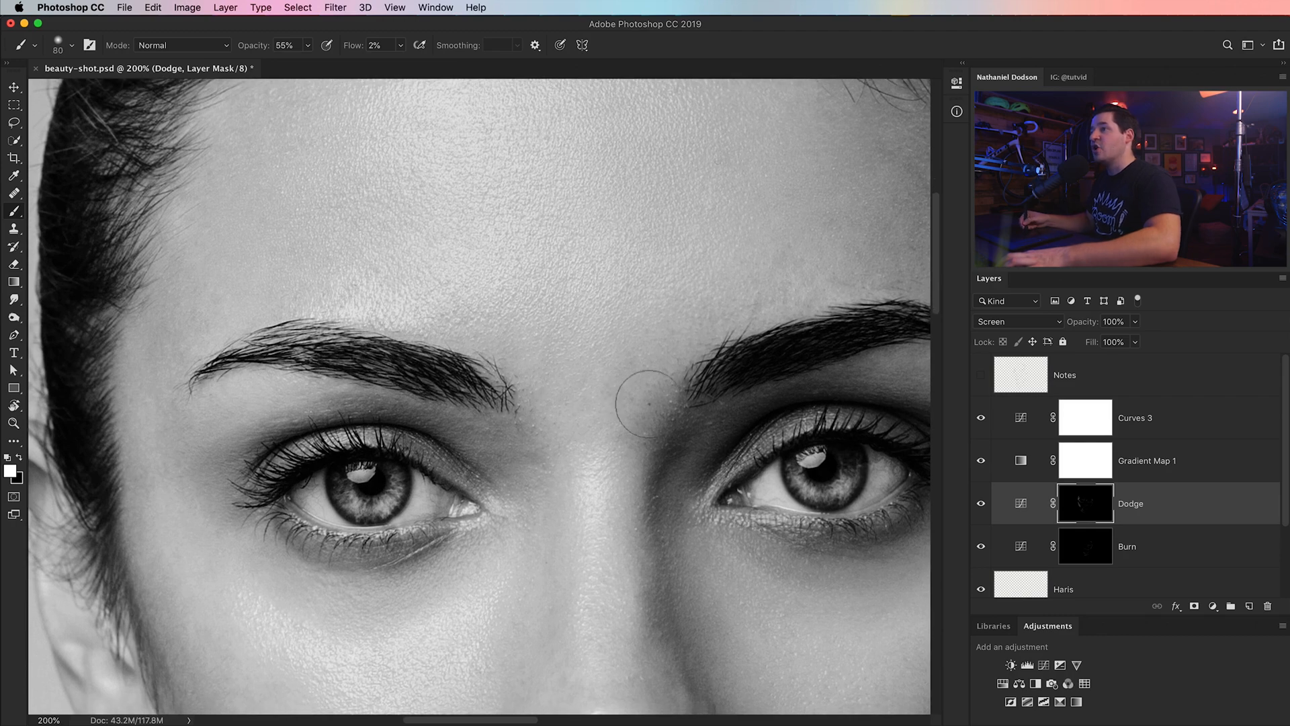
left_click_drag(643, 387, 508, 451)
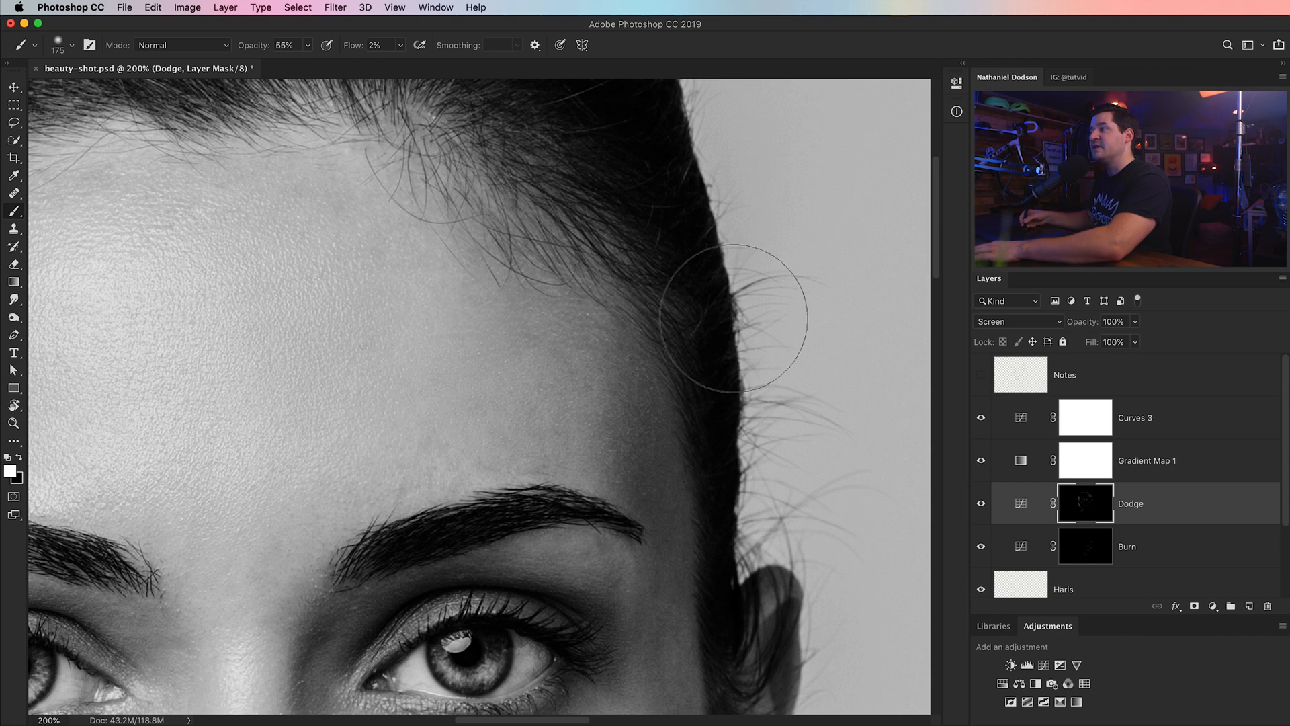
left_click(1131, 546)
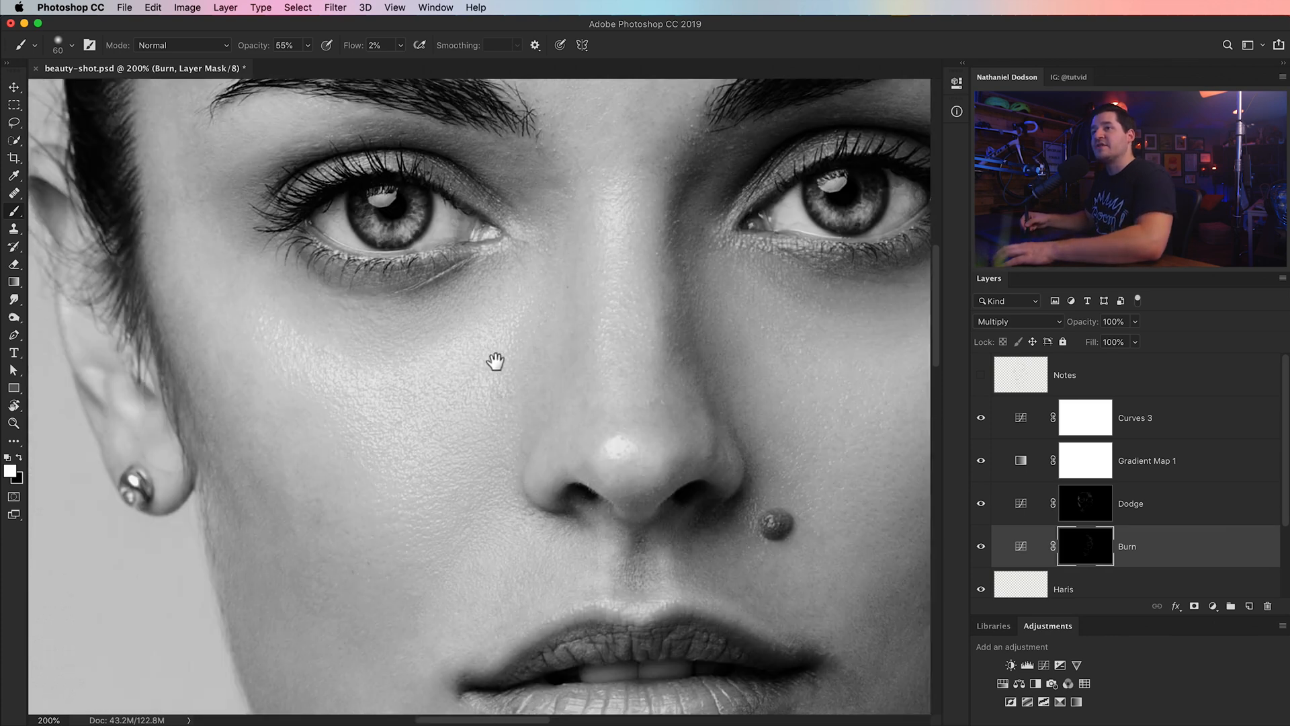
left_click_drag(496, 362, 413, 352)
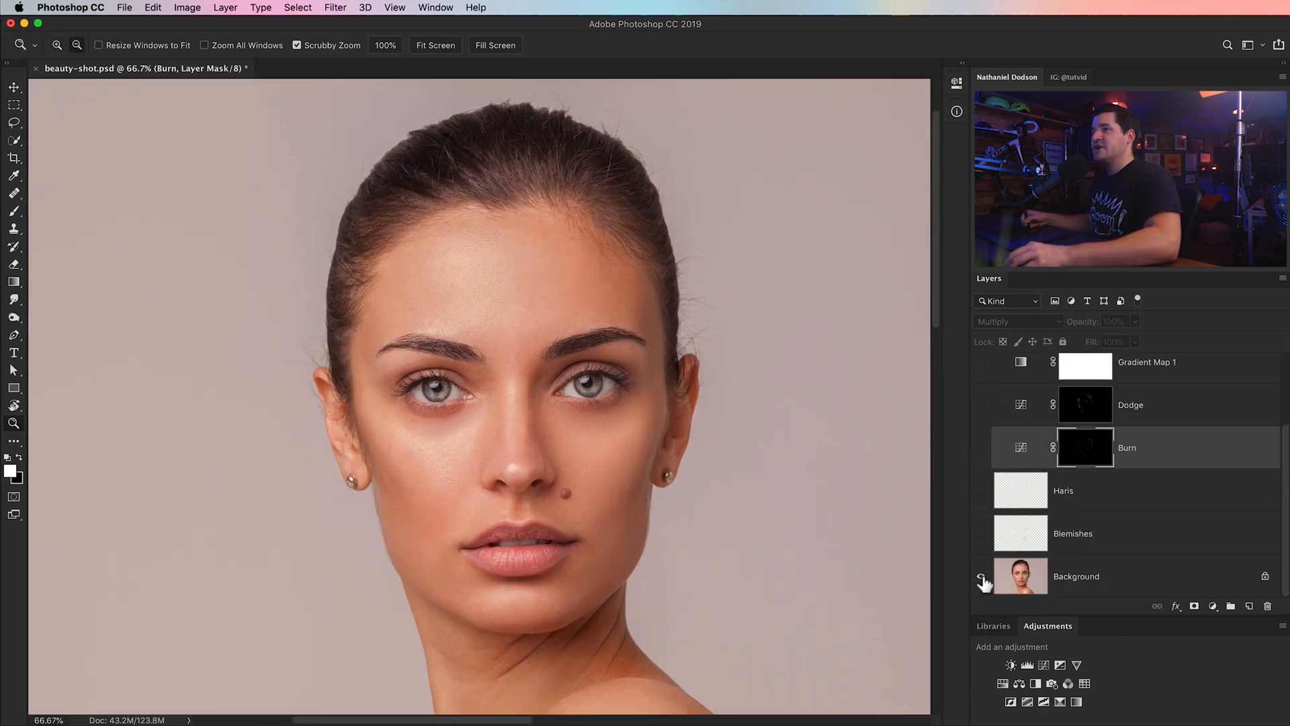
- Show the retouching layers again and magnify the left cheek to 200%
left_click(981, 576)
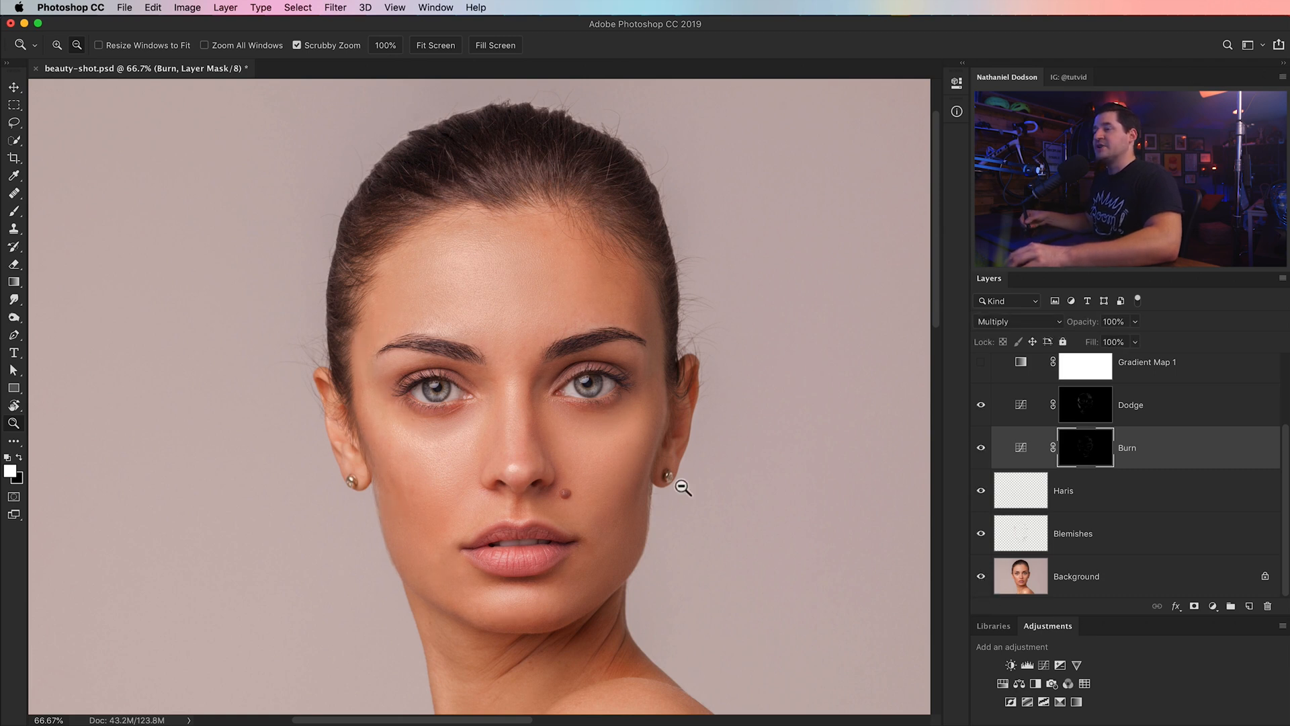
mouse_move(621, 488)
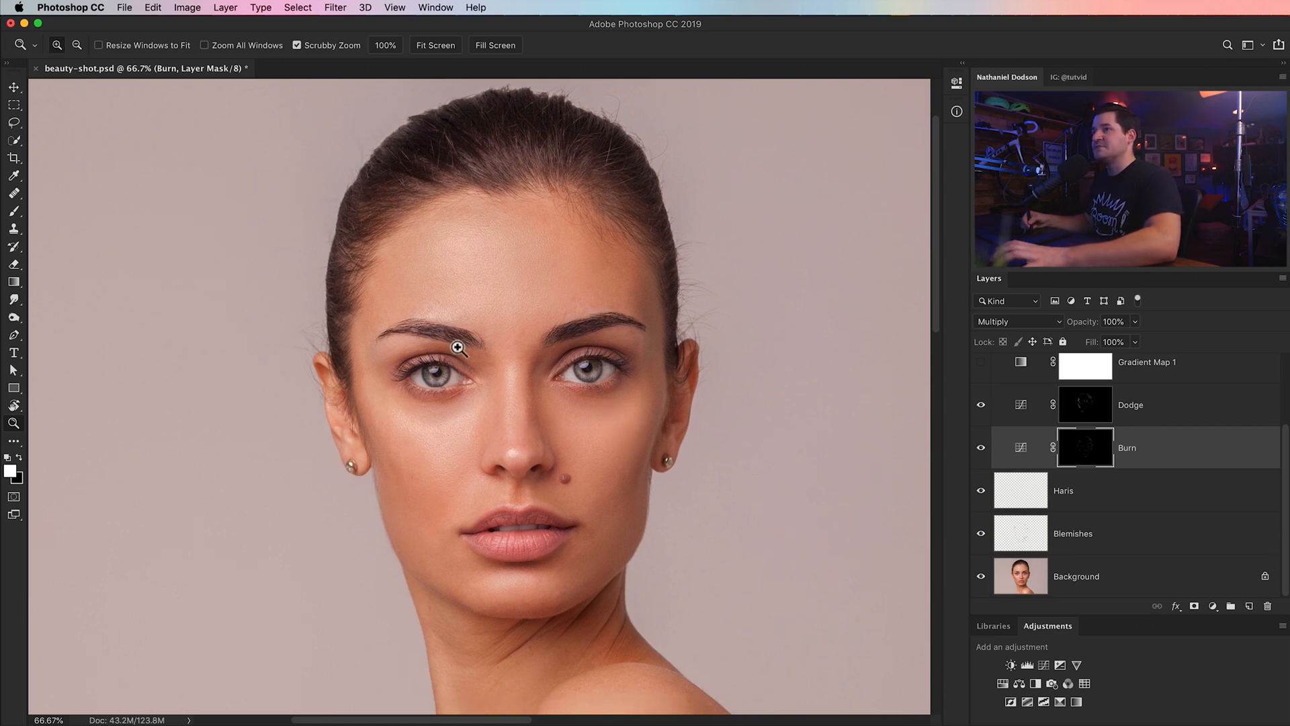
mouse_move(718, 434)
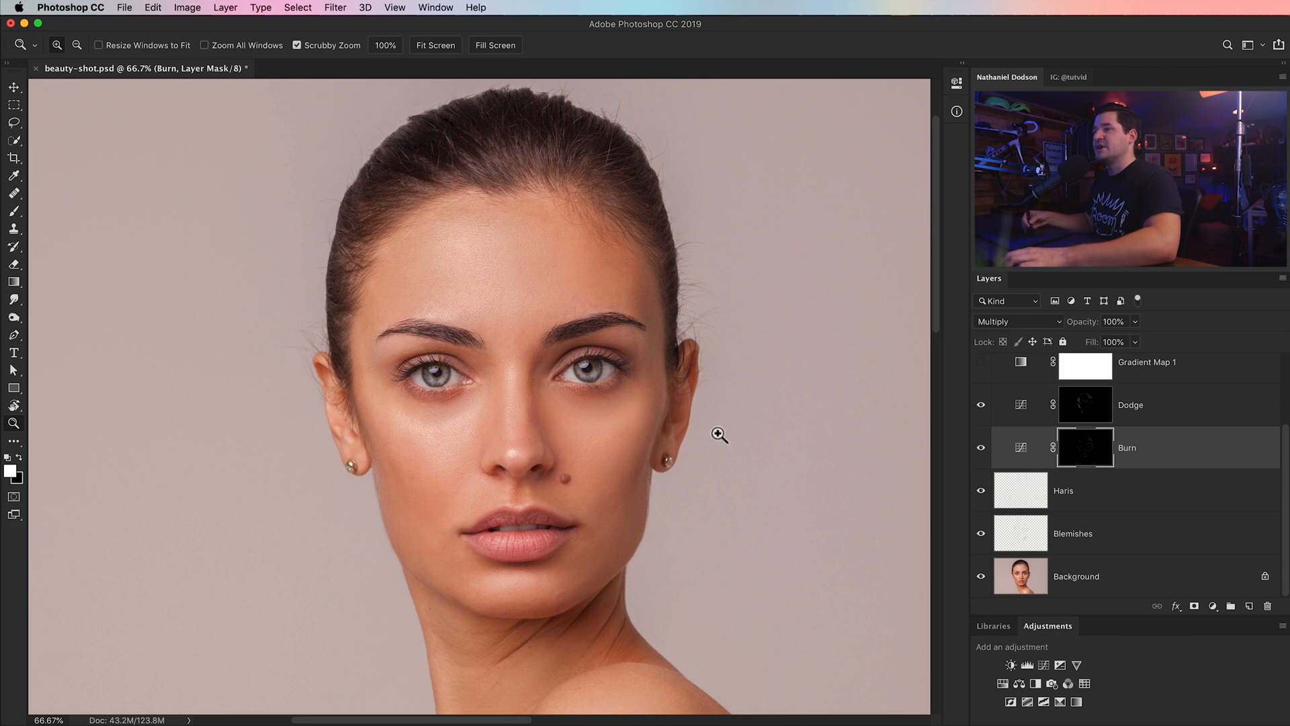
left_click(719, 434)
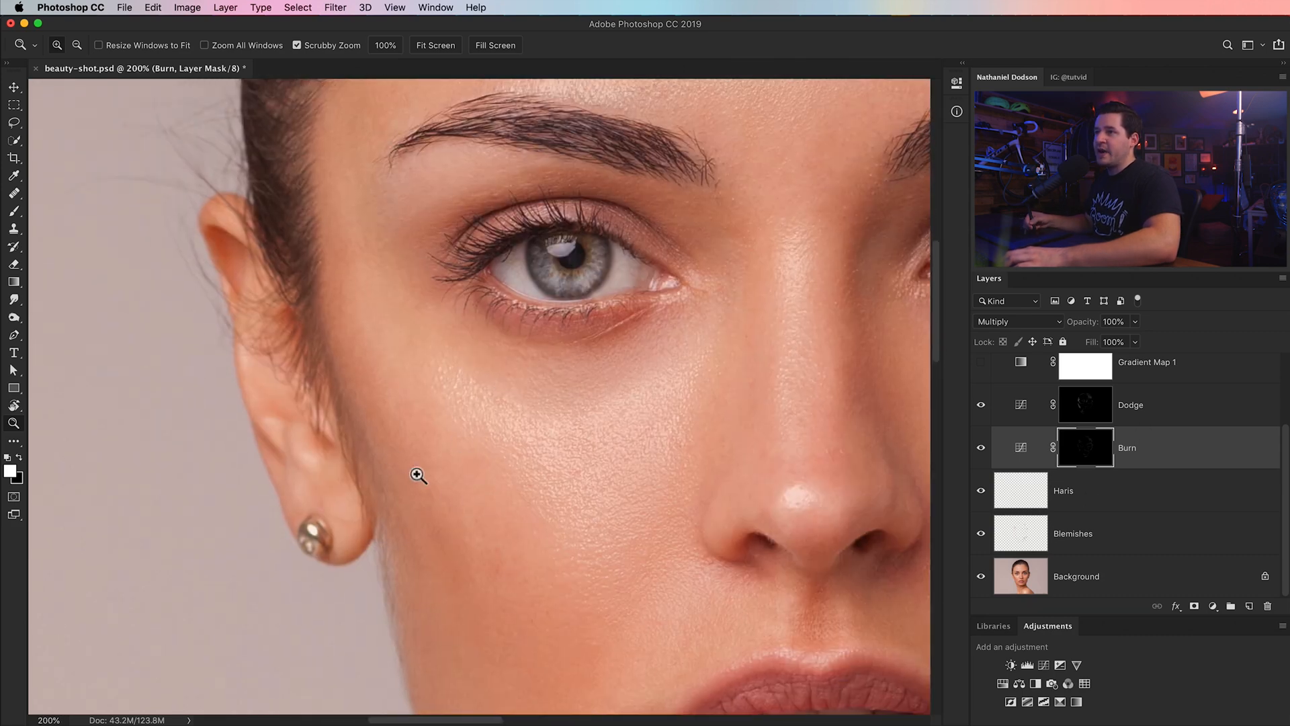
mouse_move(453, 481)
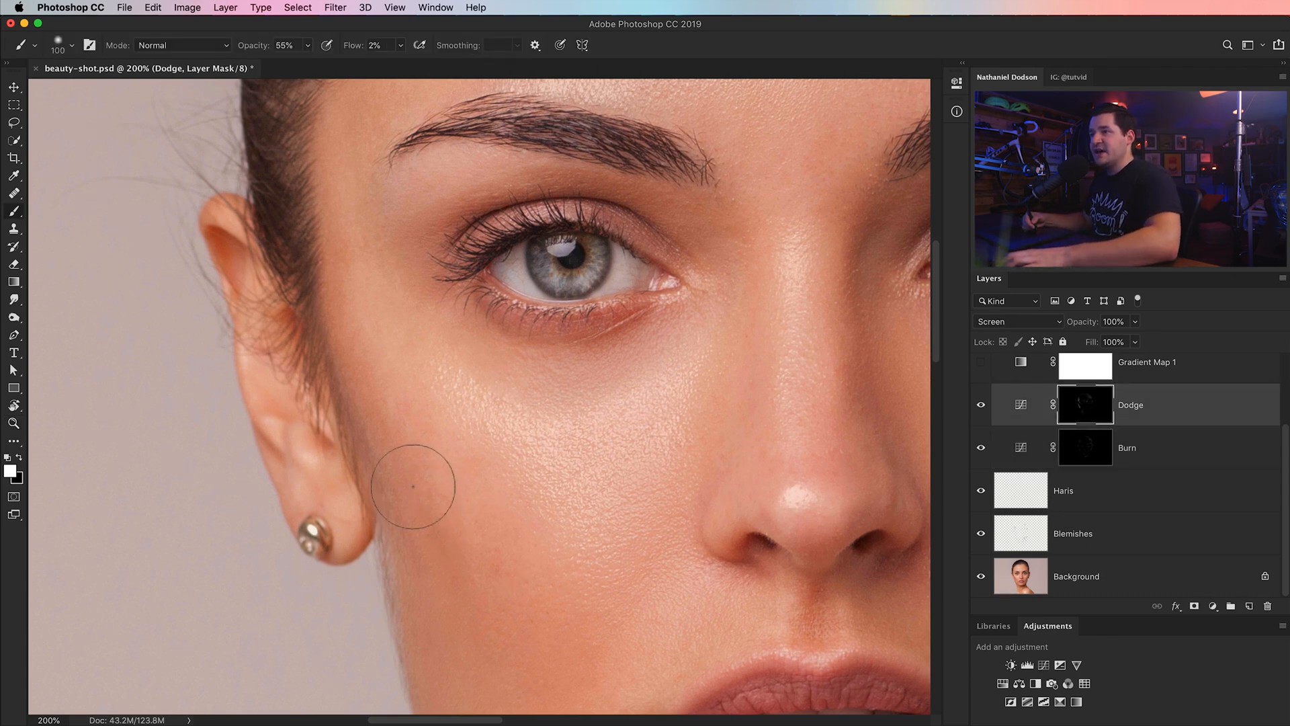
mouse_move(481, 558)
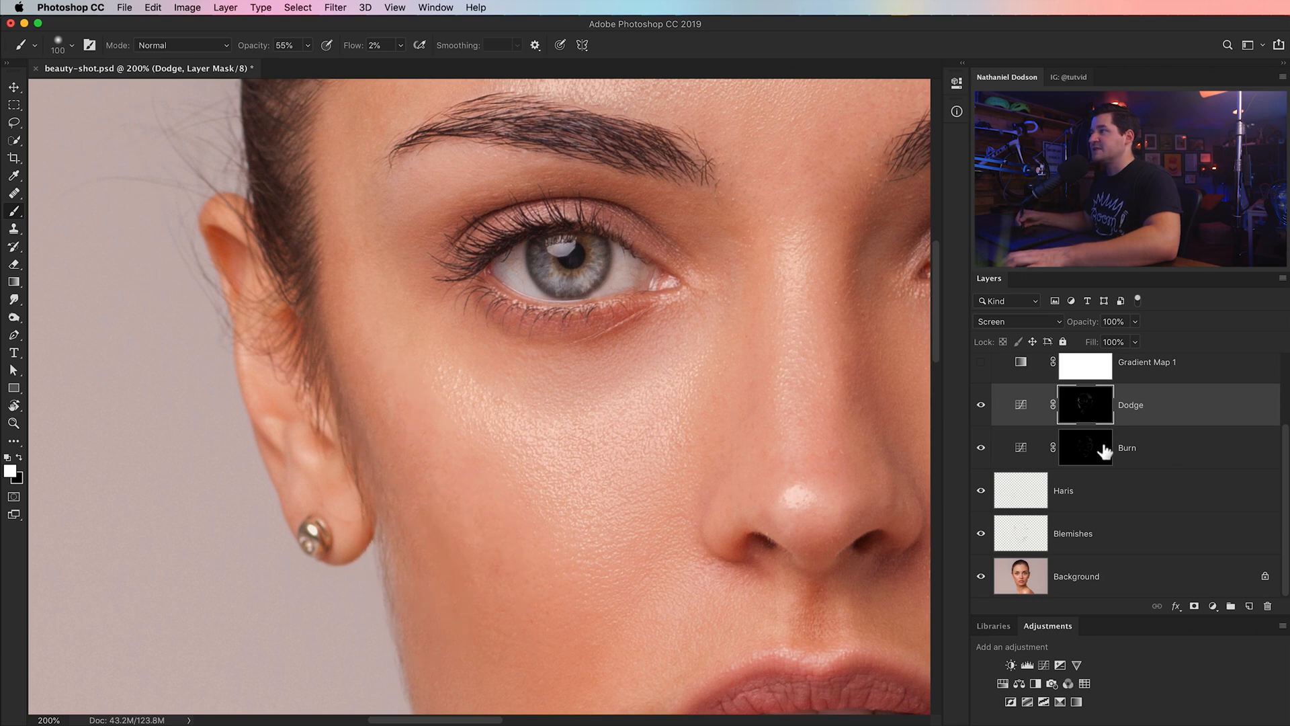
- Burn the cheek shadows, then reposition the whole portrait in view
left_click(1126, 446)
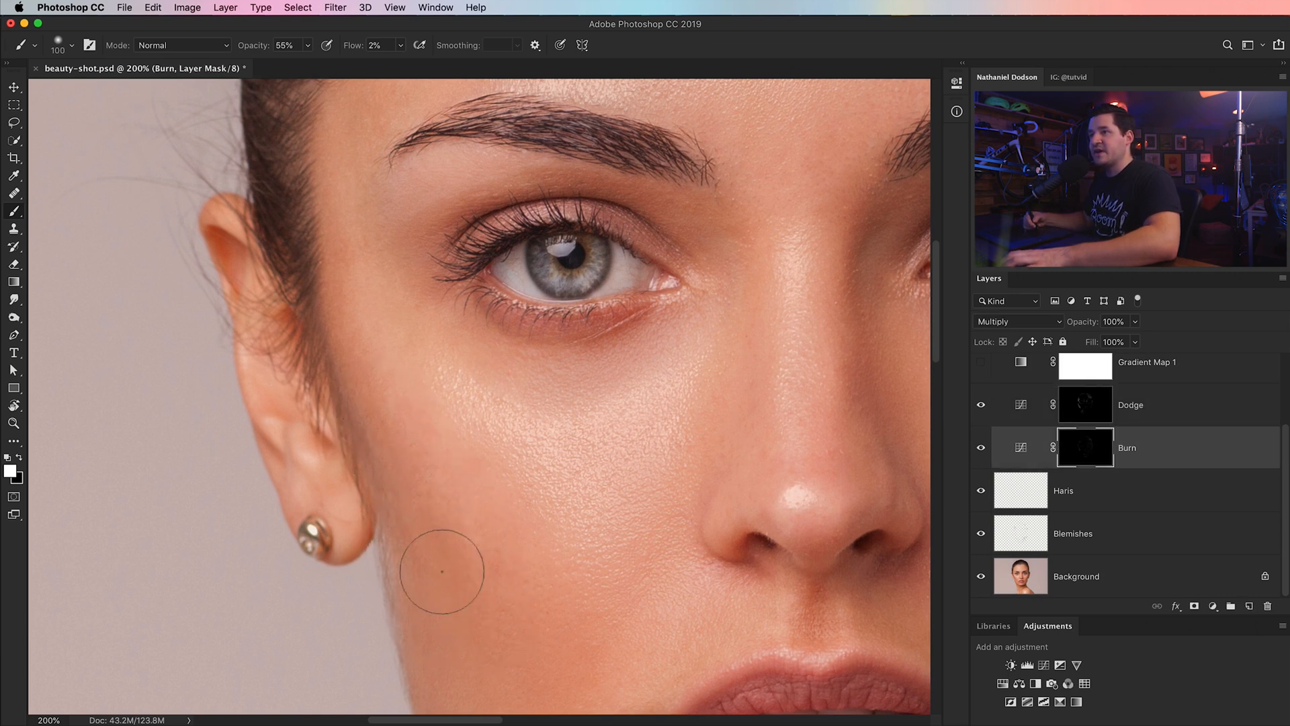
mouse_move(522, 588)
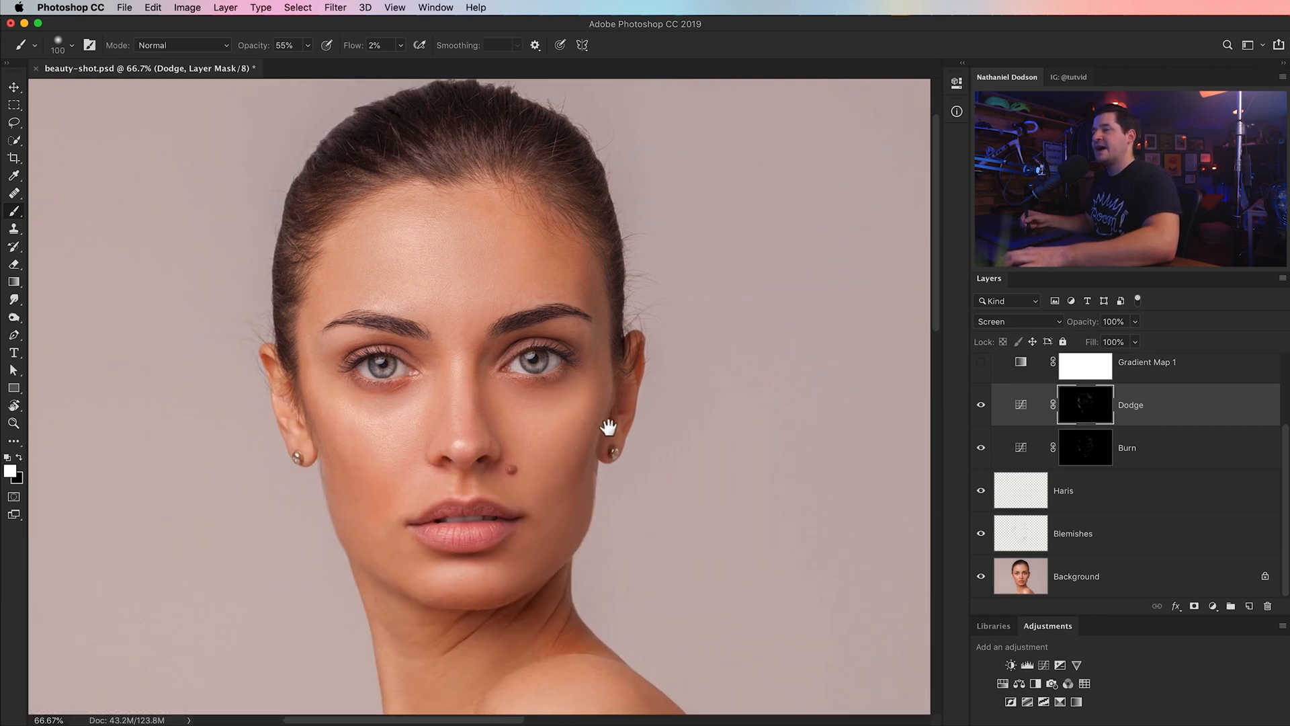
left_click_drag(609, 426, 570, 380)
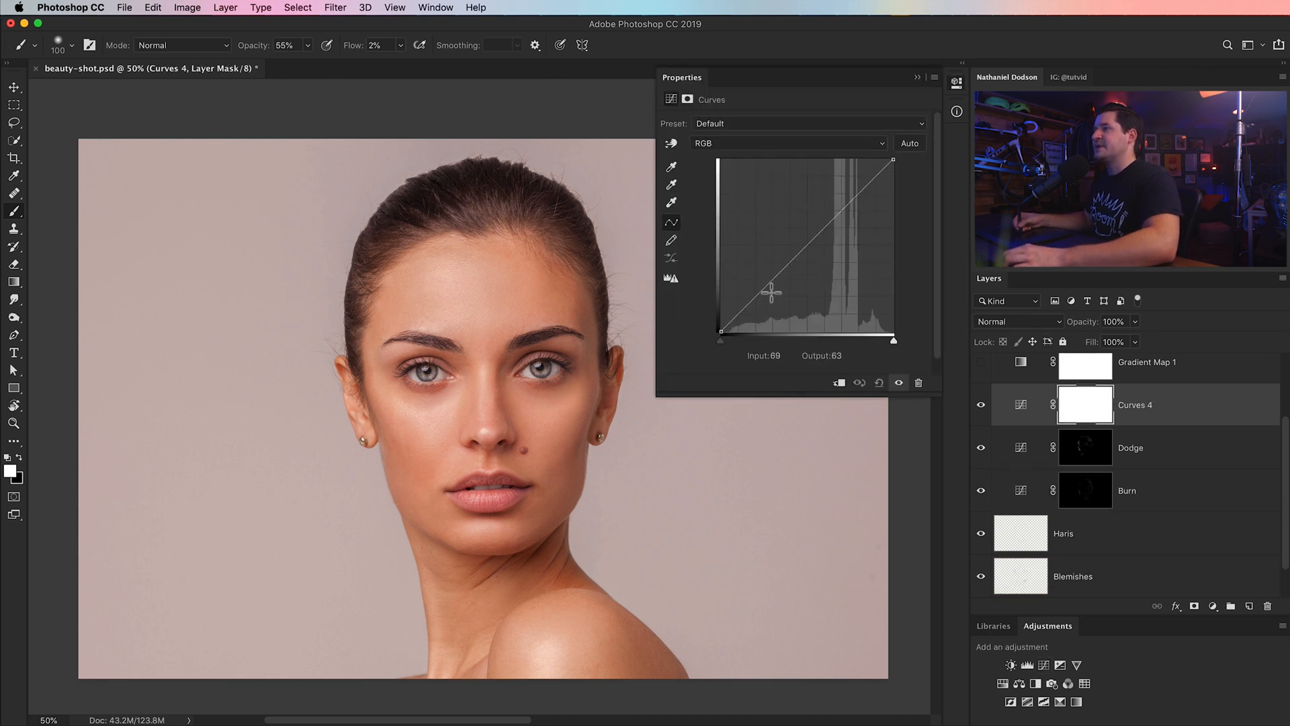
- Shape Curves 4 into an S-curve with shadows down and highlights up
left_click_drag(772, 293, 761, 310)
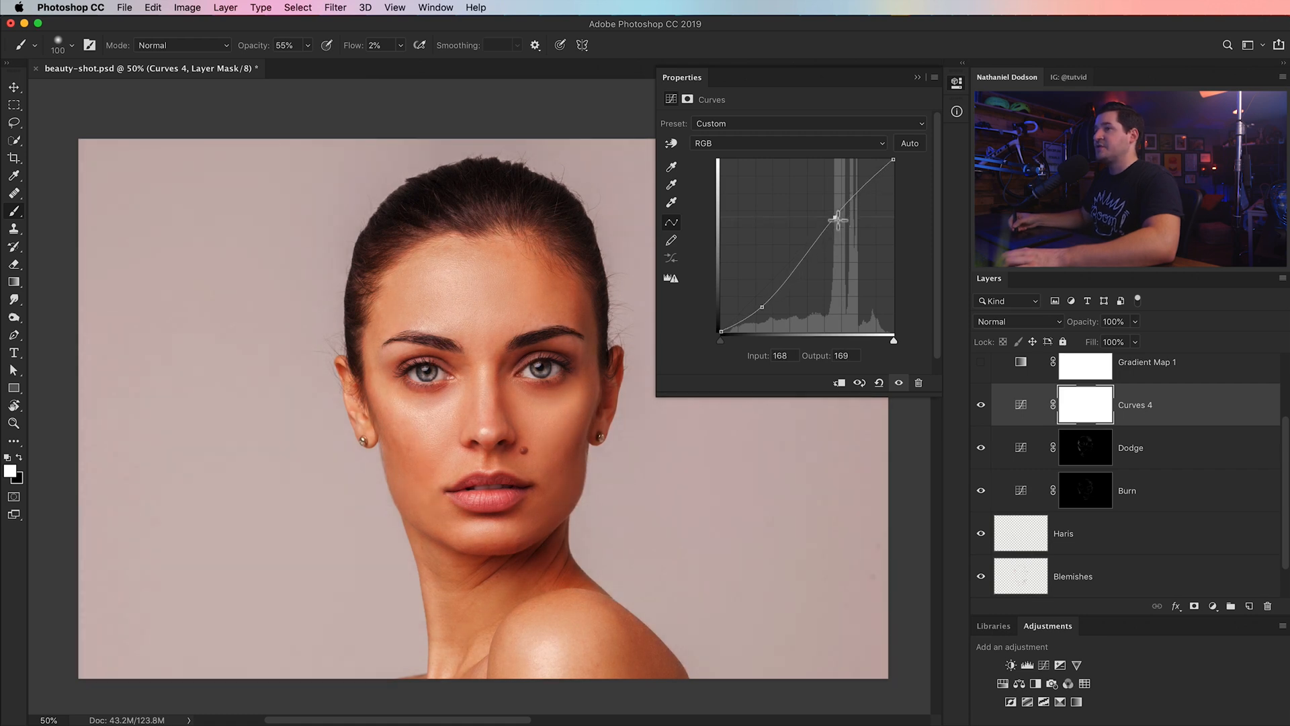
left_click_drag(837, 219, 846, 215)
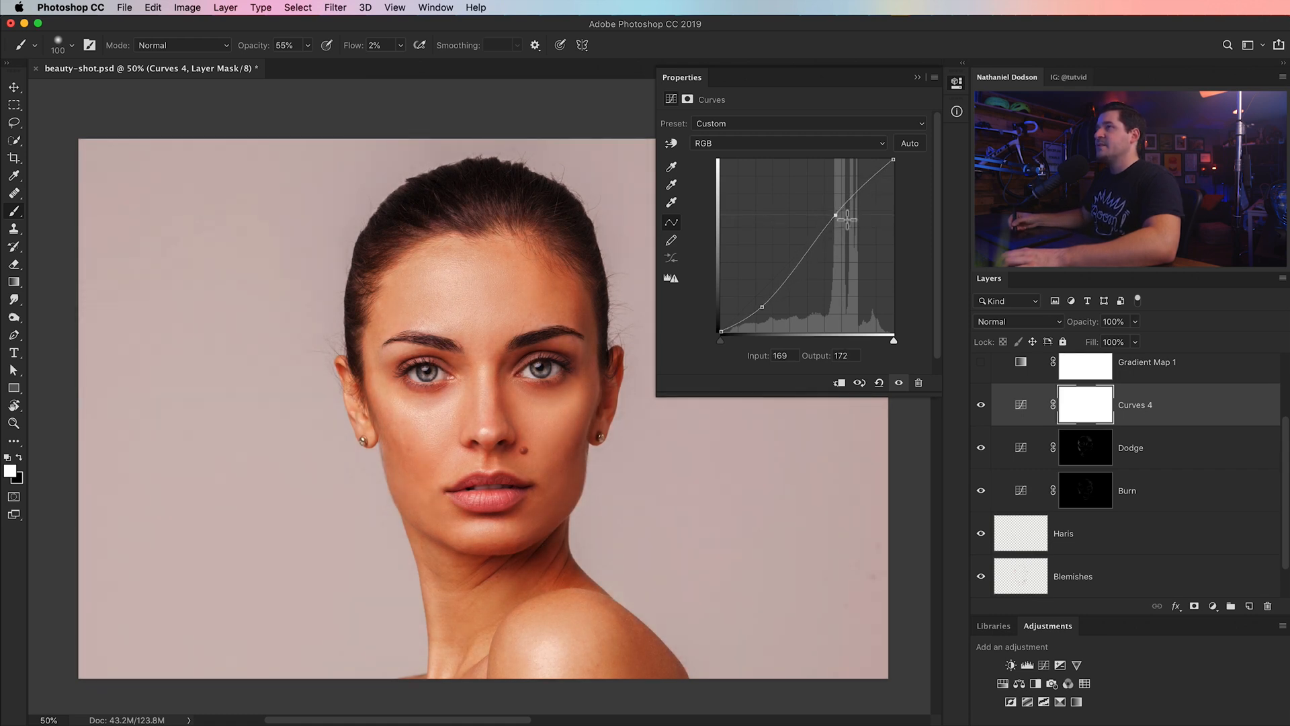
left_click(918, 76)
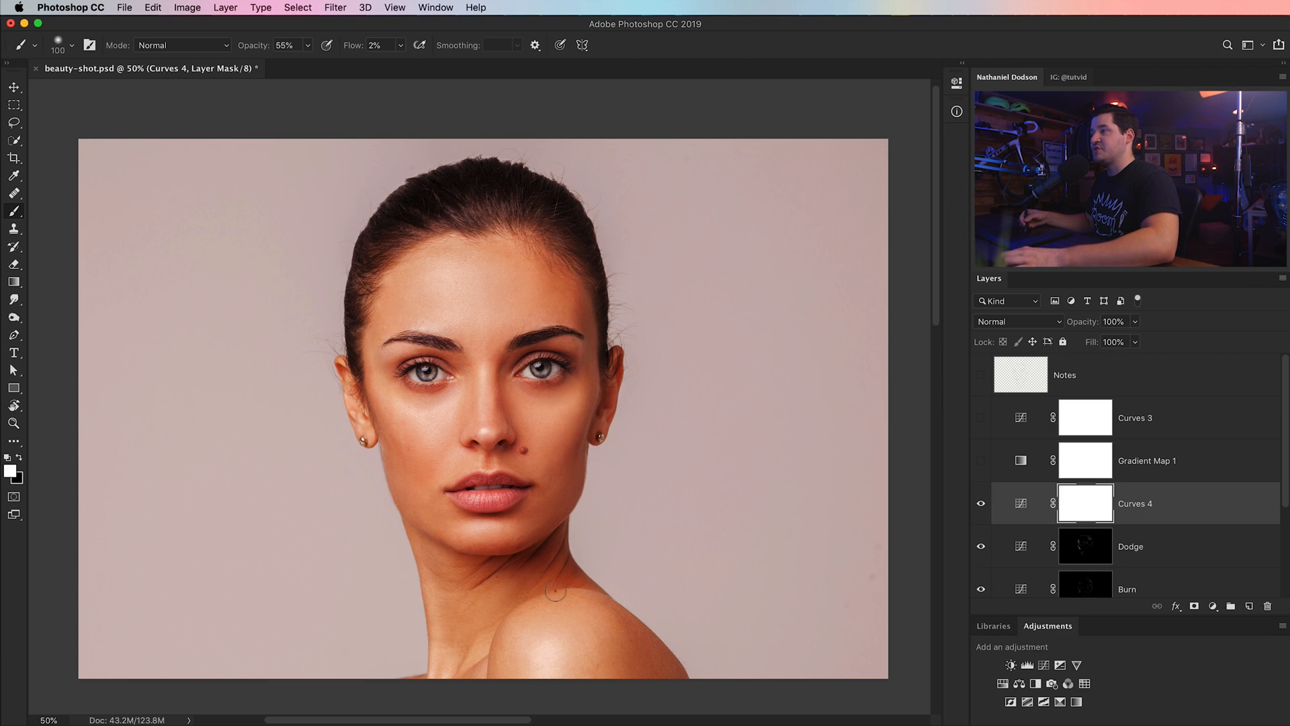
- Set Curves 4 to Luminosity blend mode and stamp visible layers into Layer 1
left_click(1016, 321)
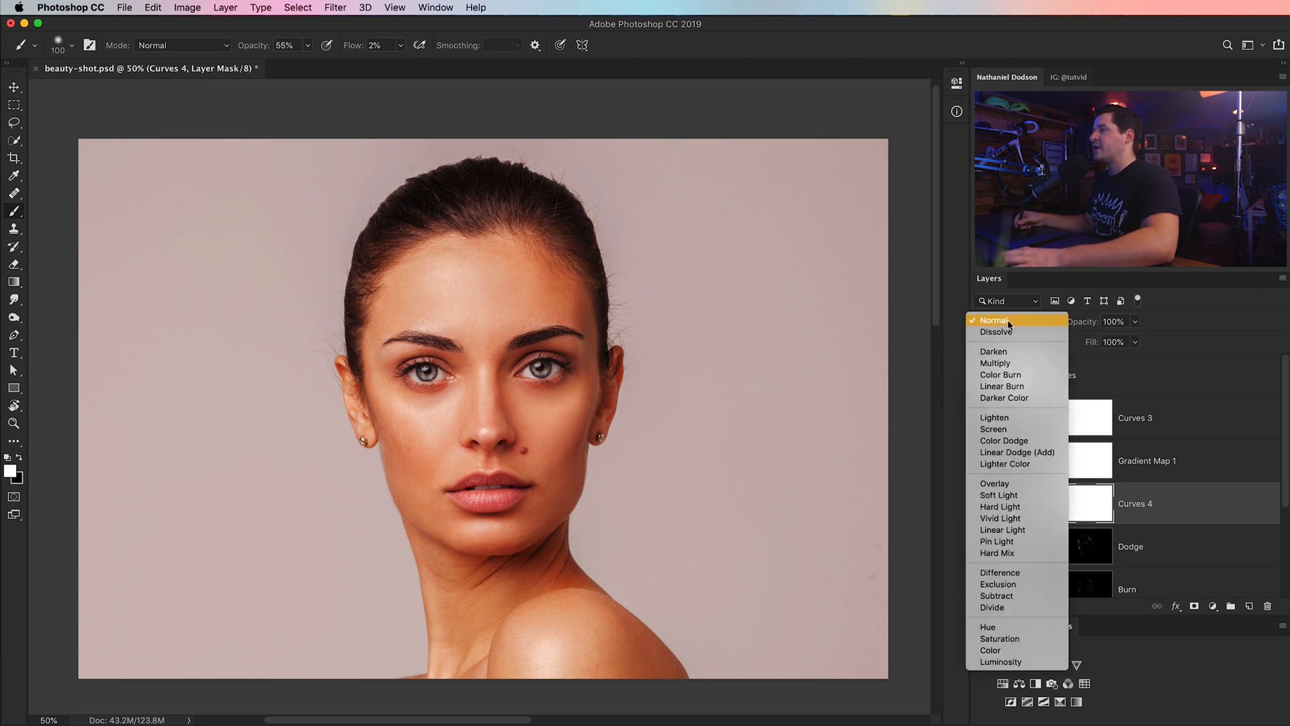
left_click(1000, 662)
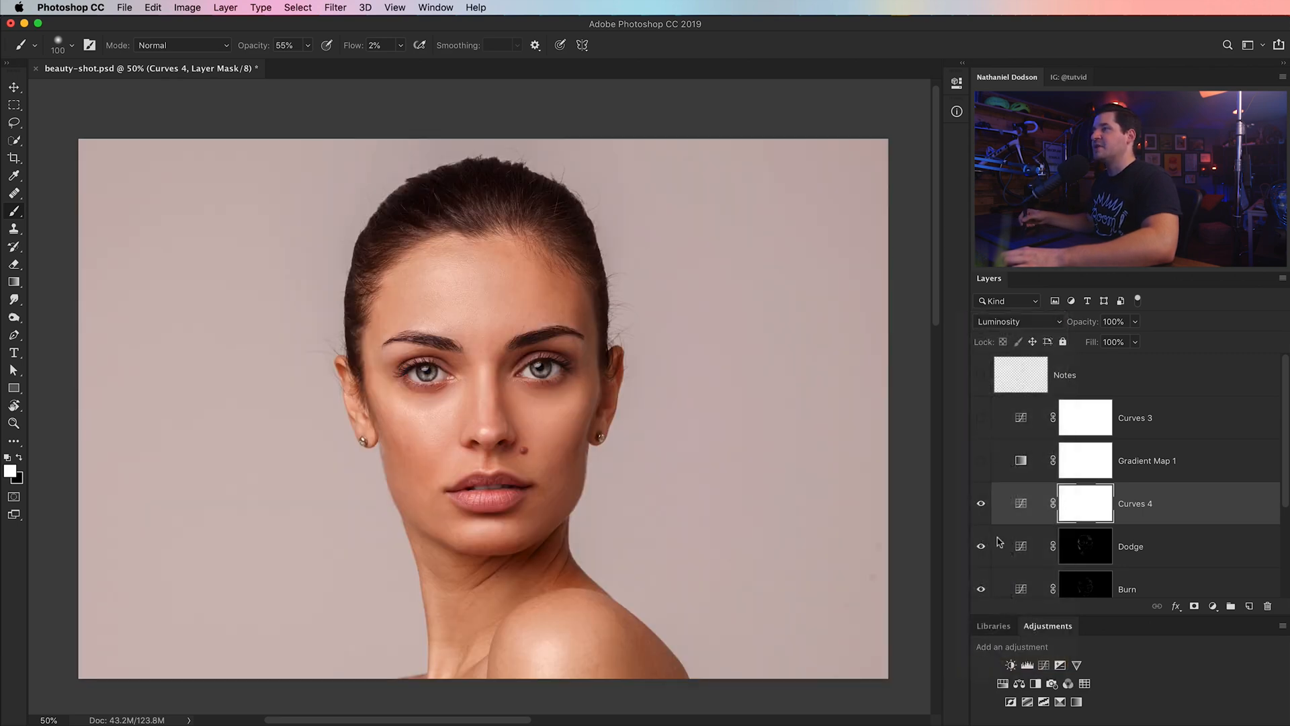
left_click(980, 503)
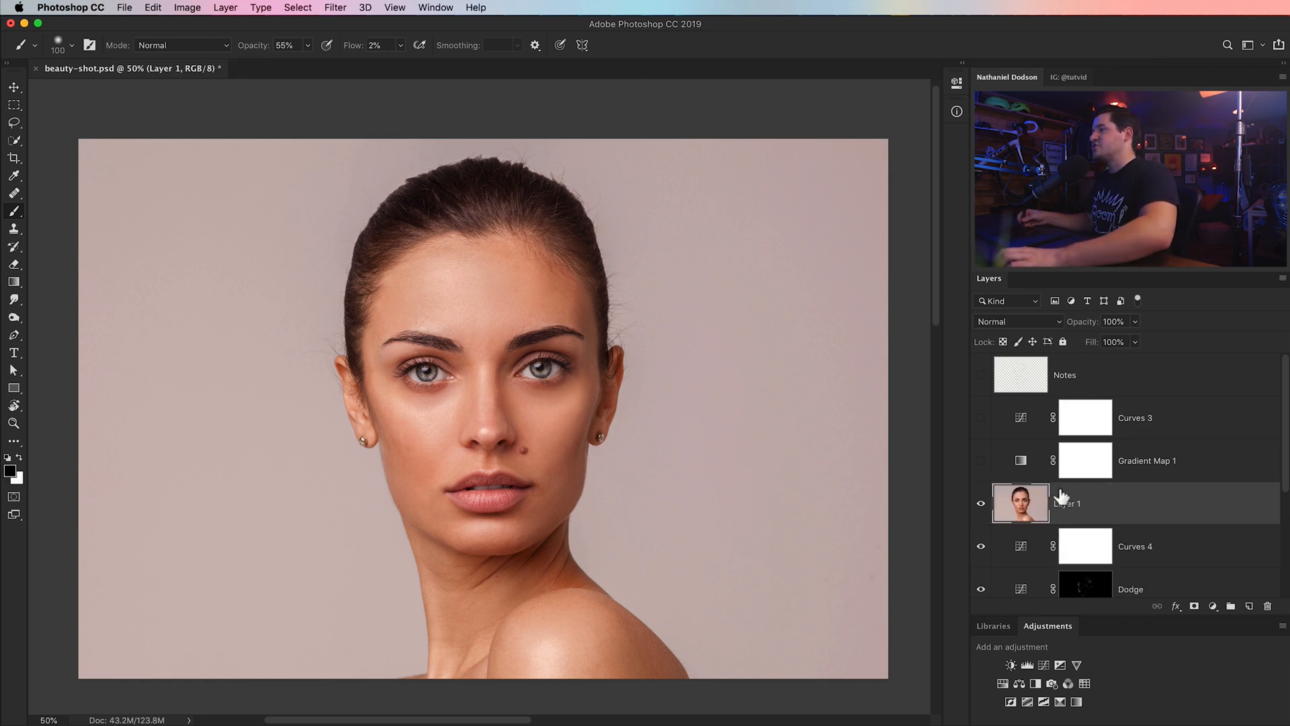
- Rename the merged layer Finish and raise Clarity in the Camera Raw Filter
double_click(1067, 503)
type("Finish")
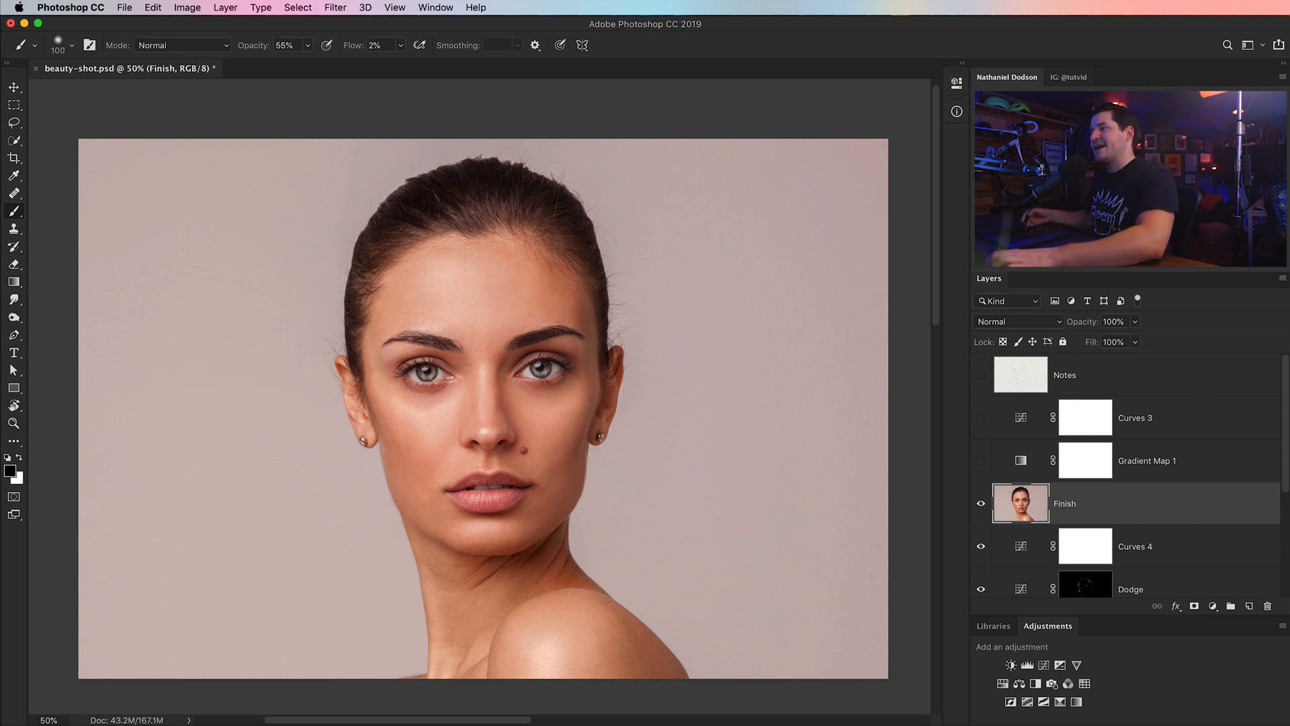
mouse_move(1079, 543)
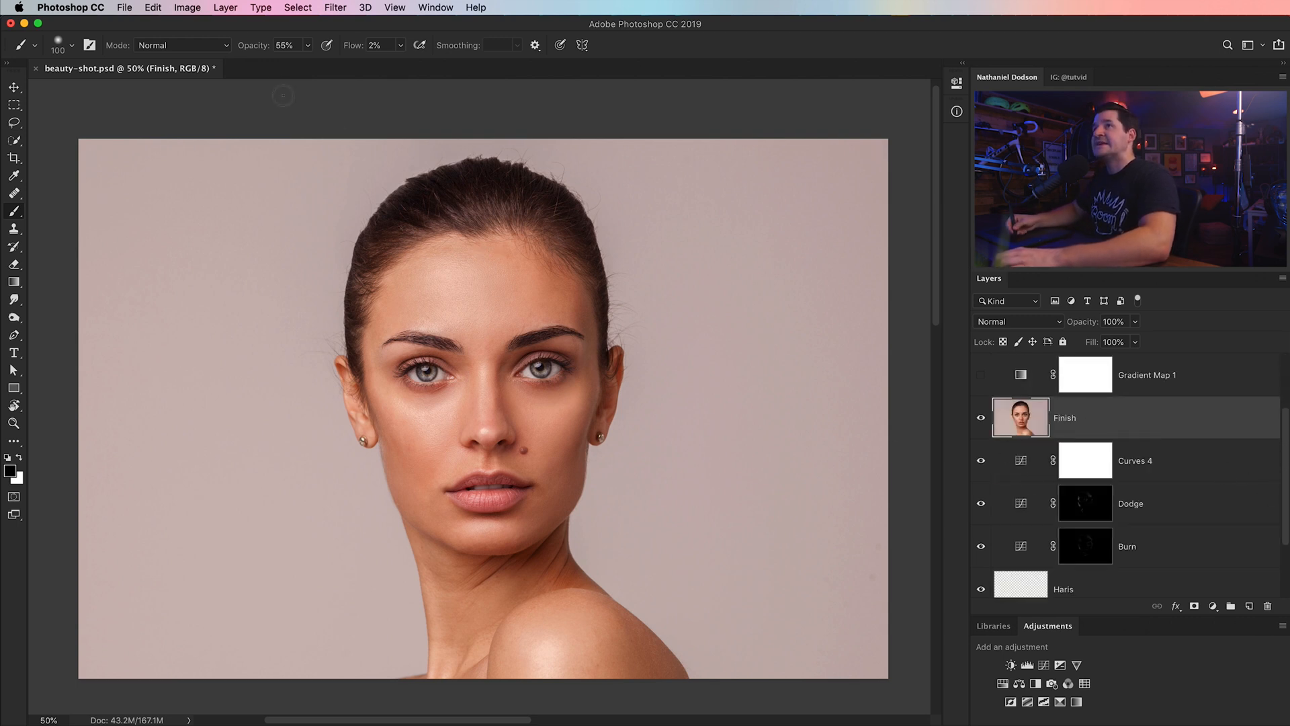
left_click(335, 8)
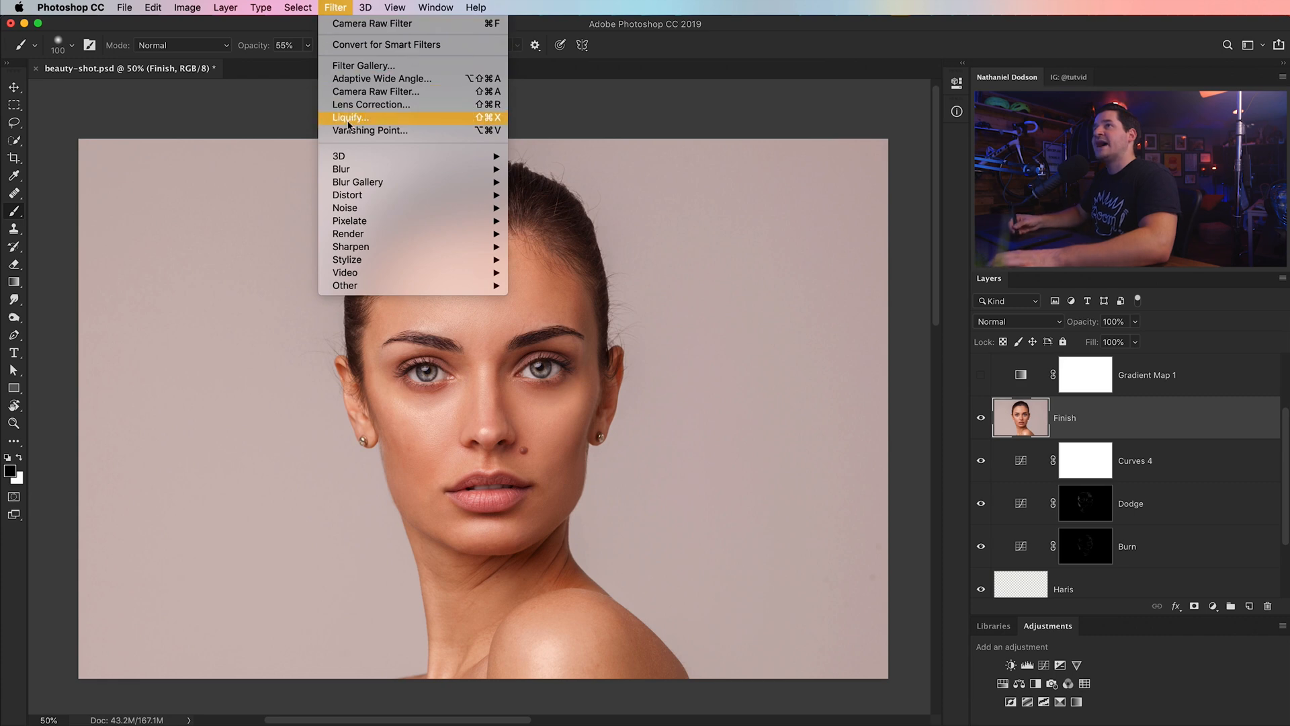
left_click(350, 117)
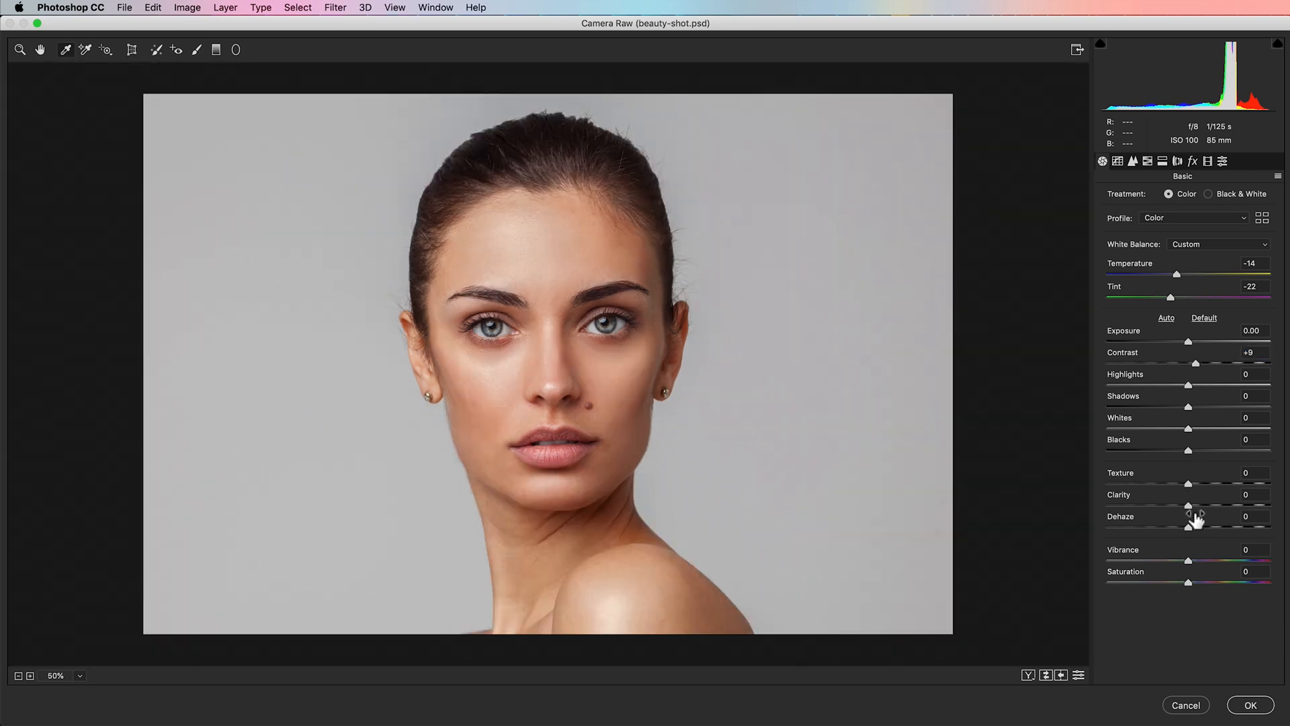
left_click_drag(1188, 505, 1201, 506)
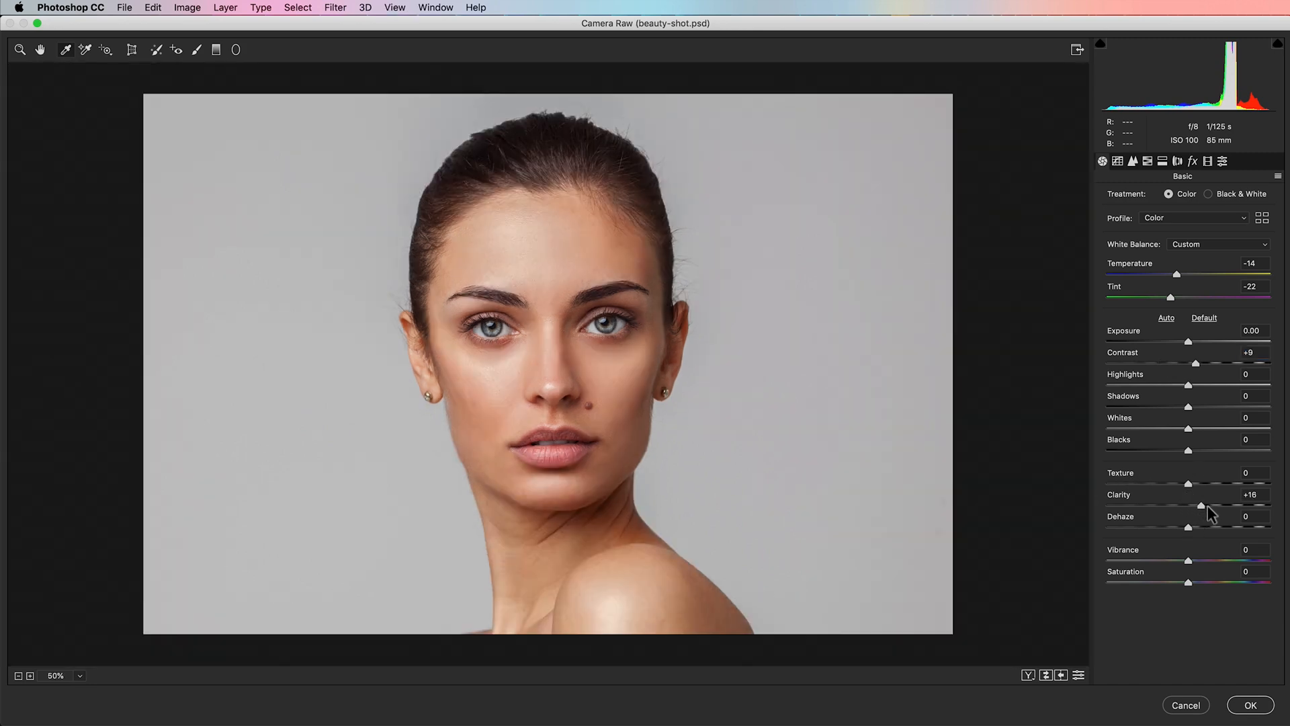
left_click_drag(1205, 505, 1200, 506)
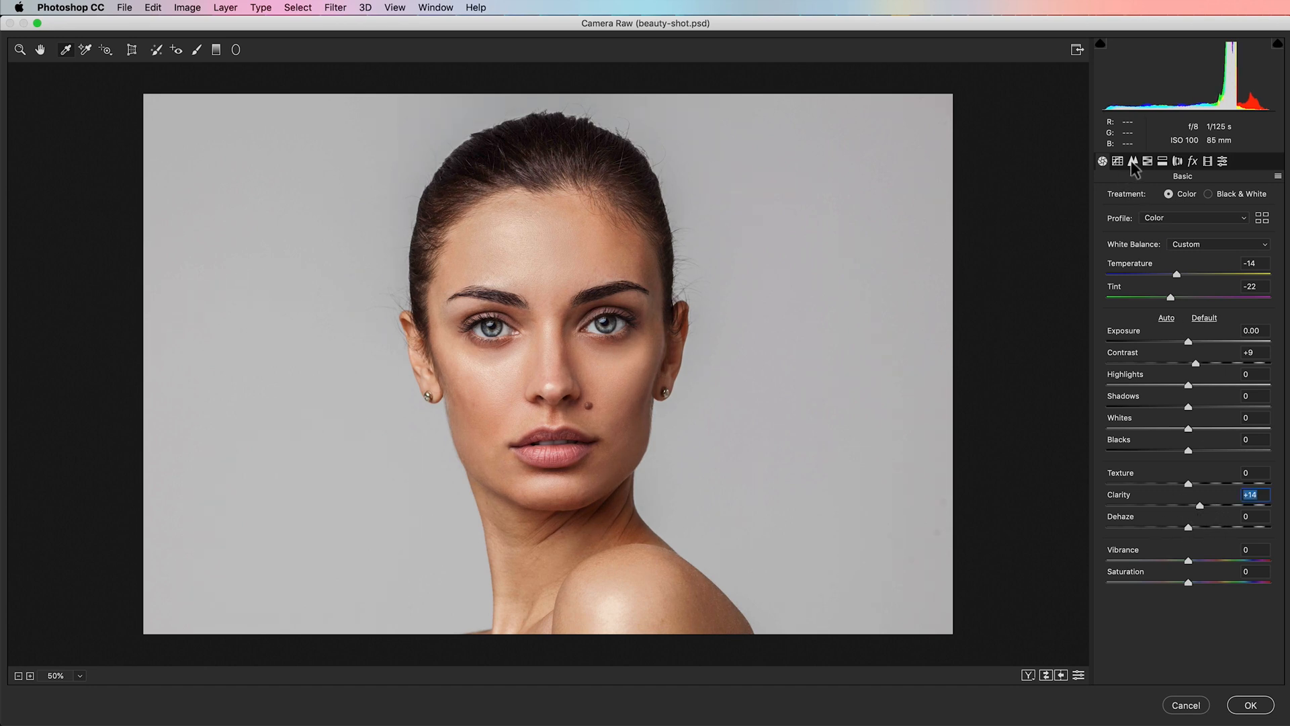
- In the Detail tab raise sharpening Amount and Masking, then apply Camera Raw
left_click(1134, 160)
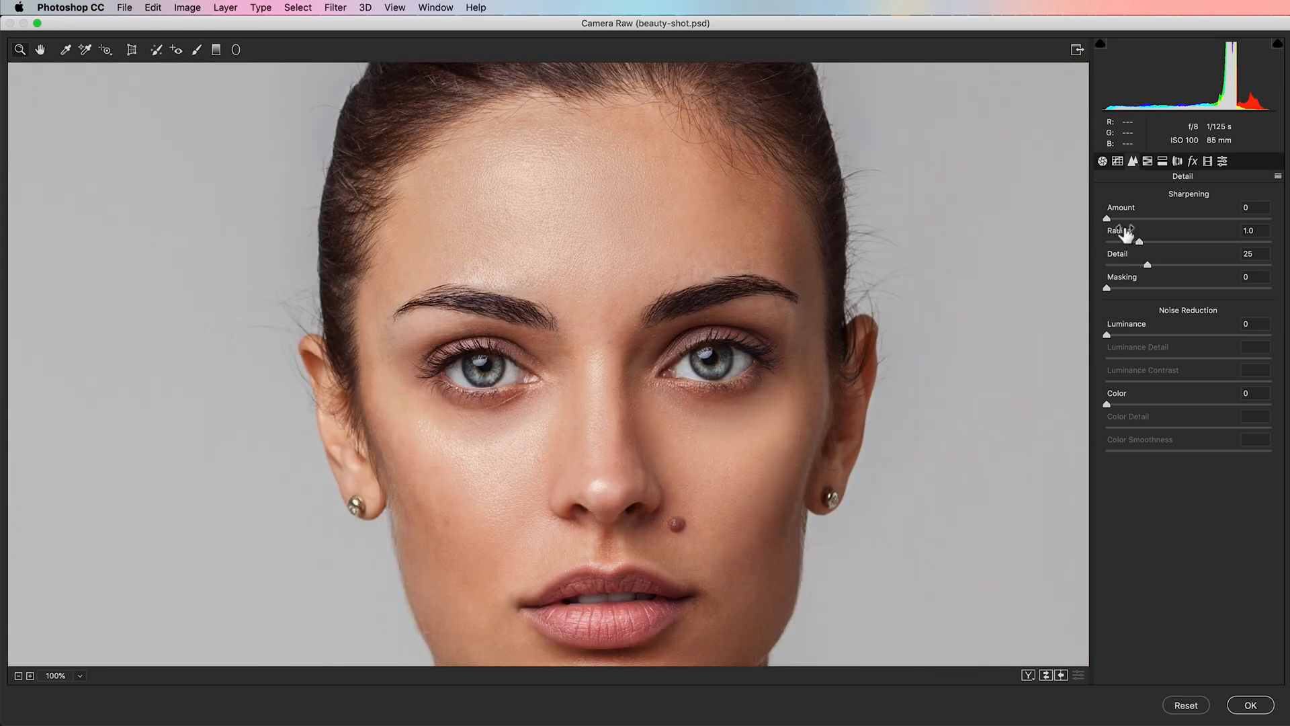
left_click_drag(1106, 217, 1152, 218)
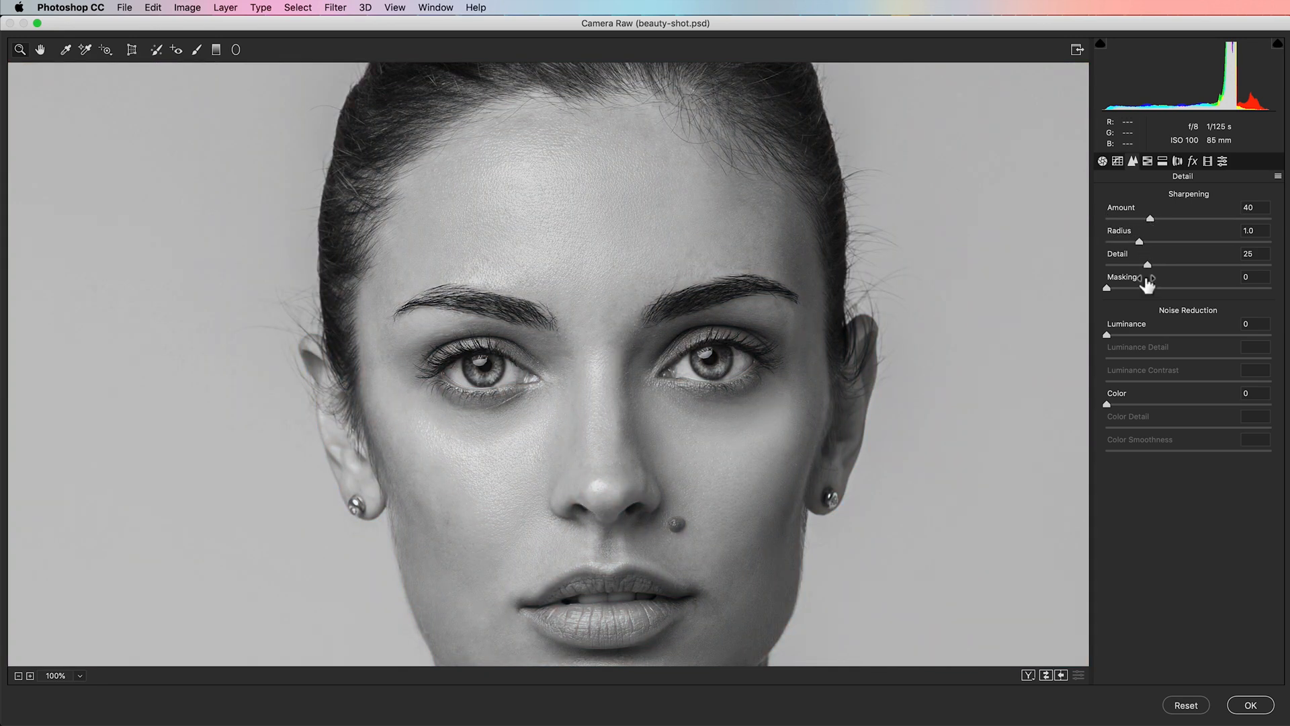
left_click_drag(1108, 288, 1141, 288)
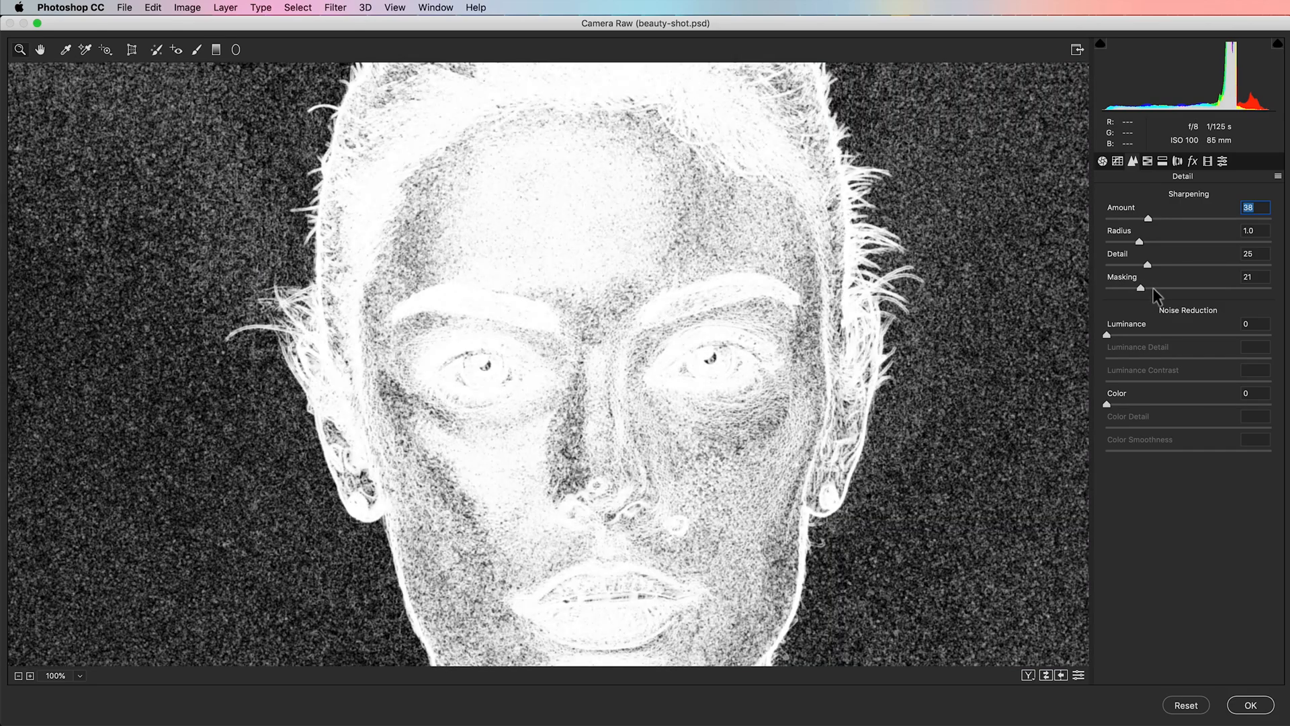
left_click_drag(1142, 288, 1171, 288)
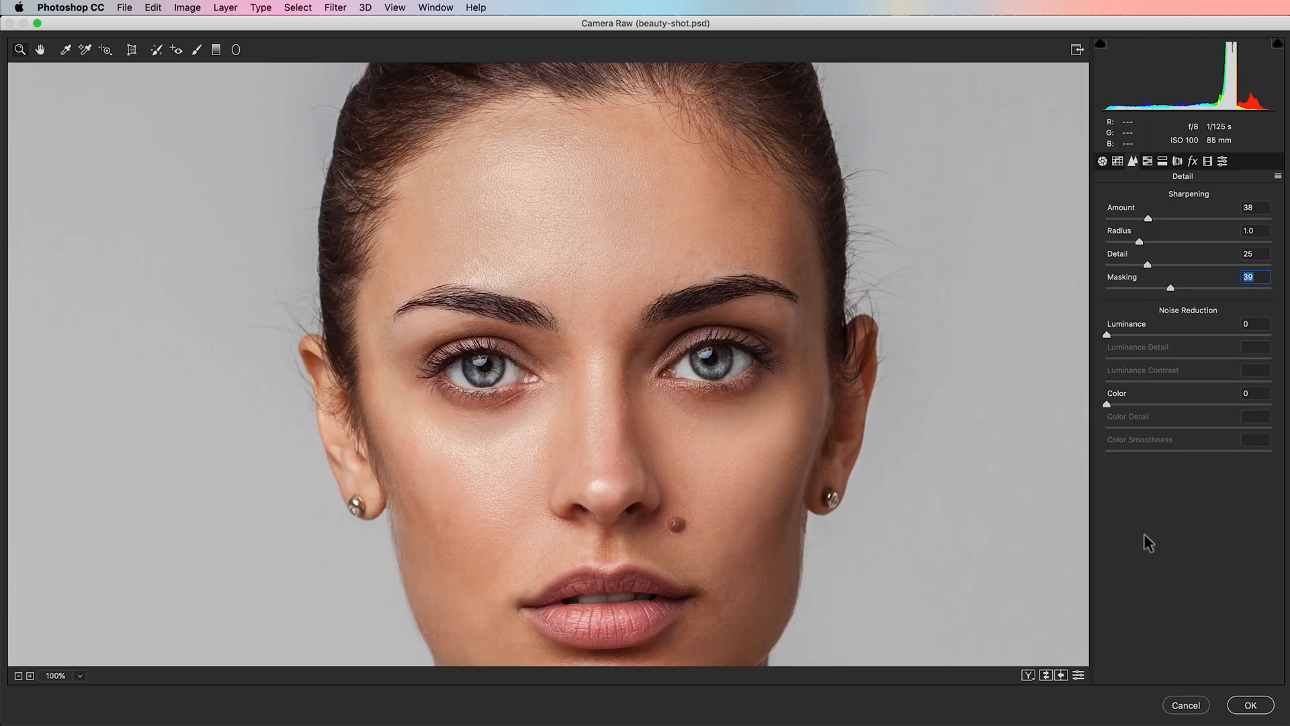
left_click(1250, 705)
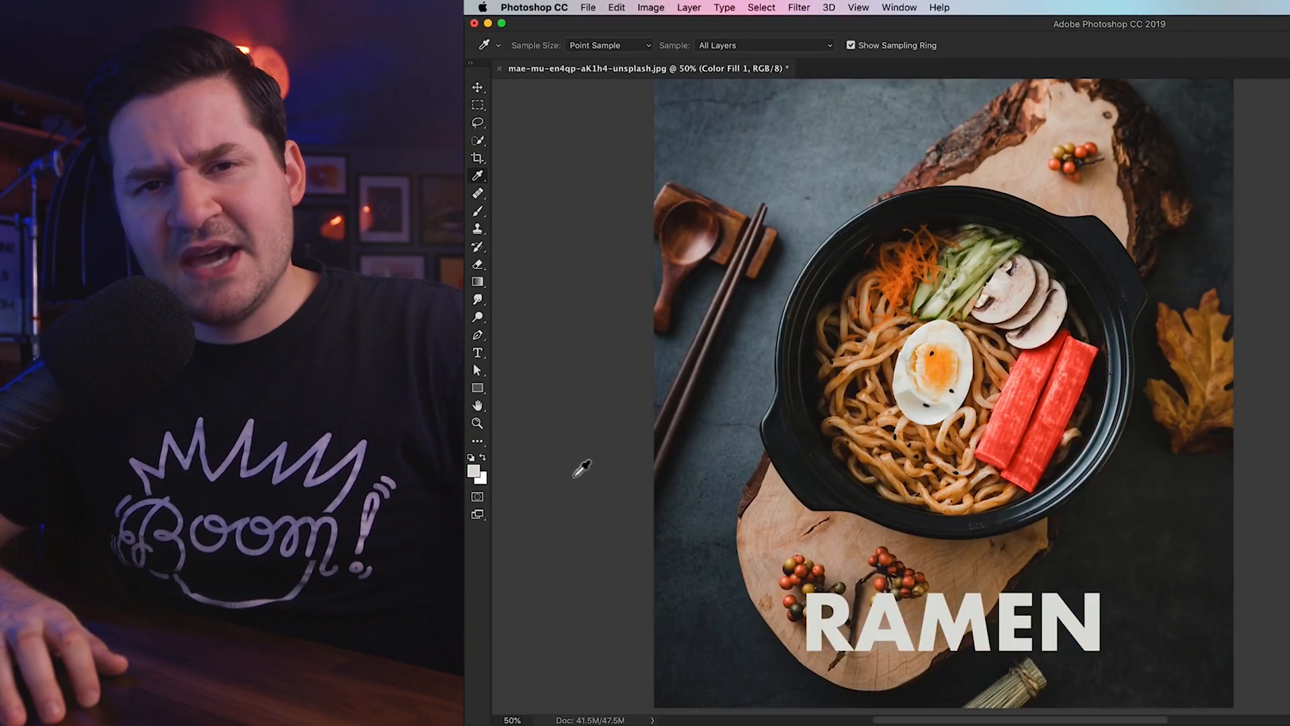
- Sample the crab stick colour and pick a purple in the Color Fill picker
left_click(473, 471)
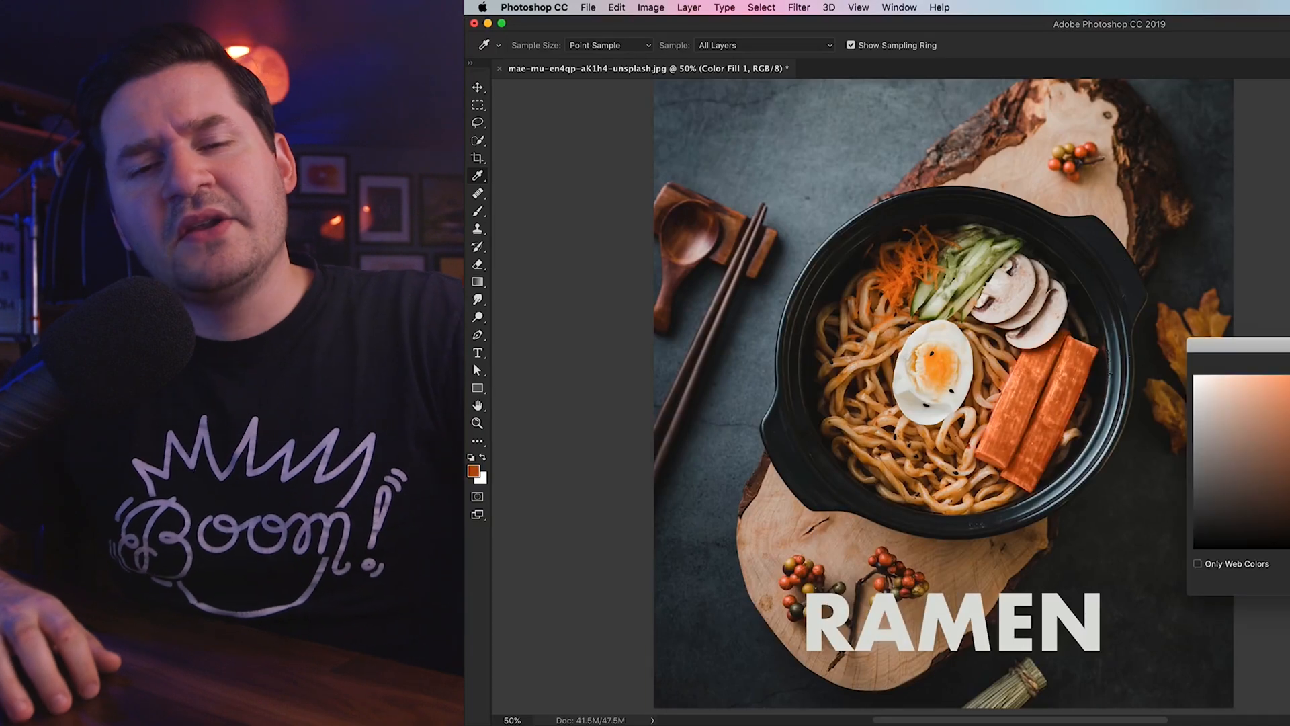
left_click(477, 87)
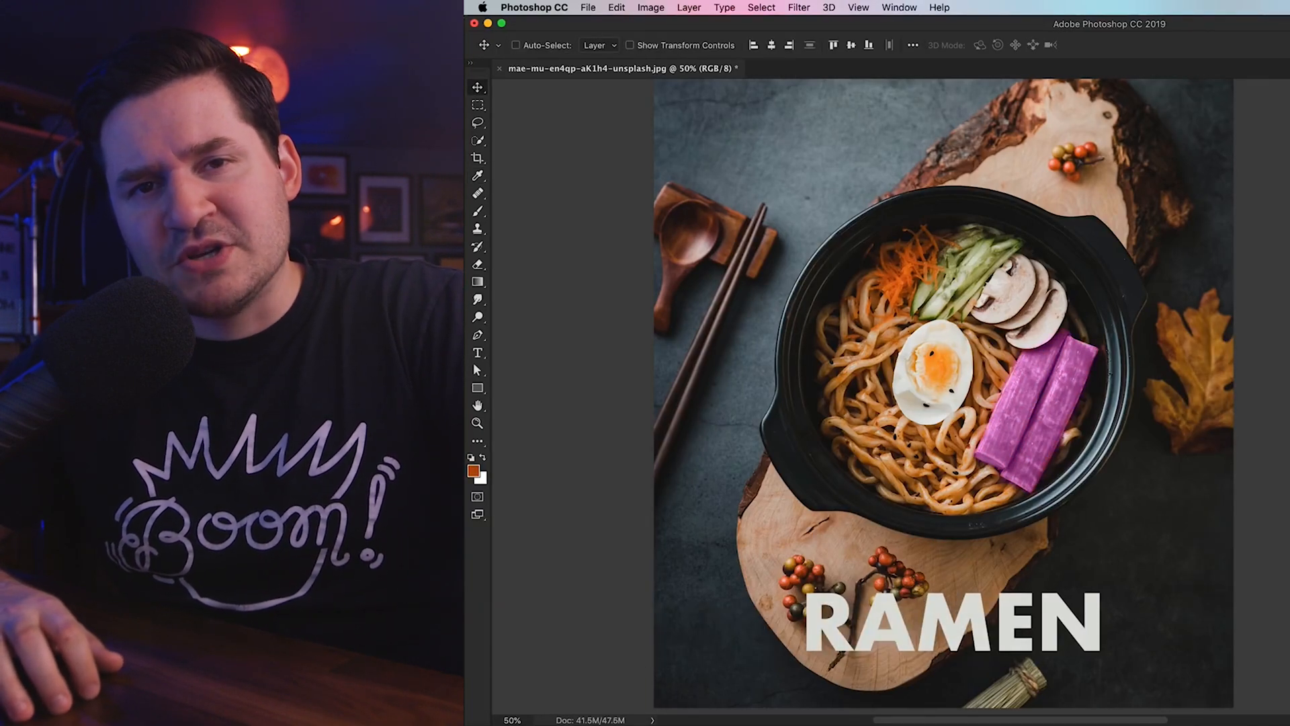